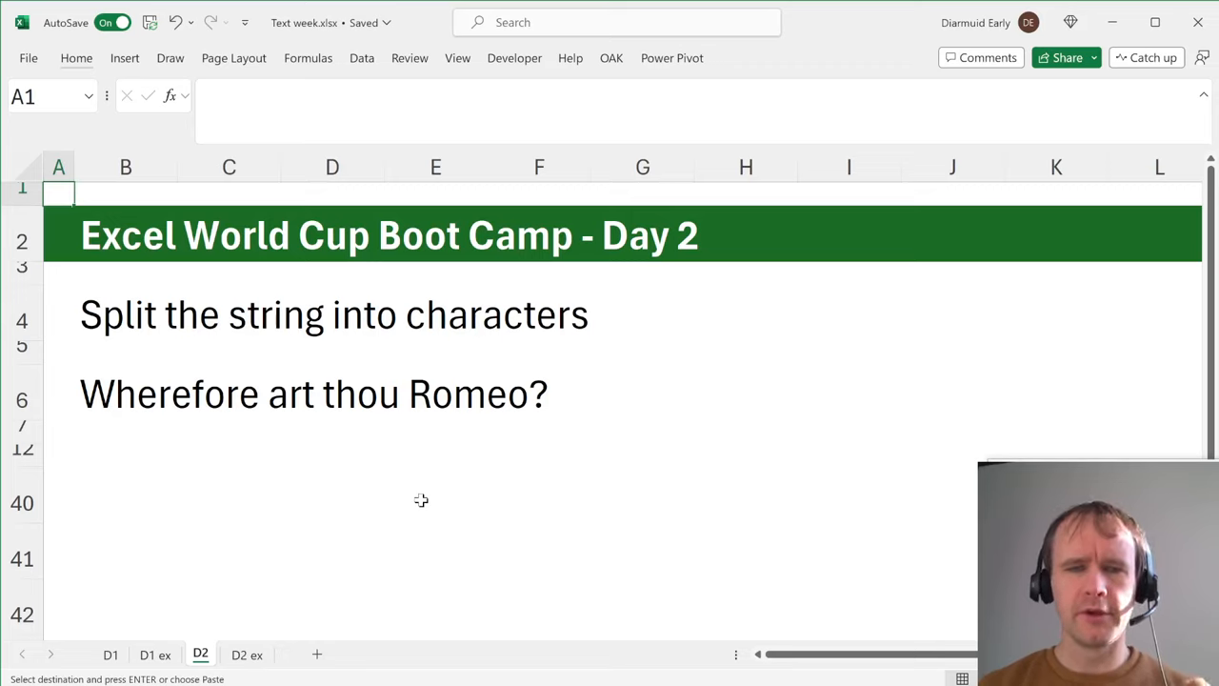
pyautogui.moveTo(274, 409)
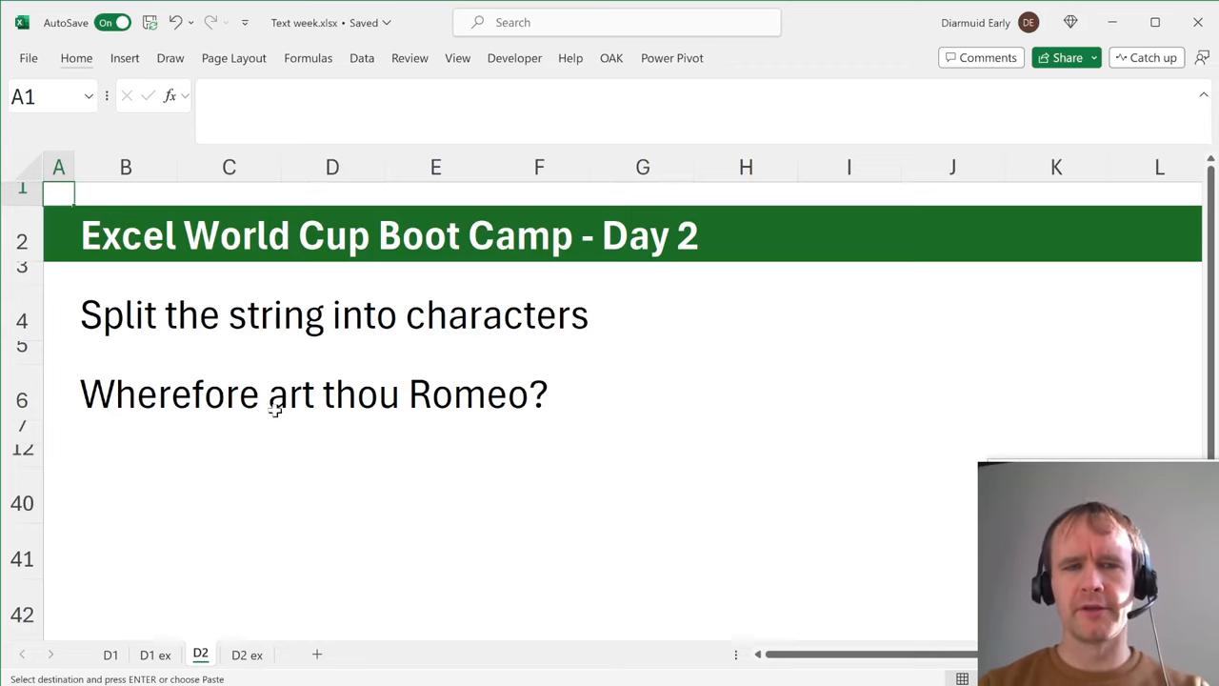
# Review the example sheet's MID formula, spilled characters and SEQUENCE helper numbers in column A.
pyautogui.click(126, 314)
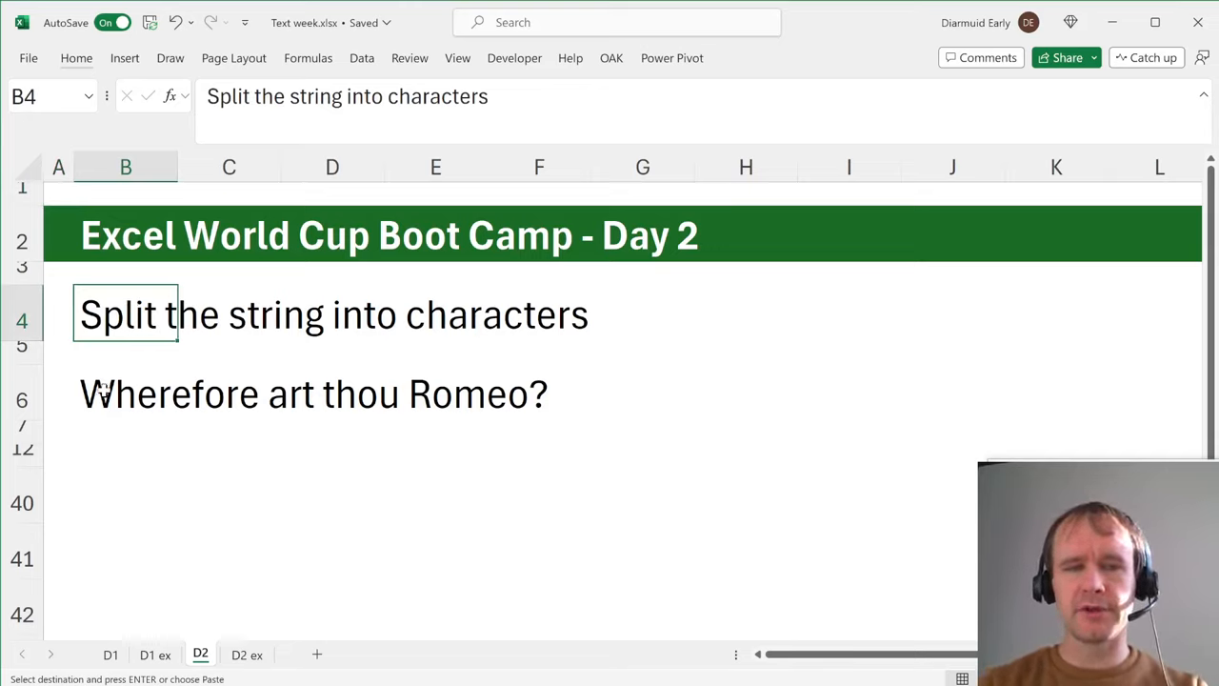
pyautogui.click(125, 392)
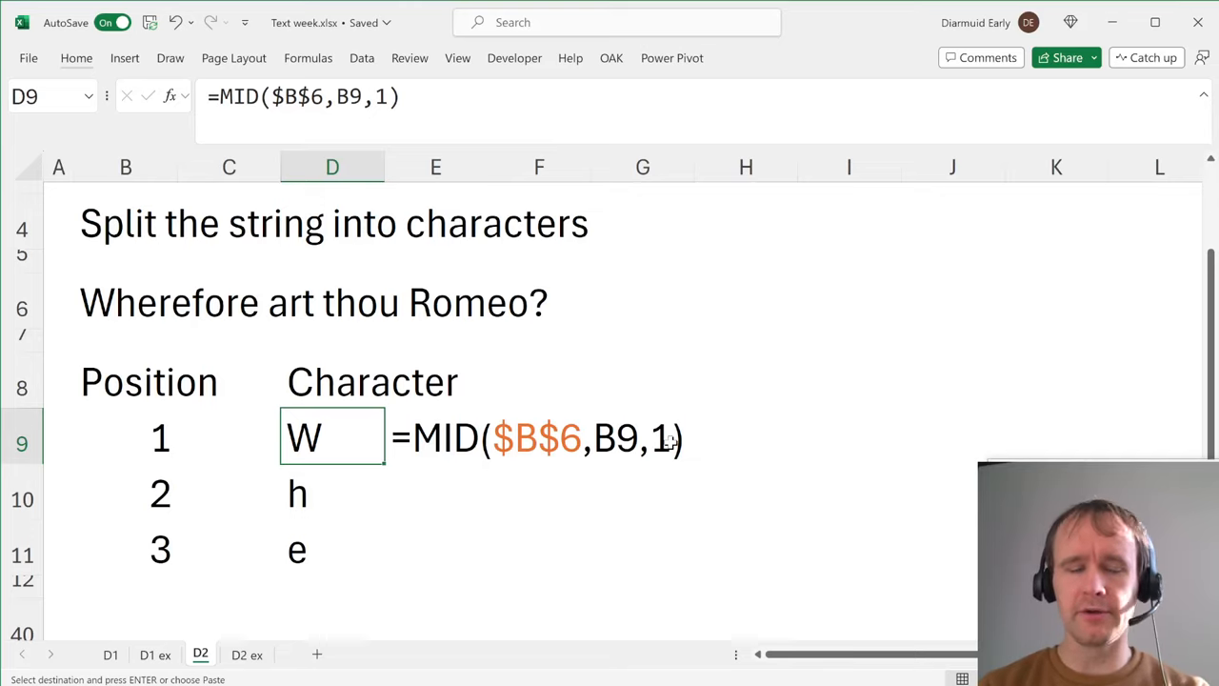
pyautogui.click(229, 491)
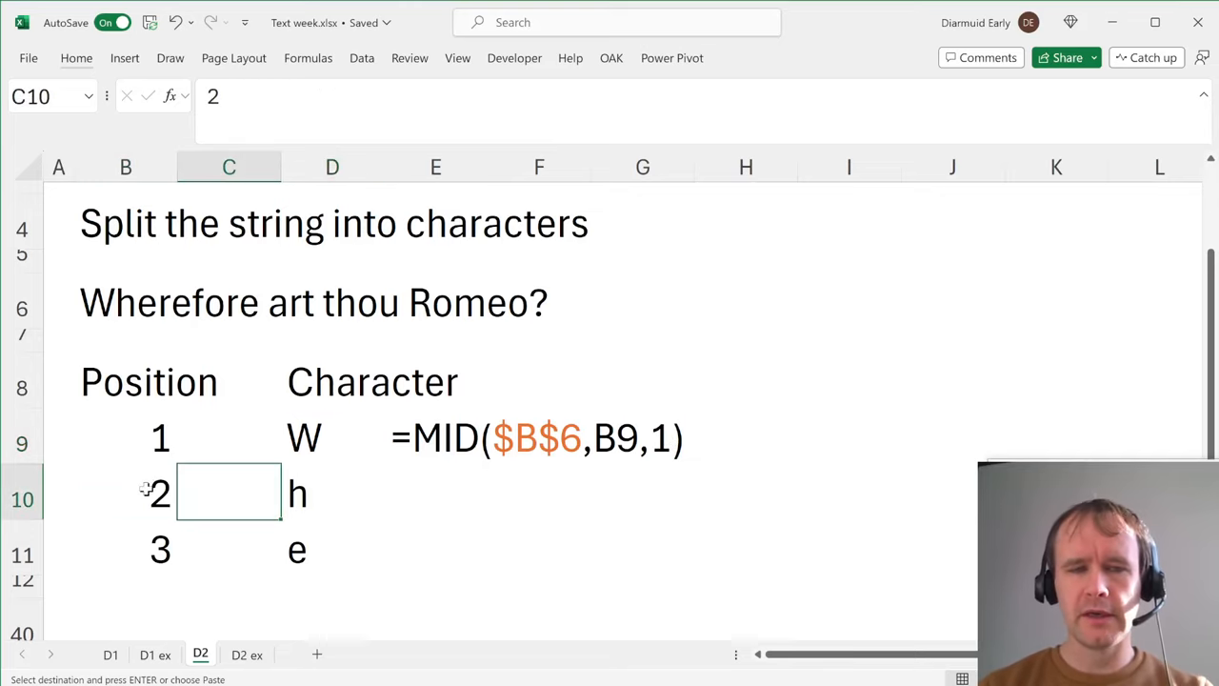
pyautogui.click(331, 549)
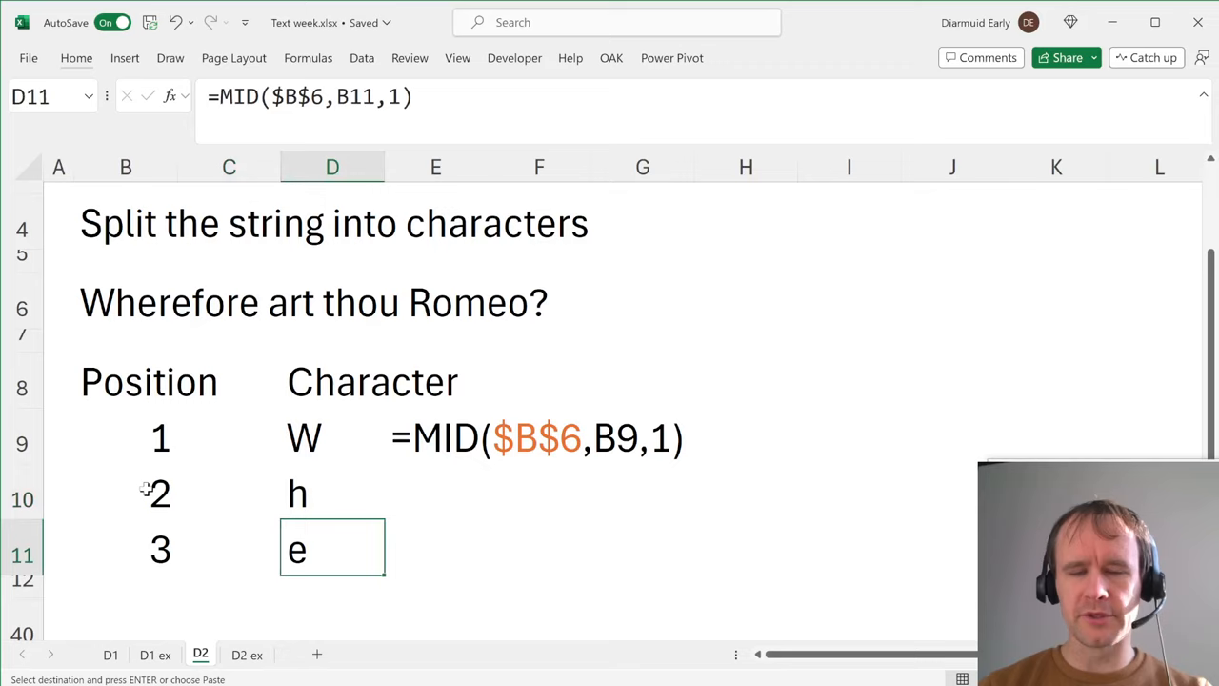
pyautogui.click(126, 587)
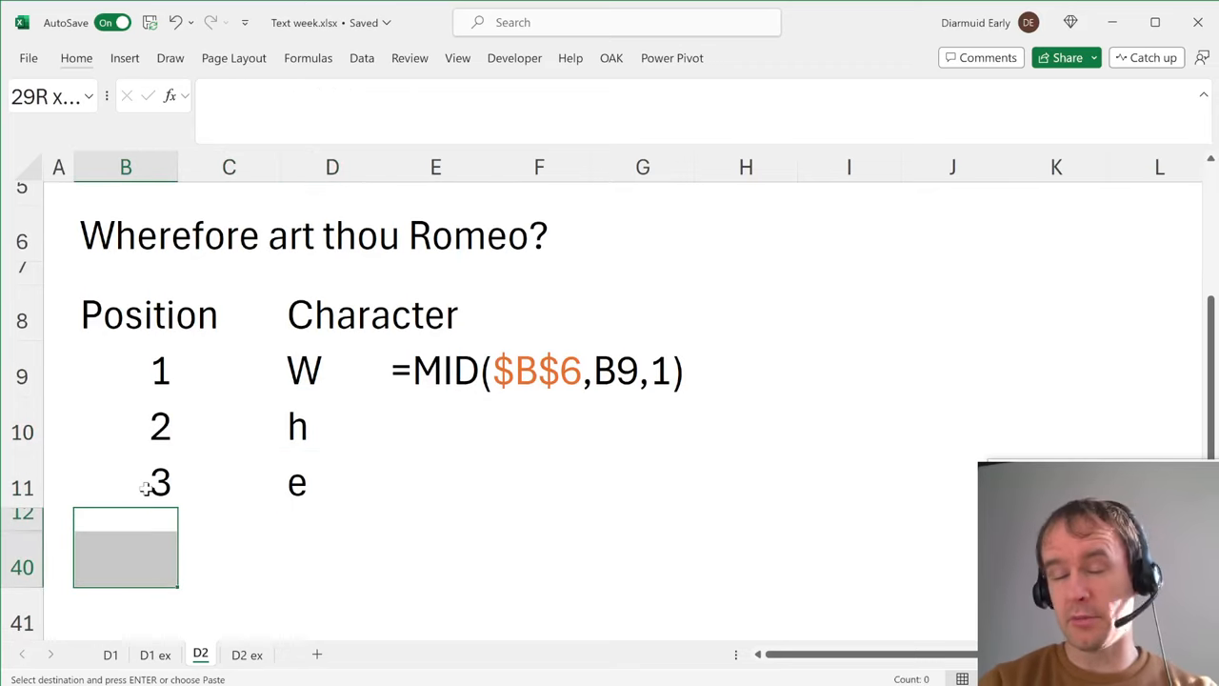
pyautogui.scroll(-3)
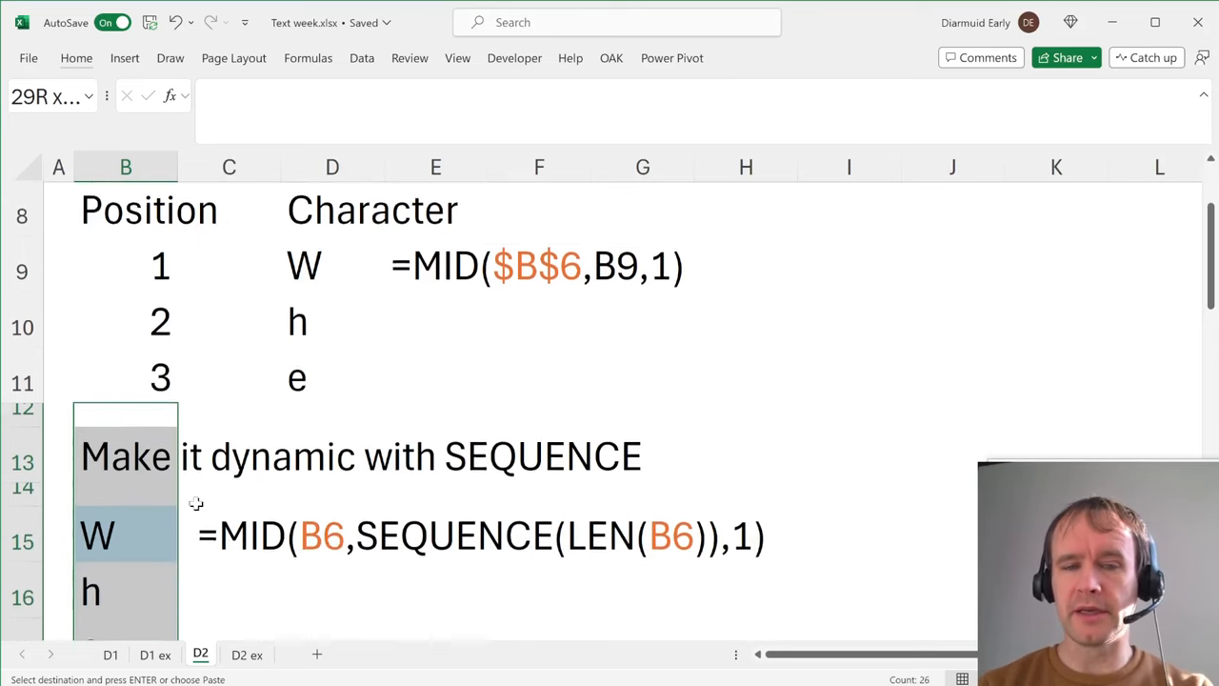
pyautogui.scroll(-3)
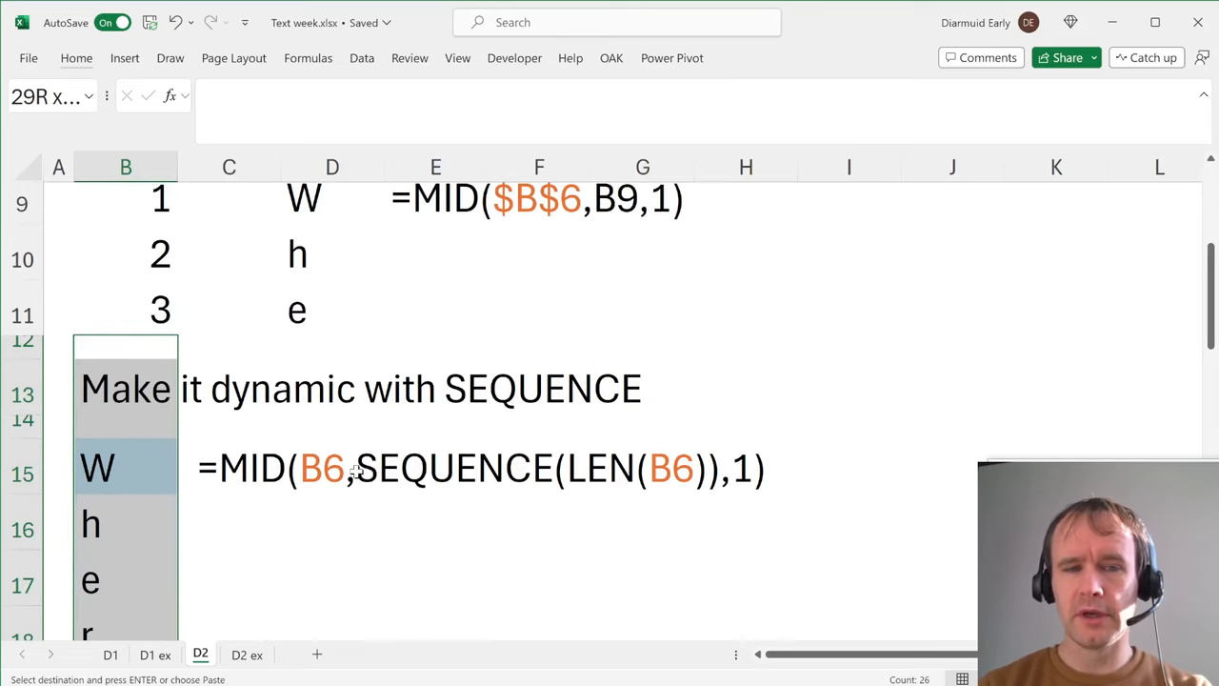
pyautogui.click(229, 466)
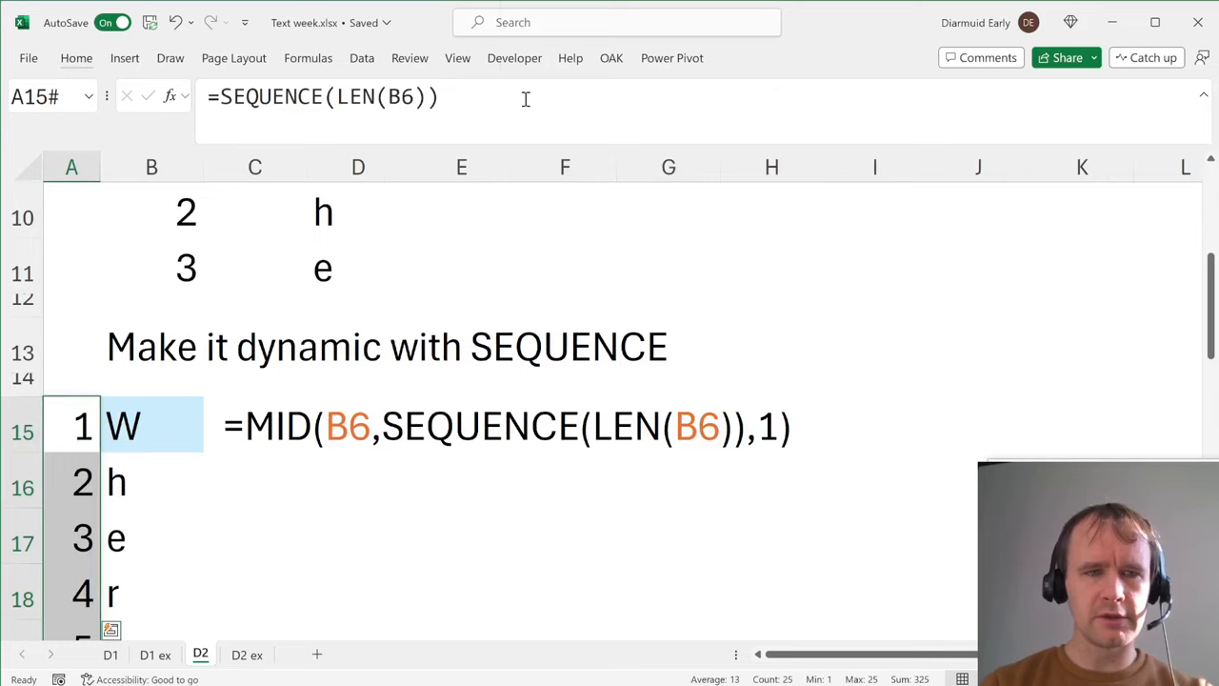
pyautogui.scroll(-3)
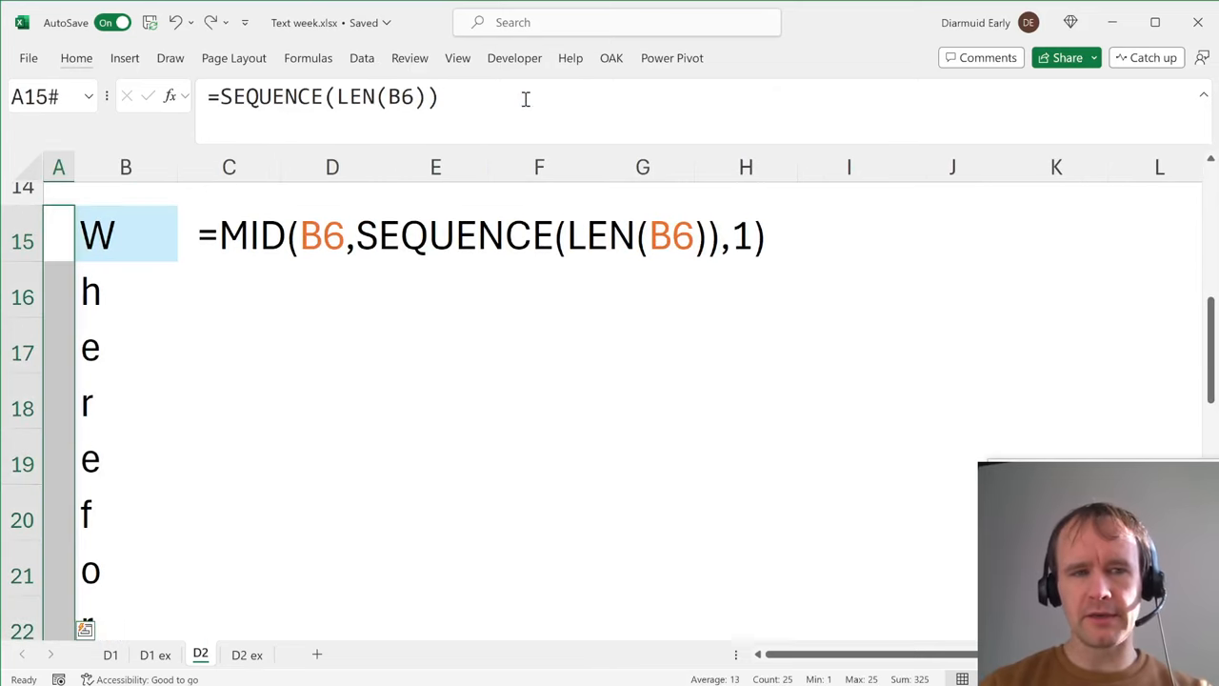
pyautogui.click(126, 234)
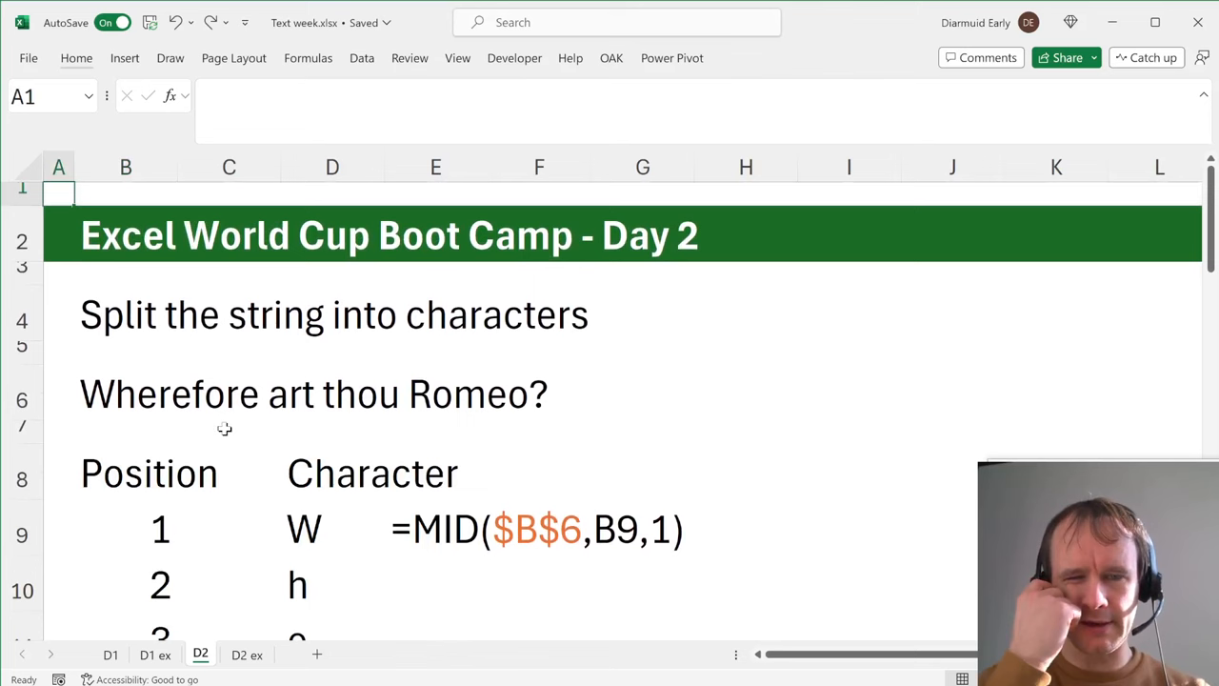
# On D2 ex, begin C4 with =MID(B2,SEQUENCE(LEN(B2),,LEN(B2),-1 counting down from B2's length.
pyautogui.click(248, 655)
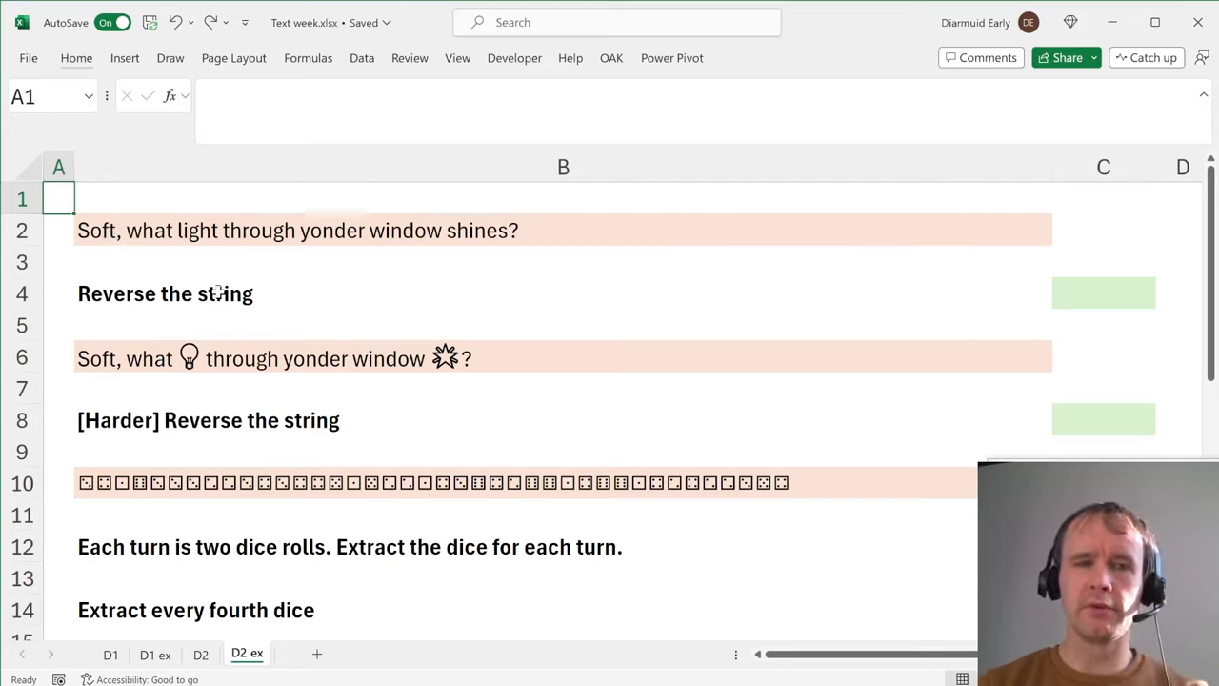
pyautogui.moveTo(874, 284)
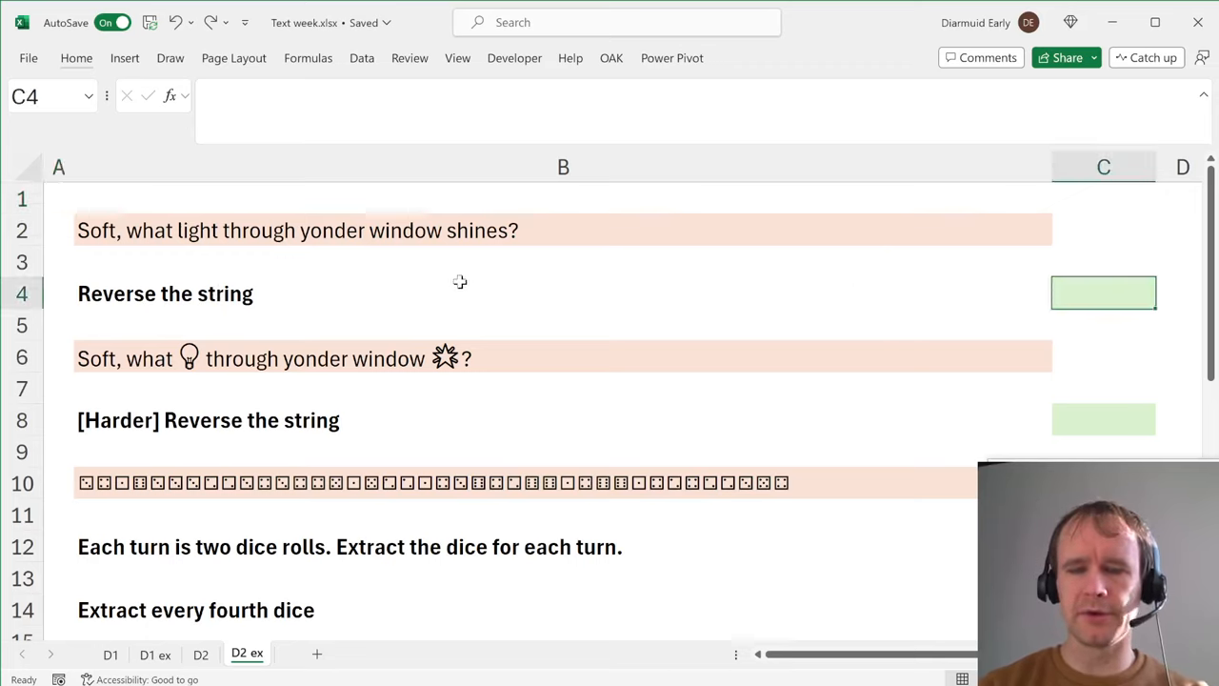
pyautogui.write('=MID(B2,SEARCH(')
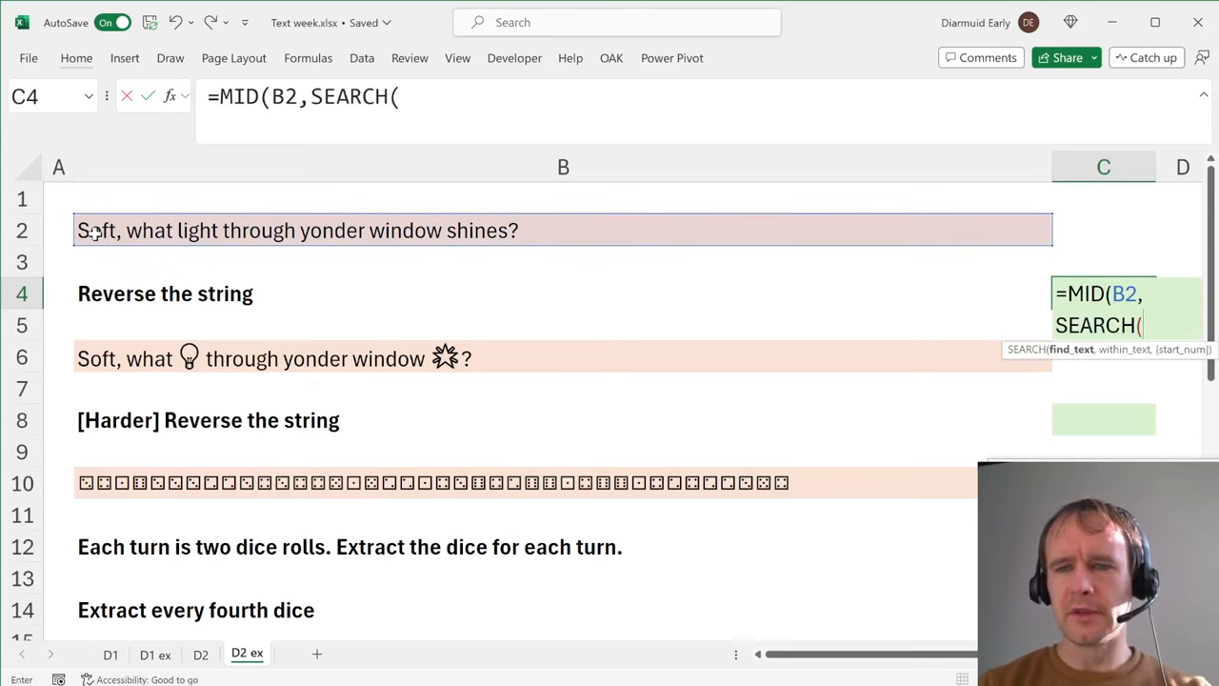
pyautogui.write('SEQUENCE(')
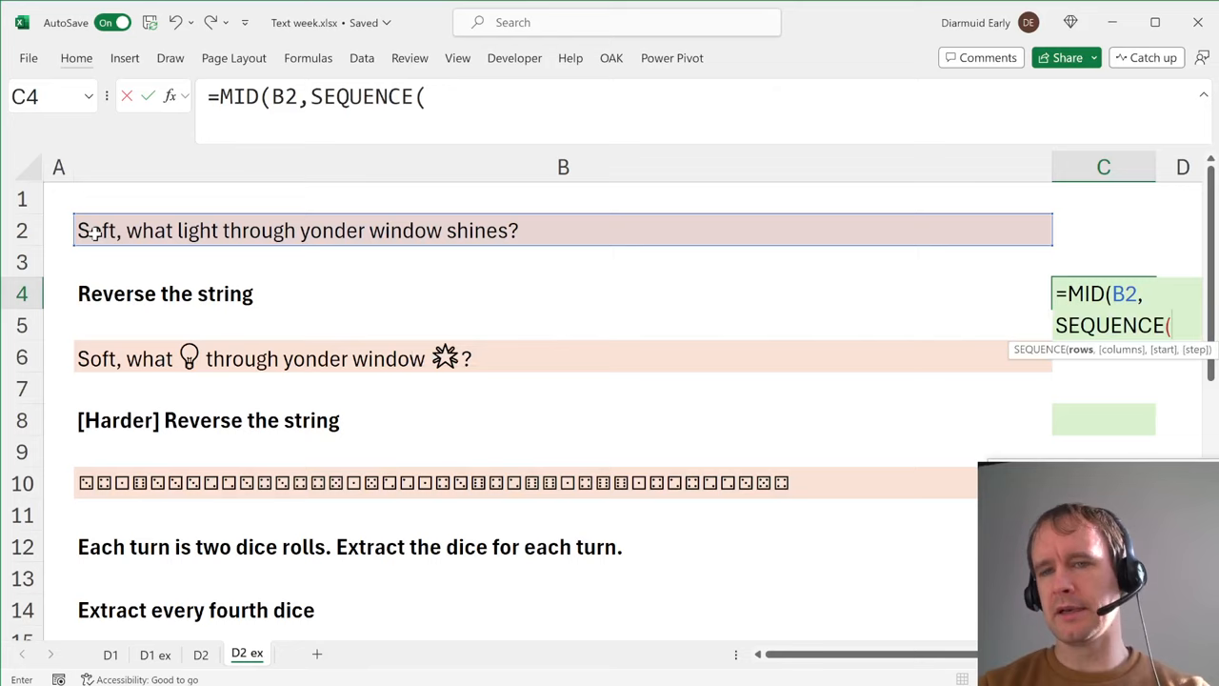
pyautogui.write('len')
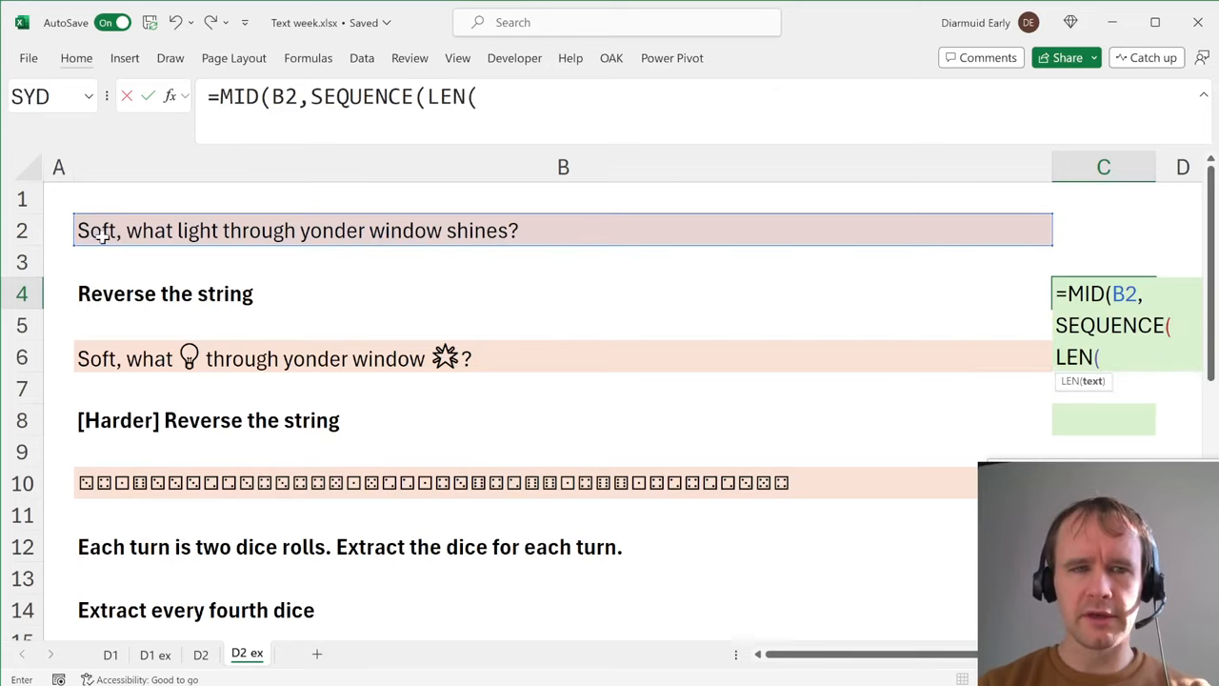
pyautogui.write('B2),,')
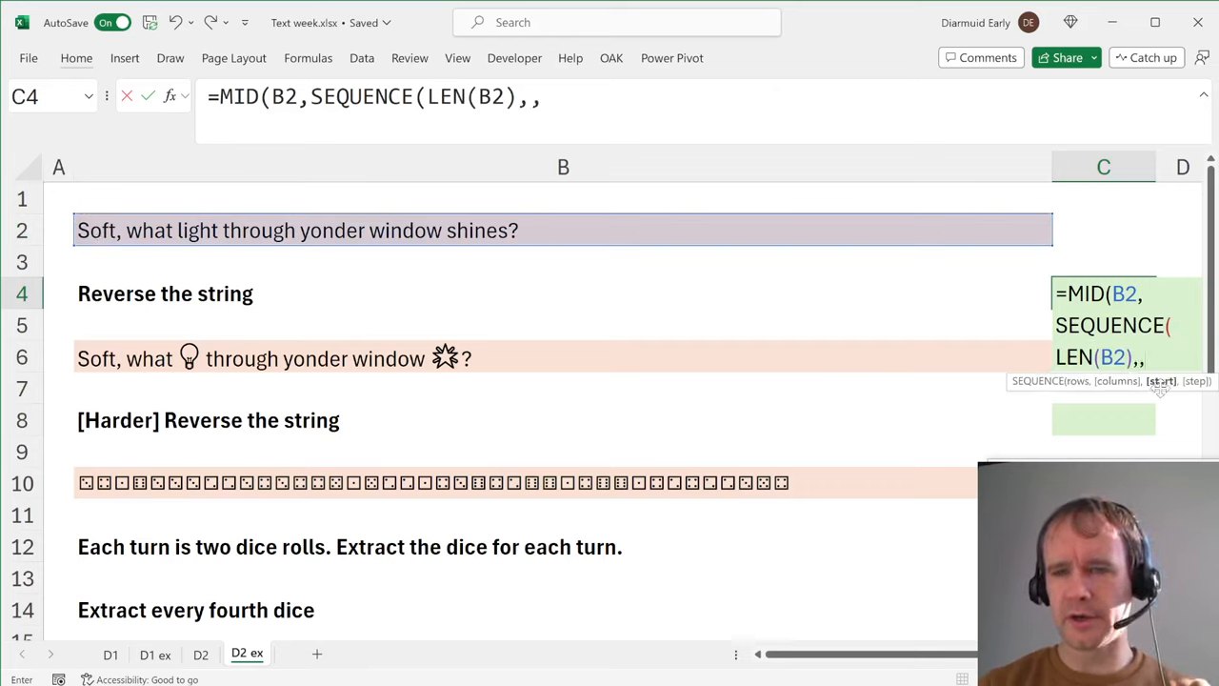
pyautogui.write('LEN(')
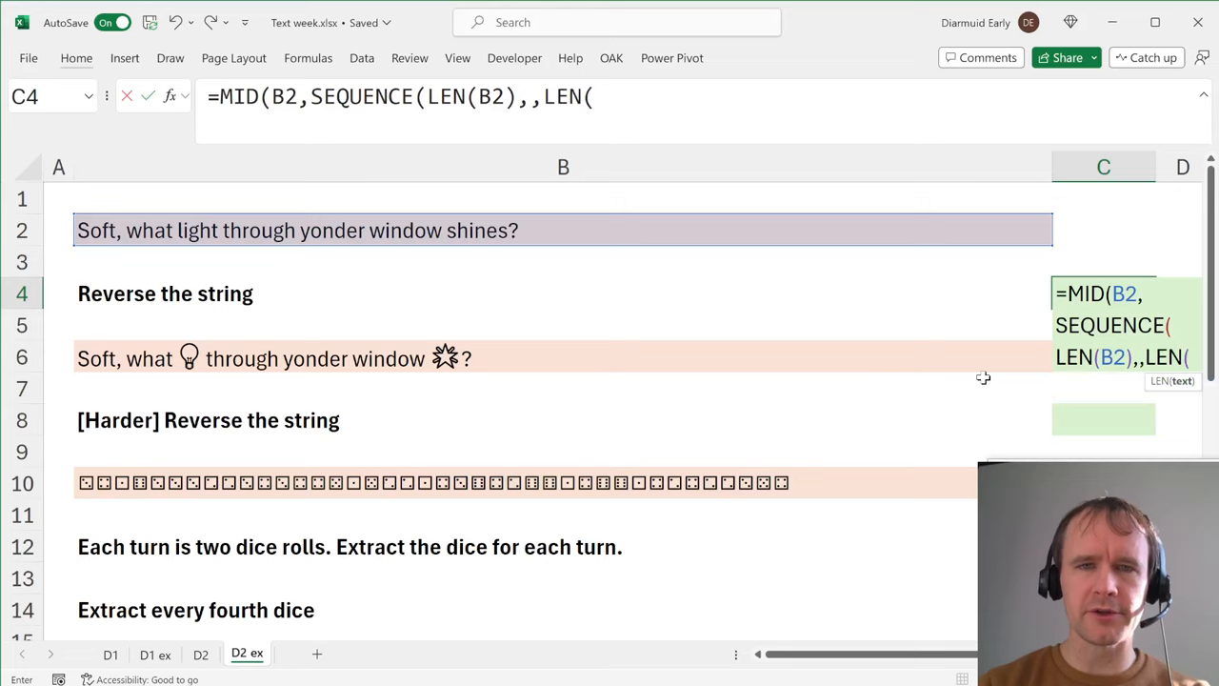
pyautogui.click(333, 229)
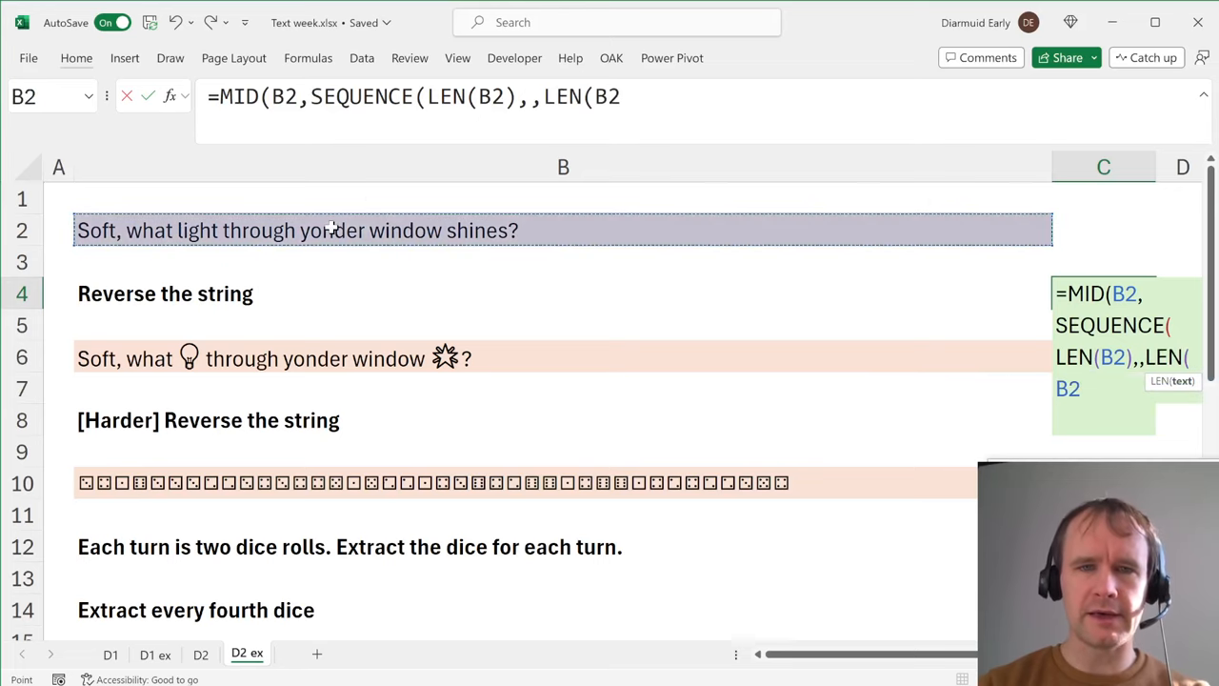
pyautogui.write('),')
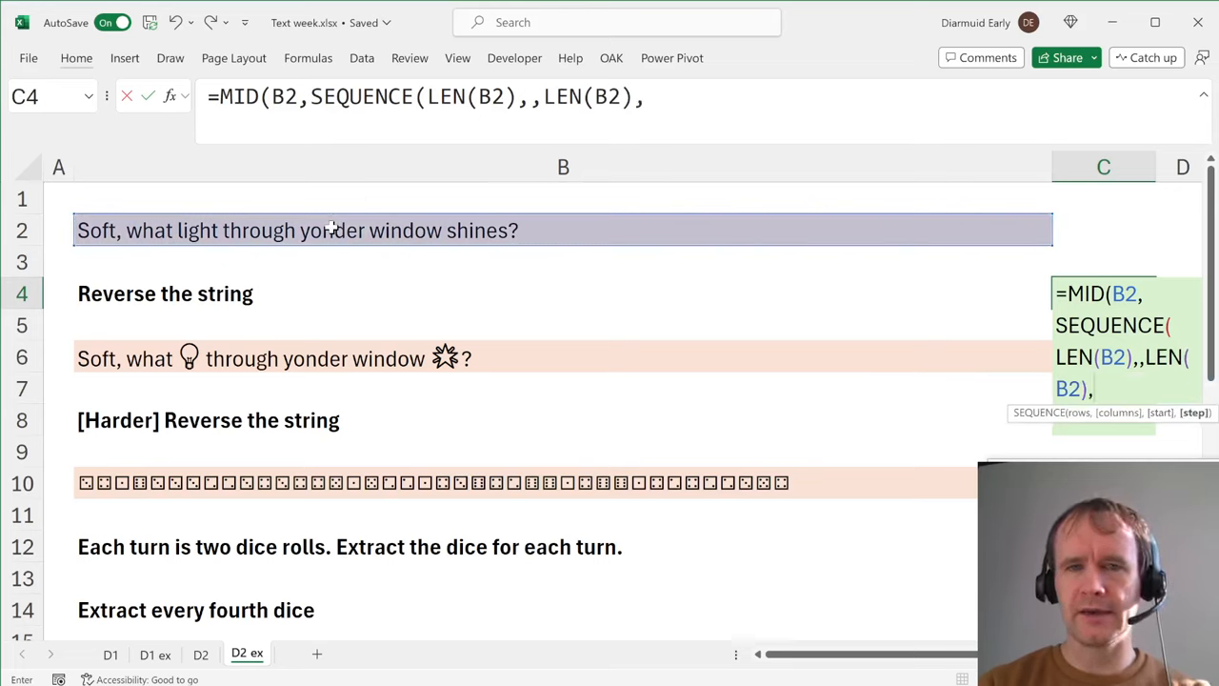
pyautogui.write('-1')
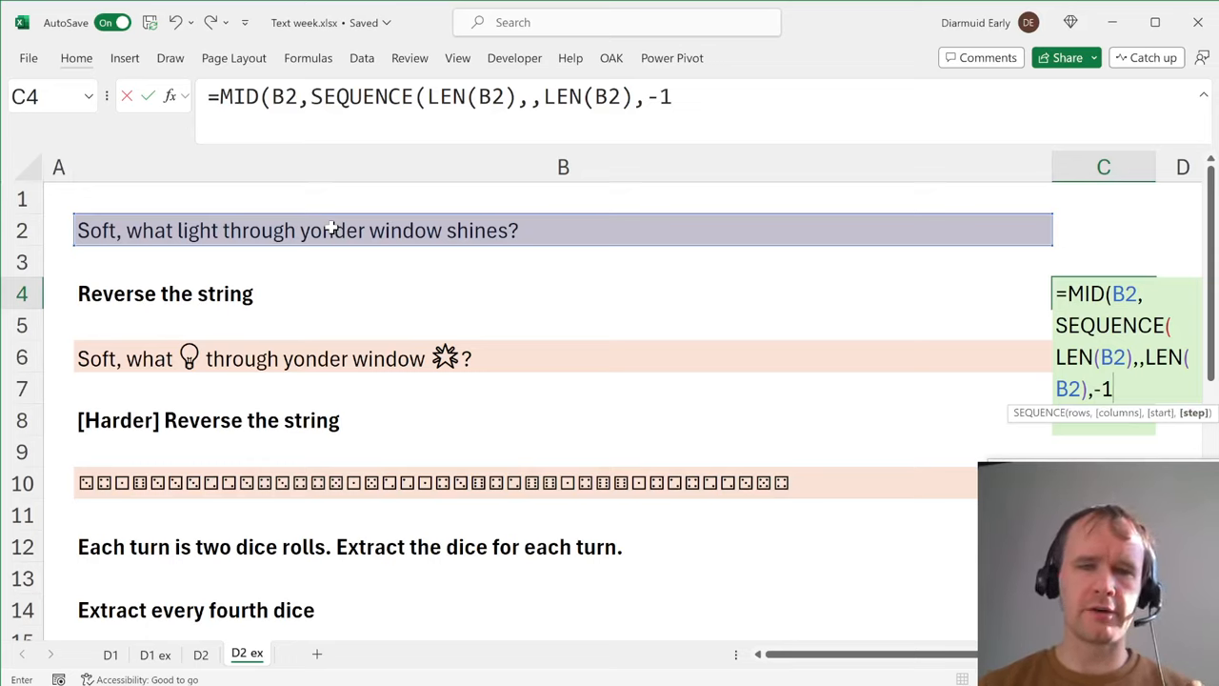
pyautogui.click(667, 96)
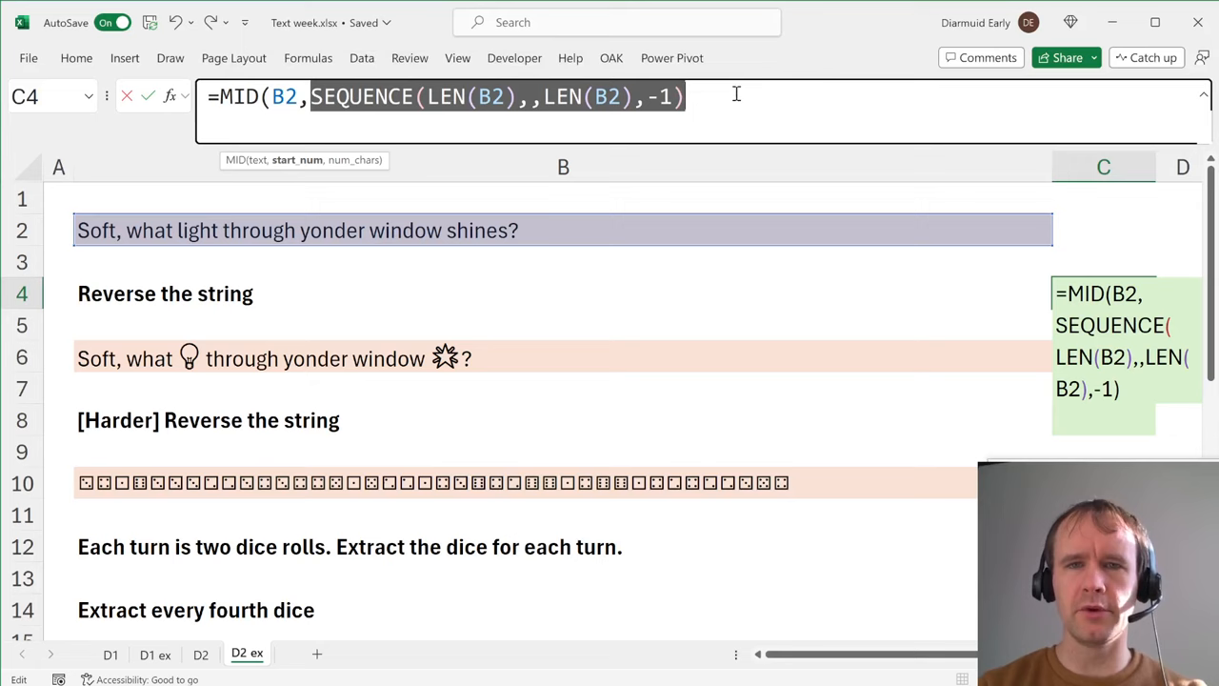
# Close the formula with ,1) so C4 shows B2 reversed, beginning "?senihs wodniw".
pyautogui.write(',1)')
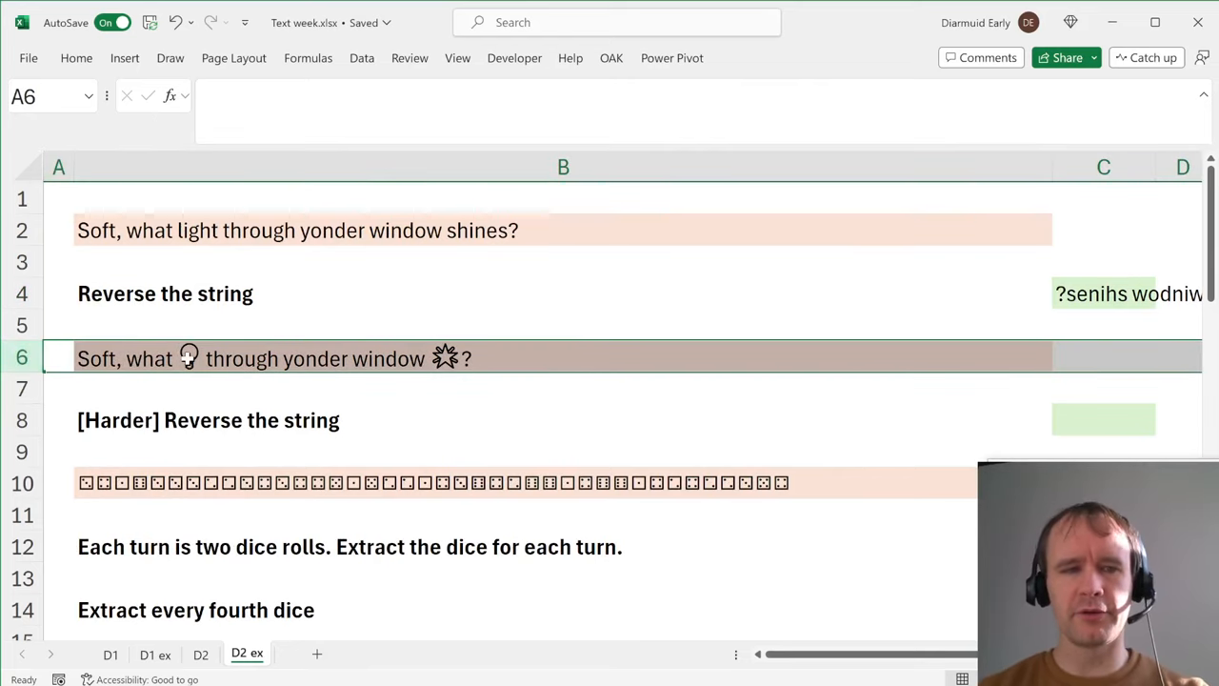
pyautogui.click(57, 198)
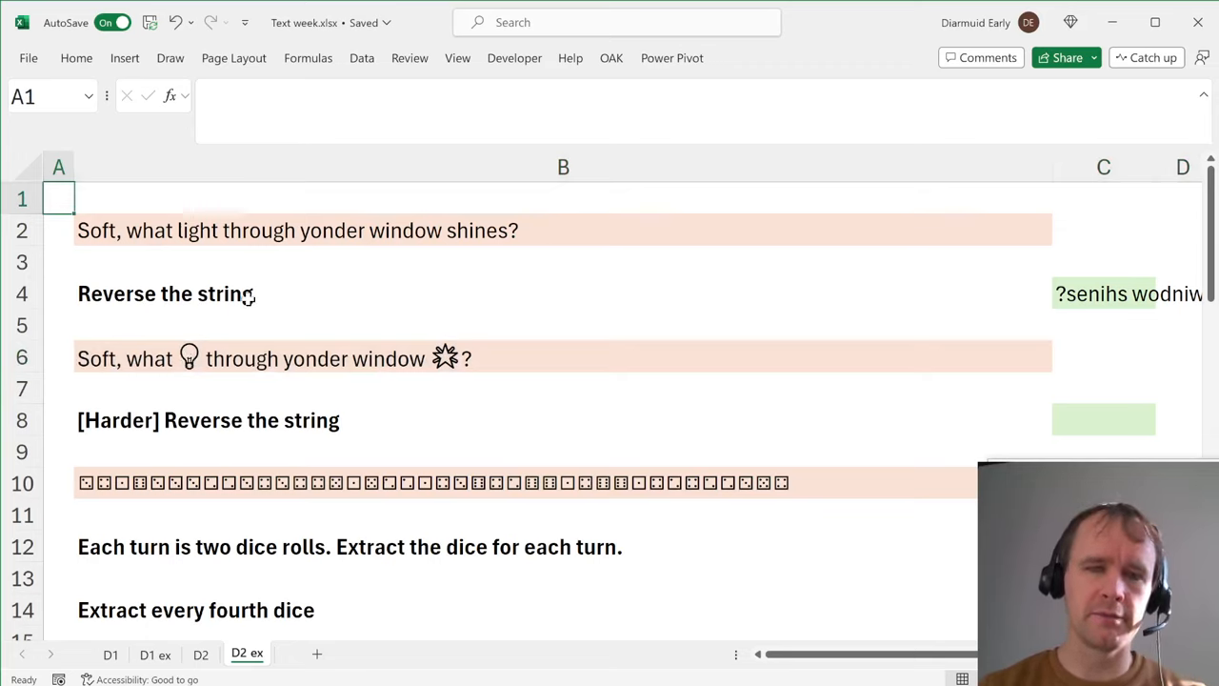
pyautogui.moveTo(364, 307)
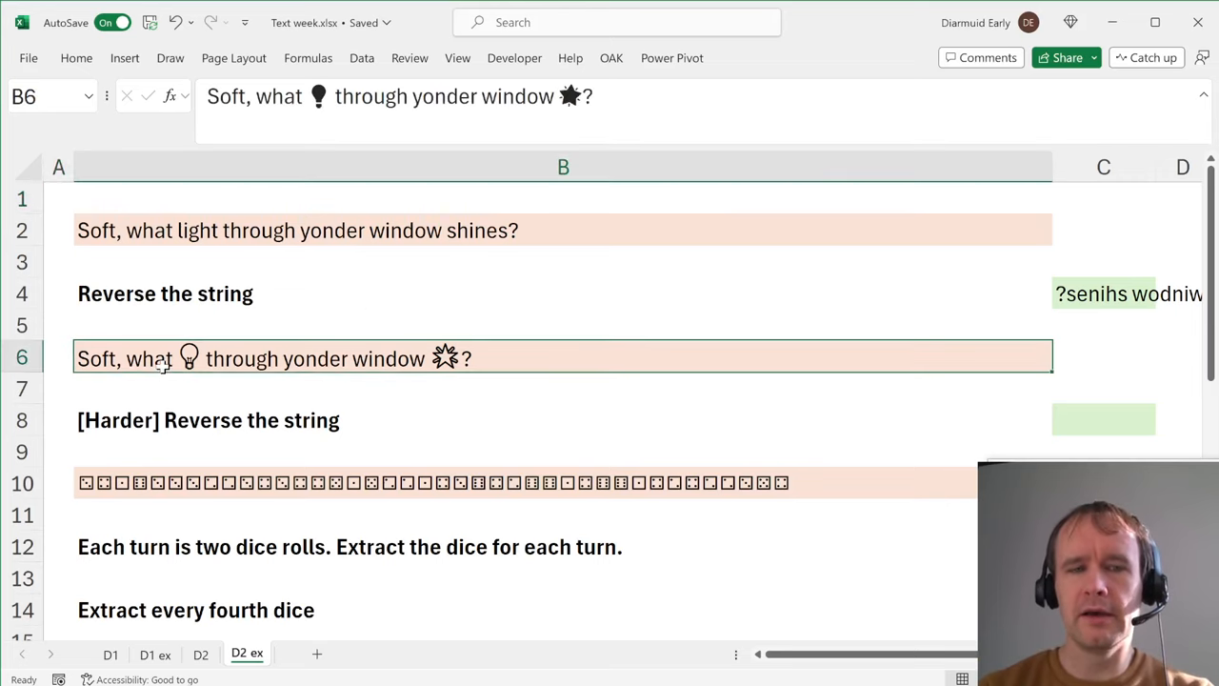
pyautogui.hscroll(3)
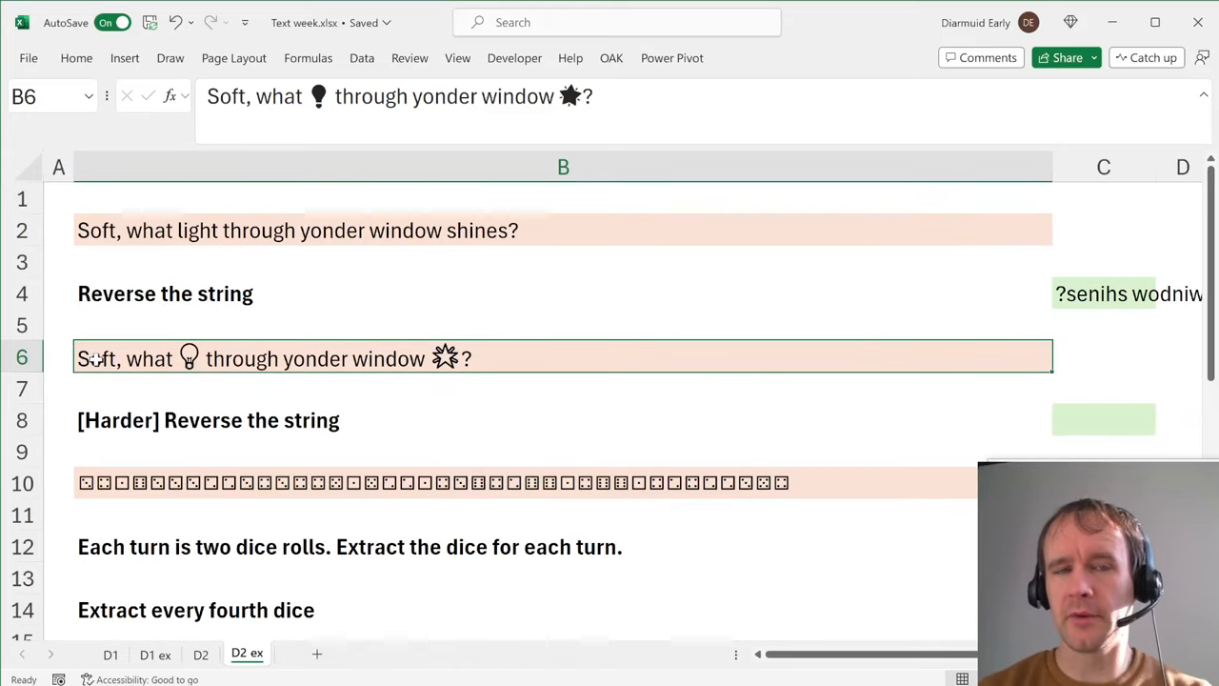
pyautogui.scroll(-3)
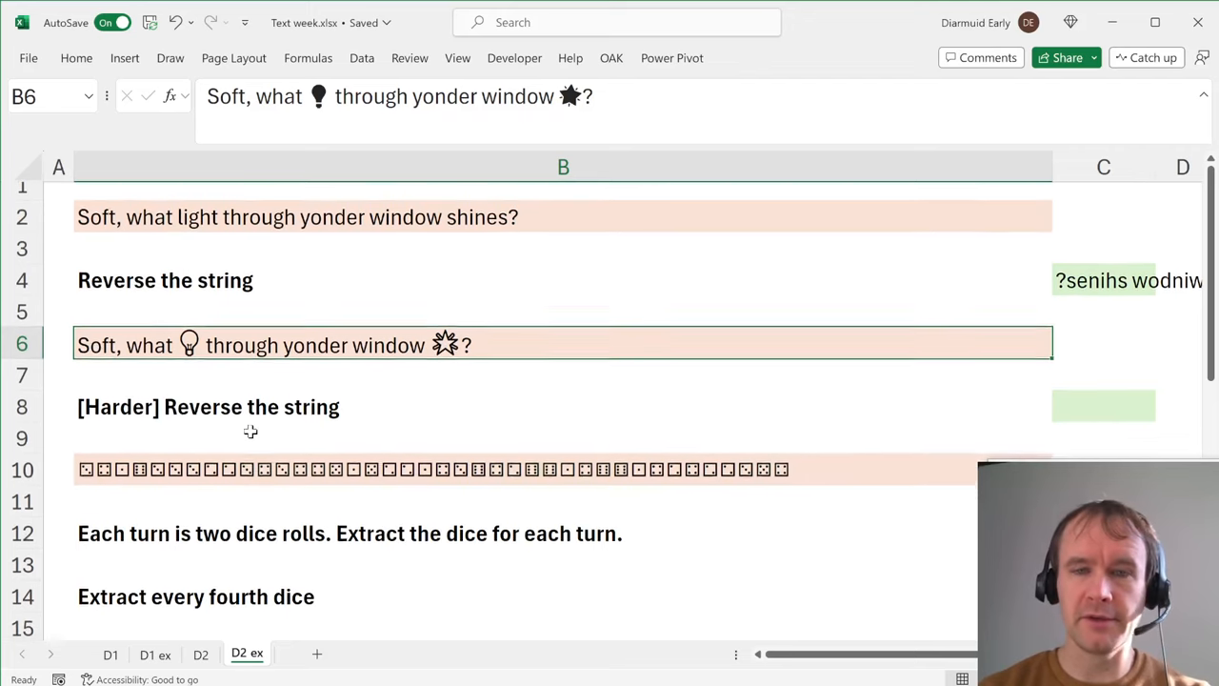
pyautogui.scroll(-3)
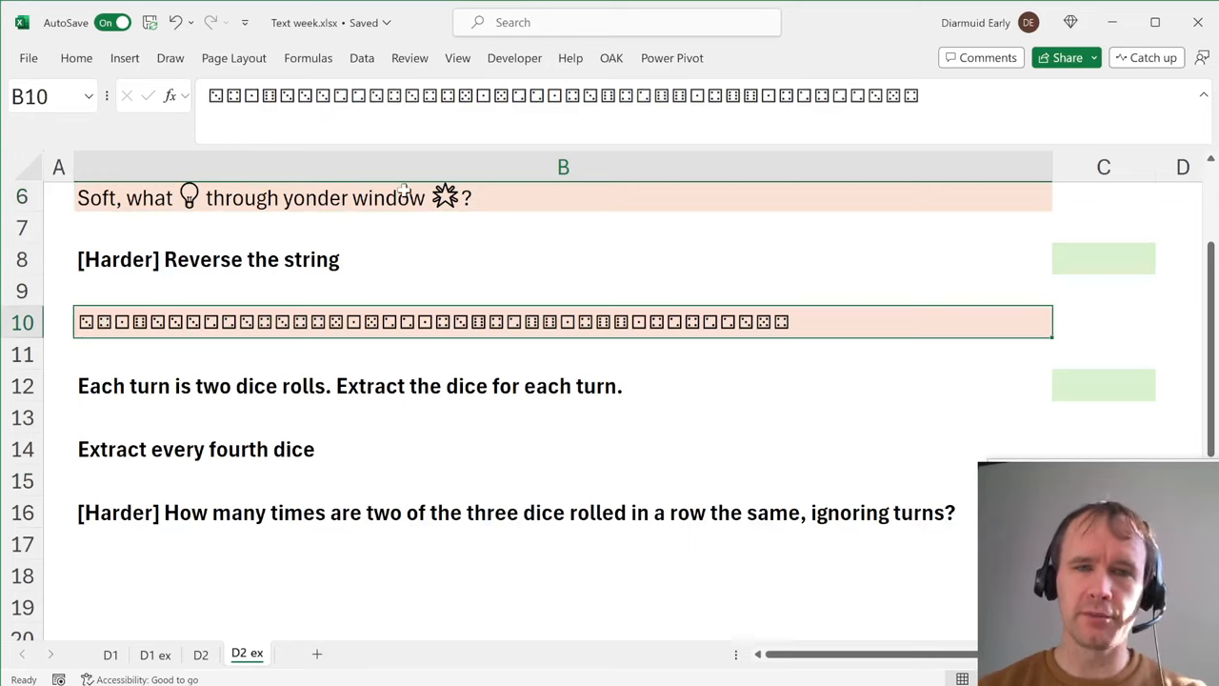
pyautogui.moveTo(107, 400)
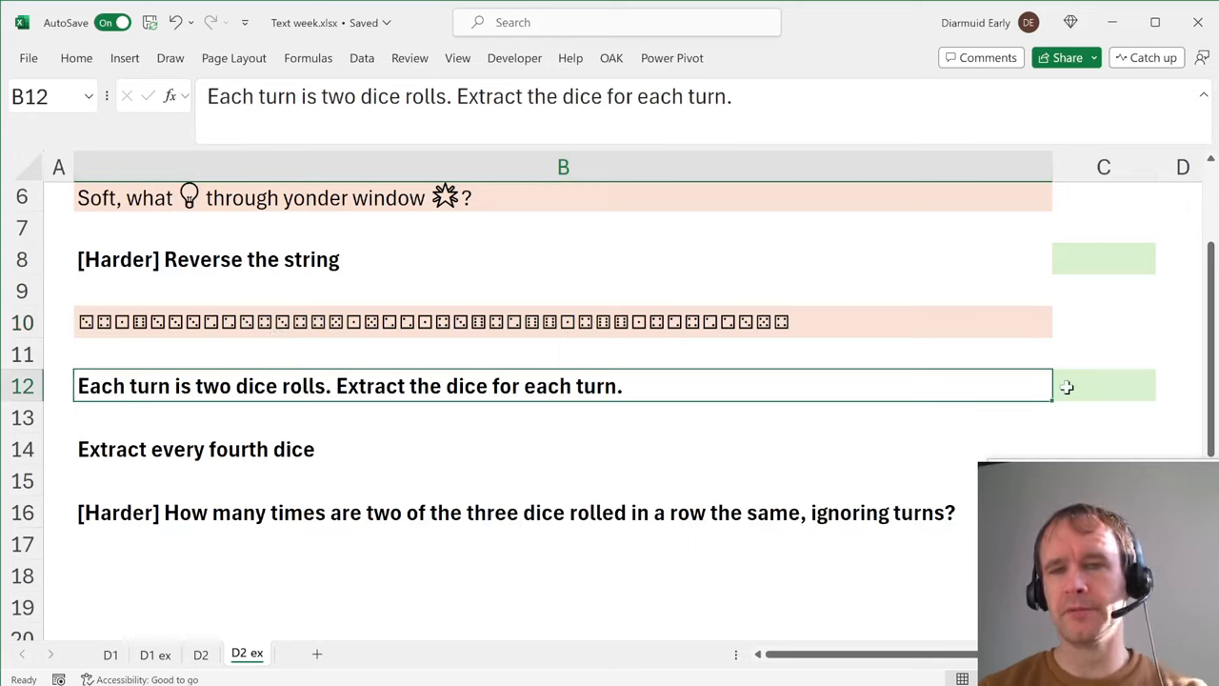
# Enter =MID(B10,SEQUENCE(LEN(B10)/2,,,2),2) in C12 to spill each dice pair per row.
pyautogui.write('=MID(')
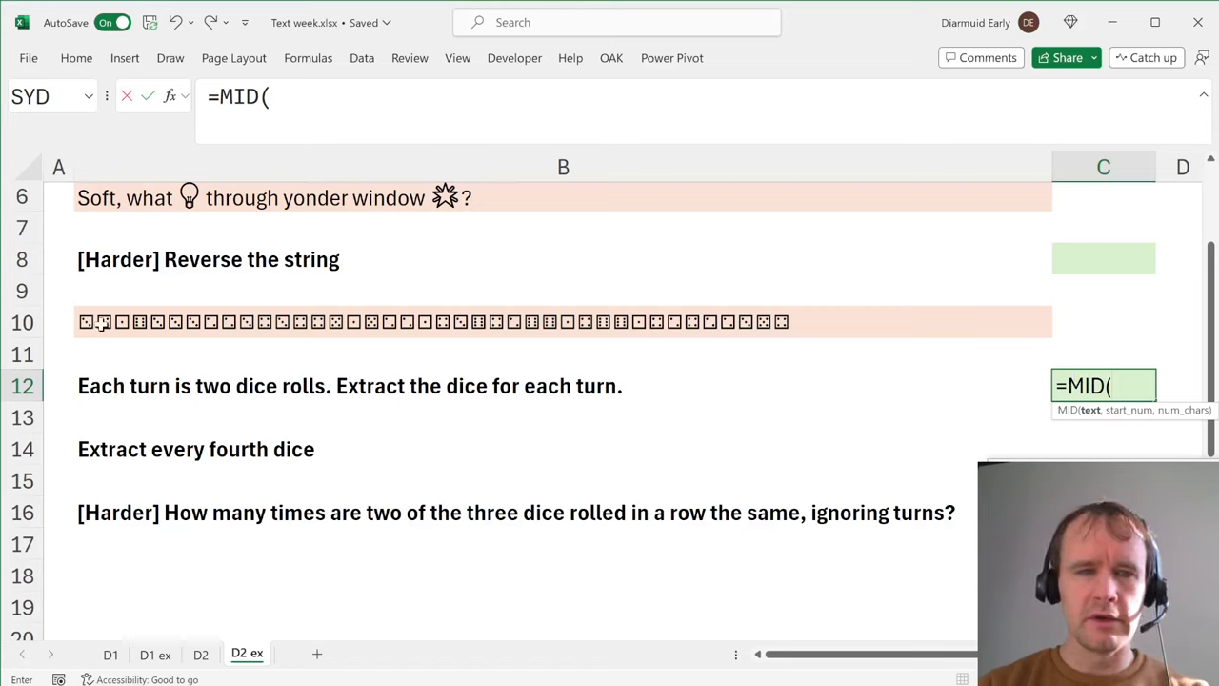
pyautogui.write('B10,se')
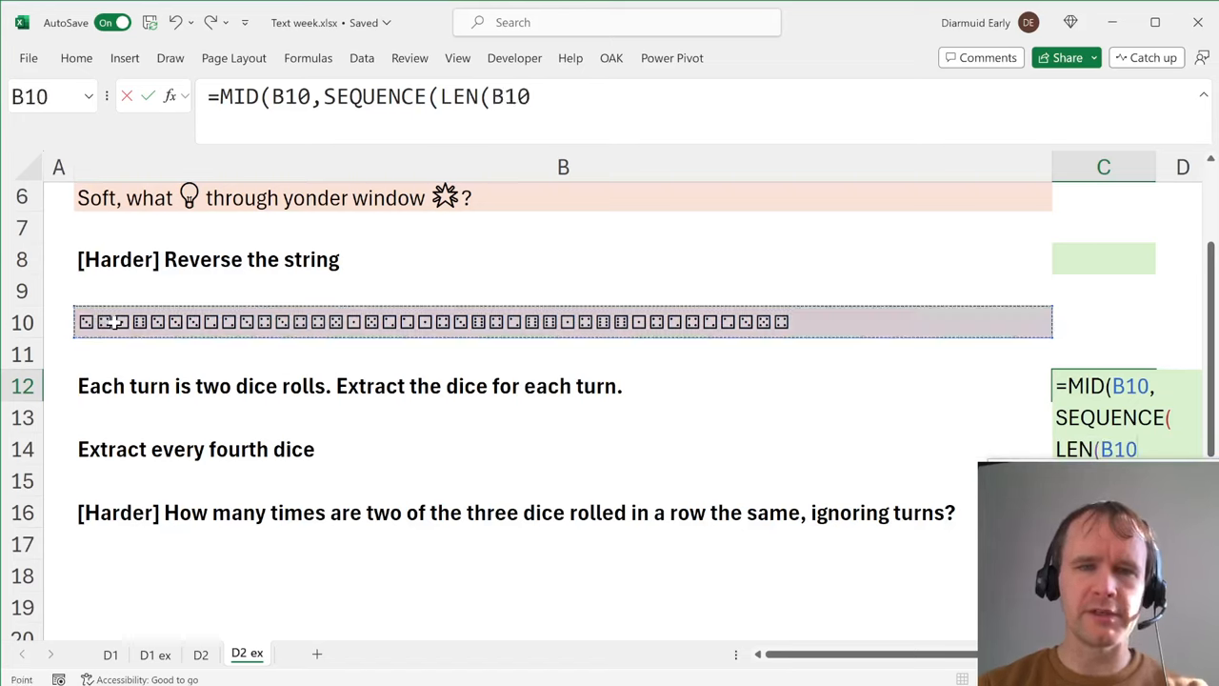
pyautogui.write(')/2')
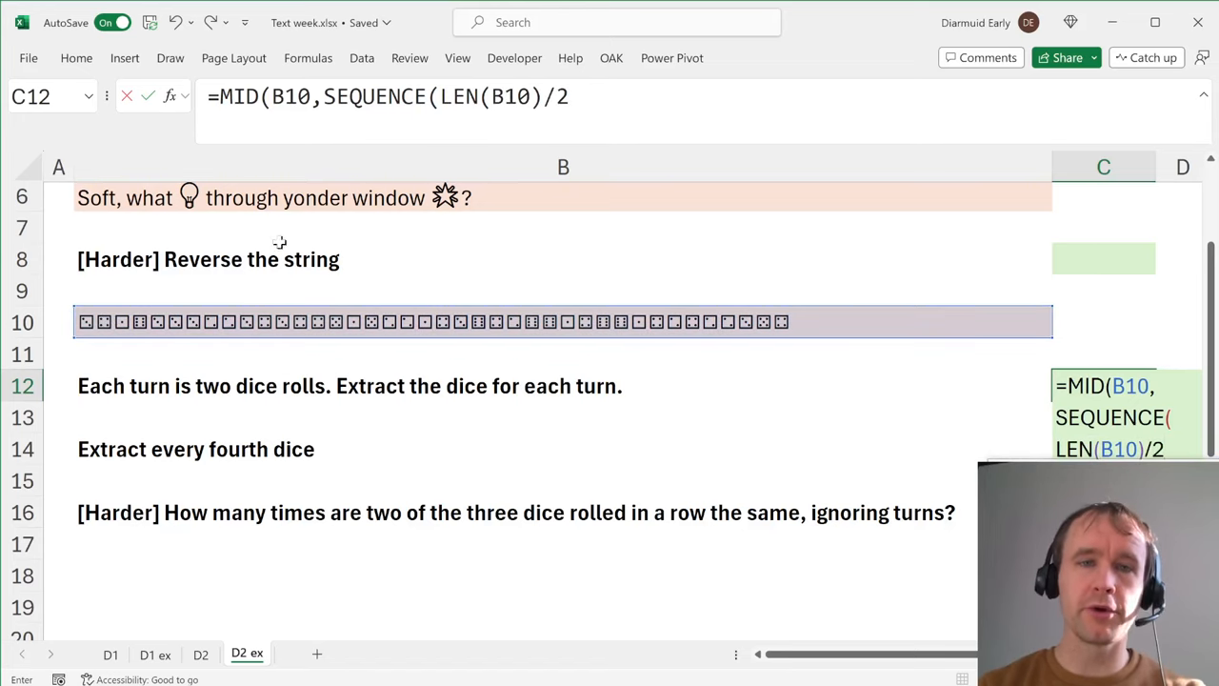
pyautogui.write(',')
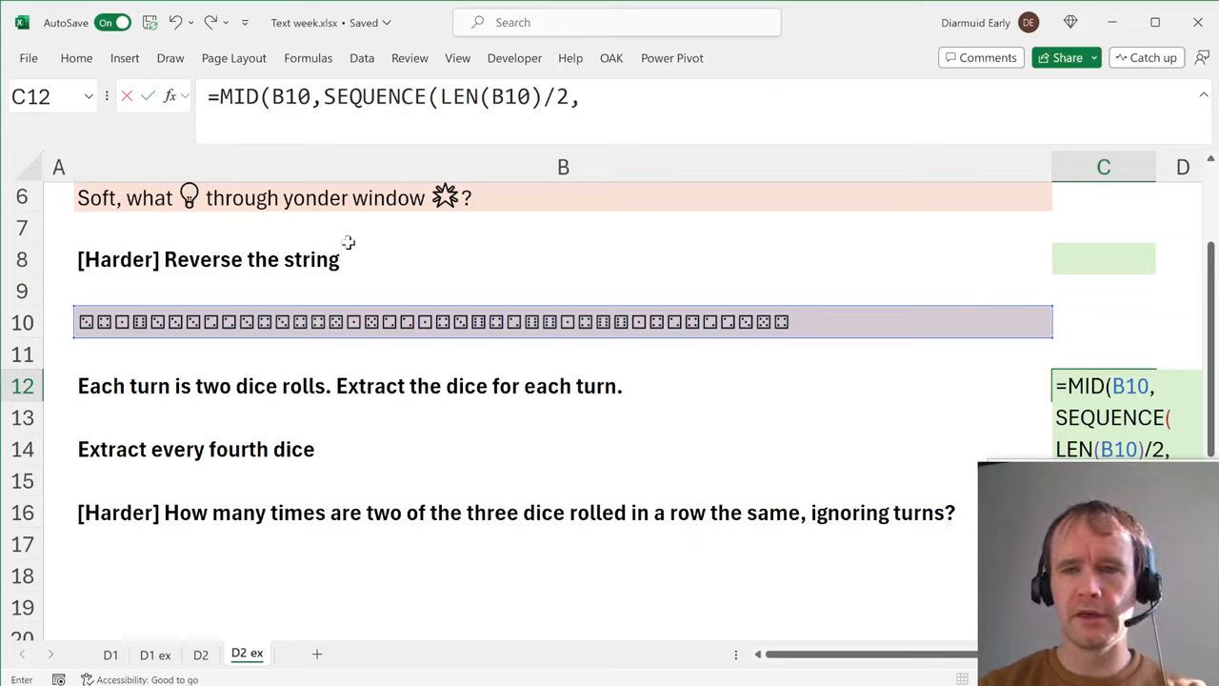
pyautogui.click(617, 107)
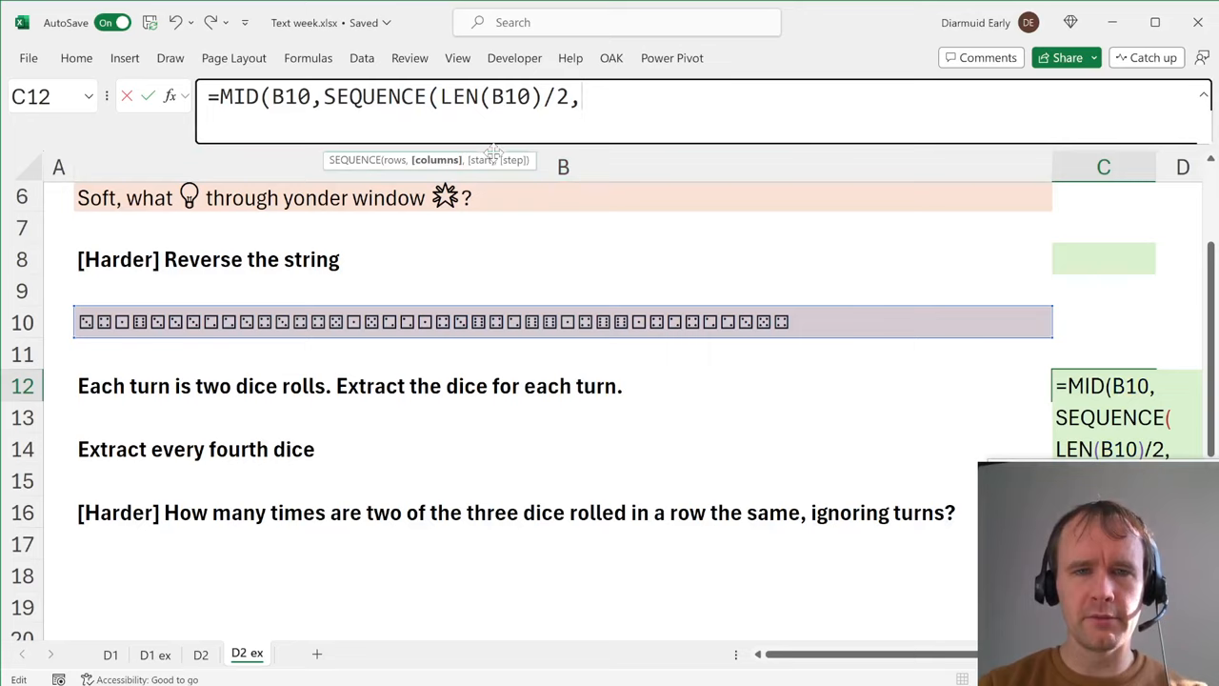
pyautogui.write(',')
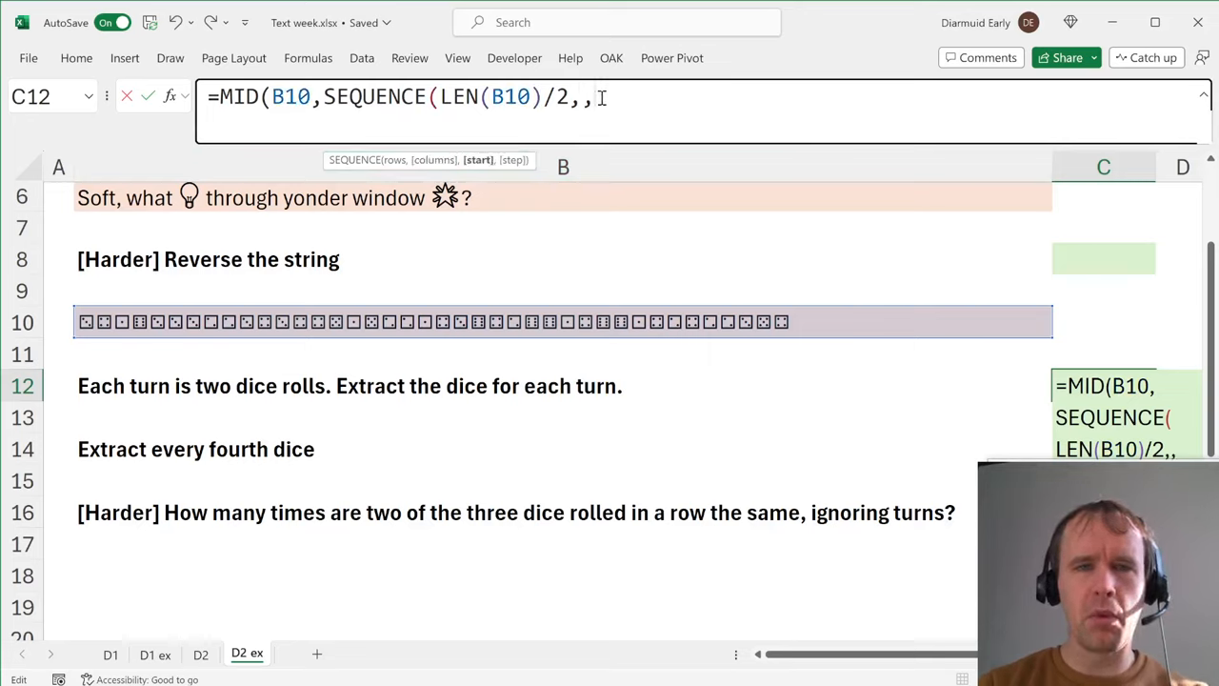
pyautogui.write('2)')
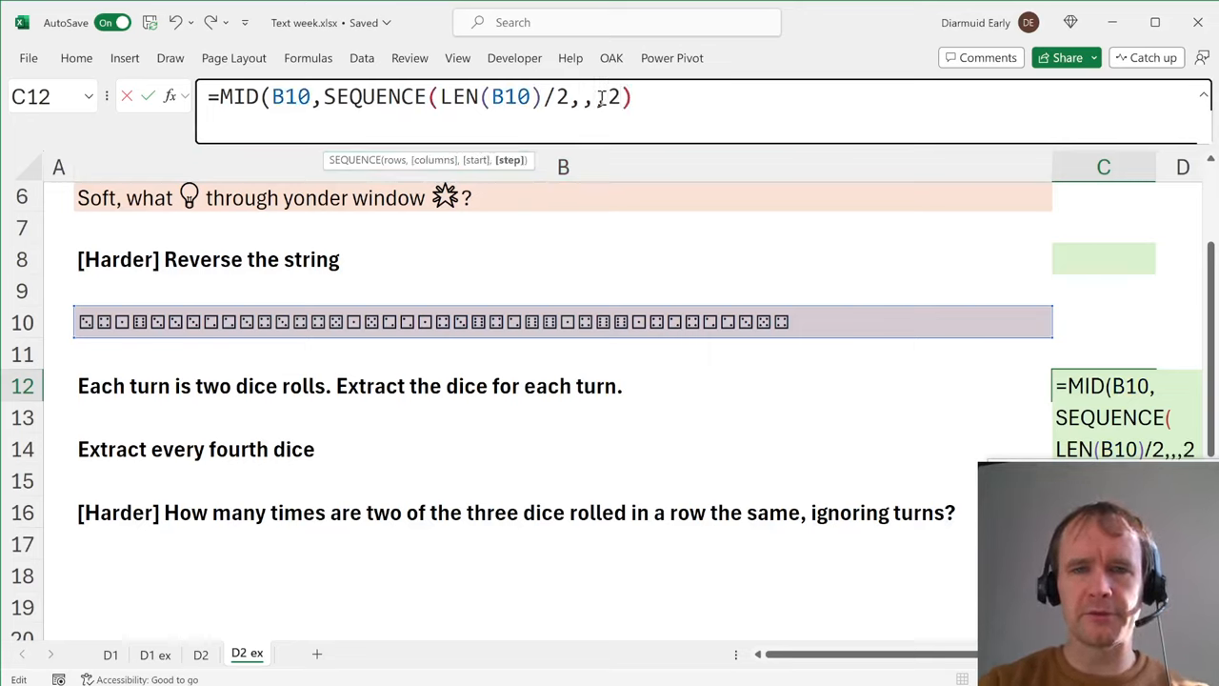
pyautogui.write(',')
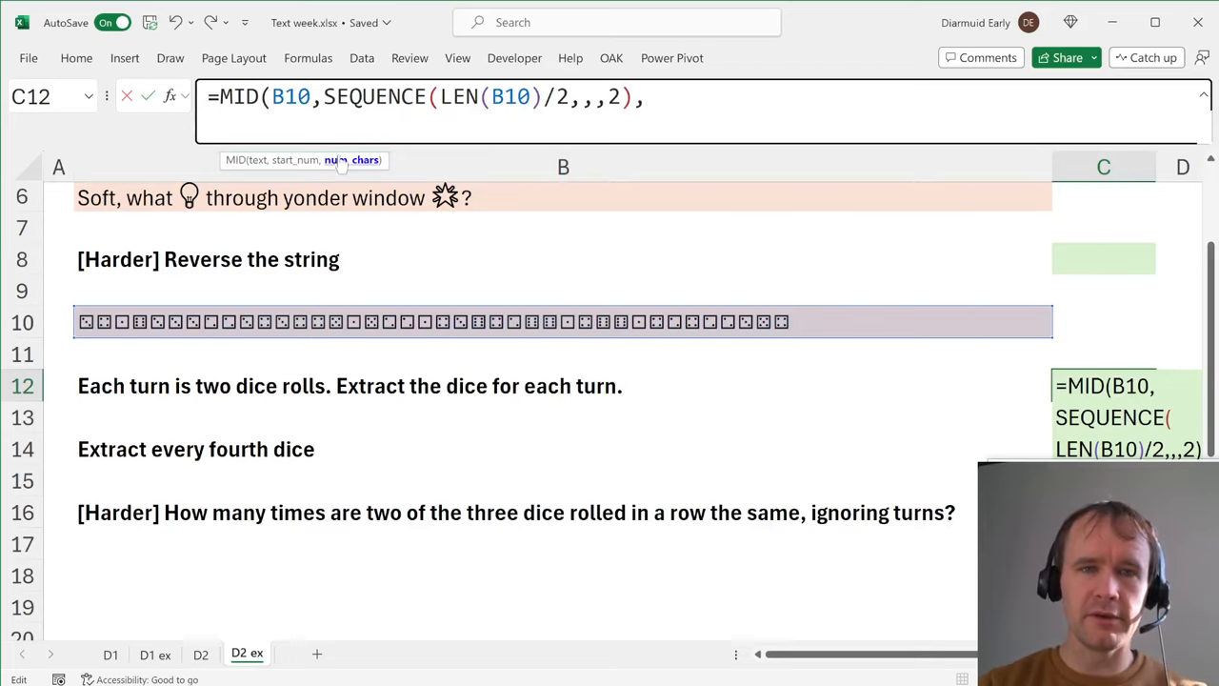
pyautogui.write('2)')
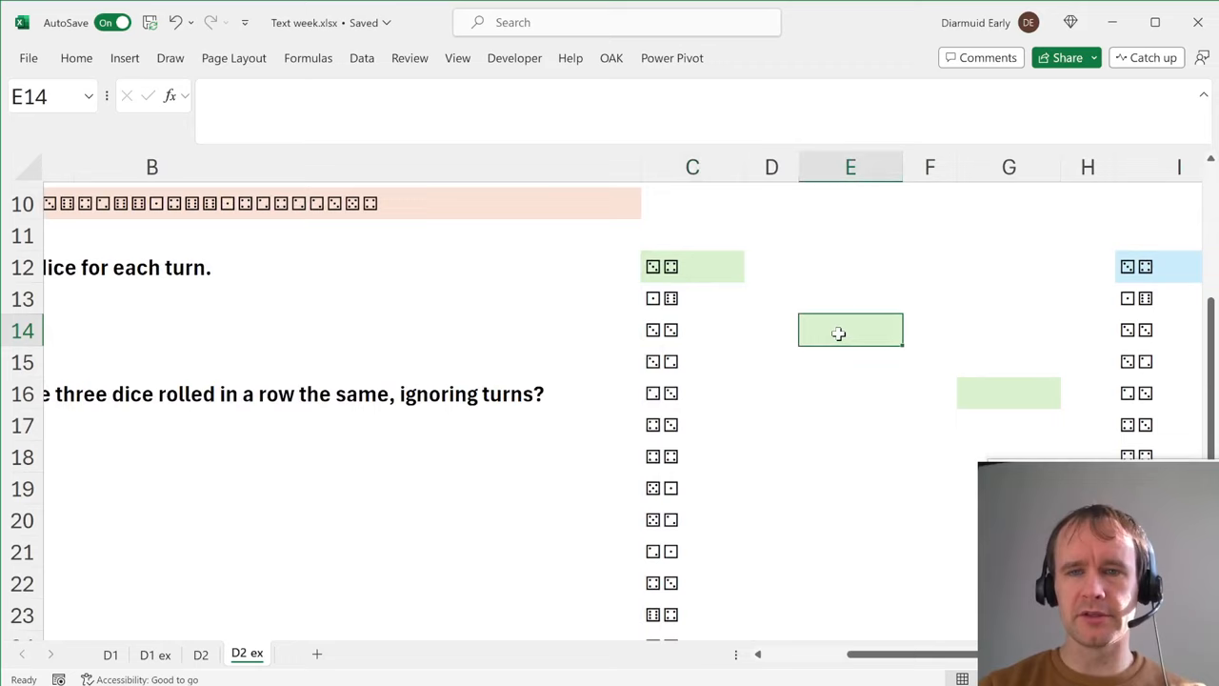
# Enter =MID(B10,SEQUENCE(LEN(B10)/4,,4),1) in E14 to pull every fourth dice from B10.
pyautogui.write('=seq')
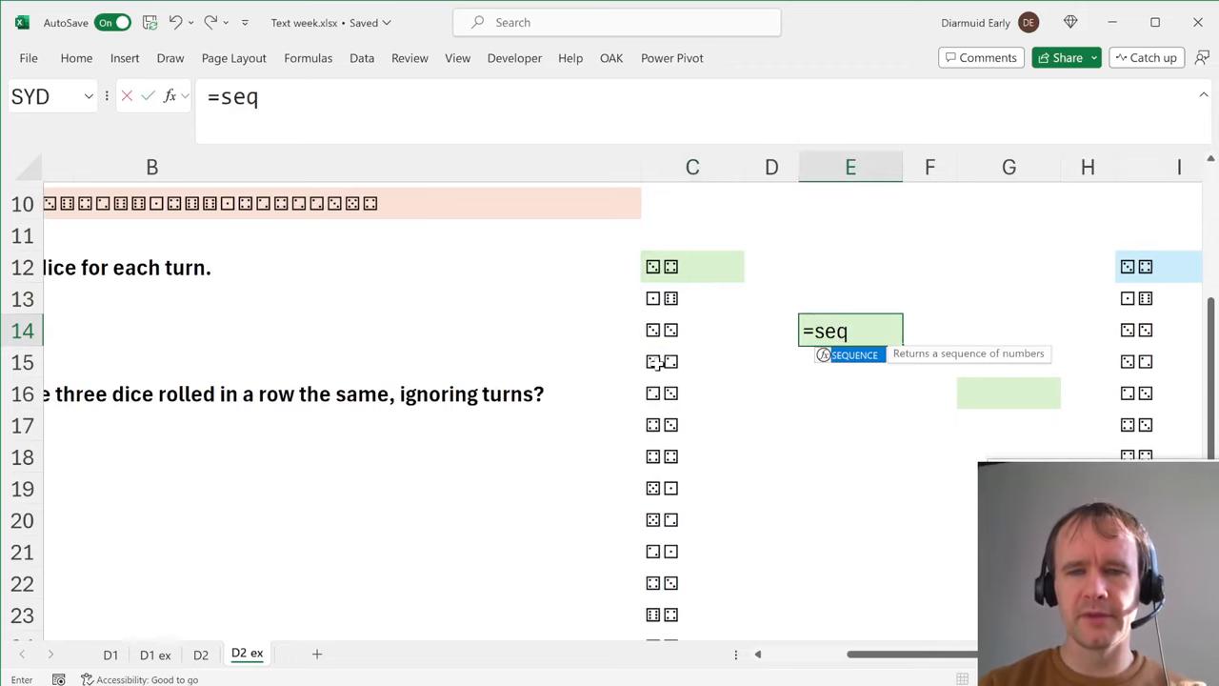
pyautogui.write('=MID(')
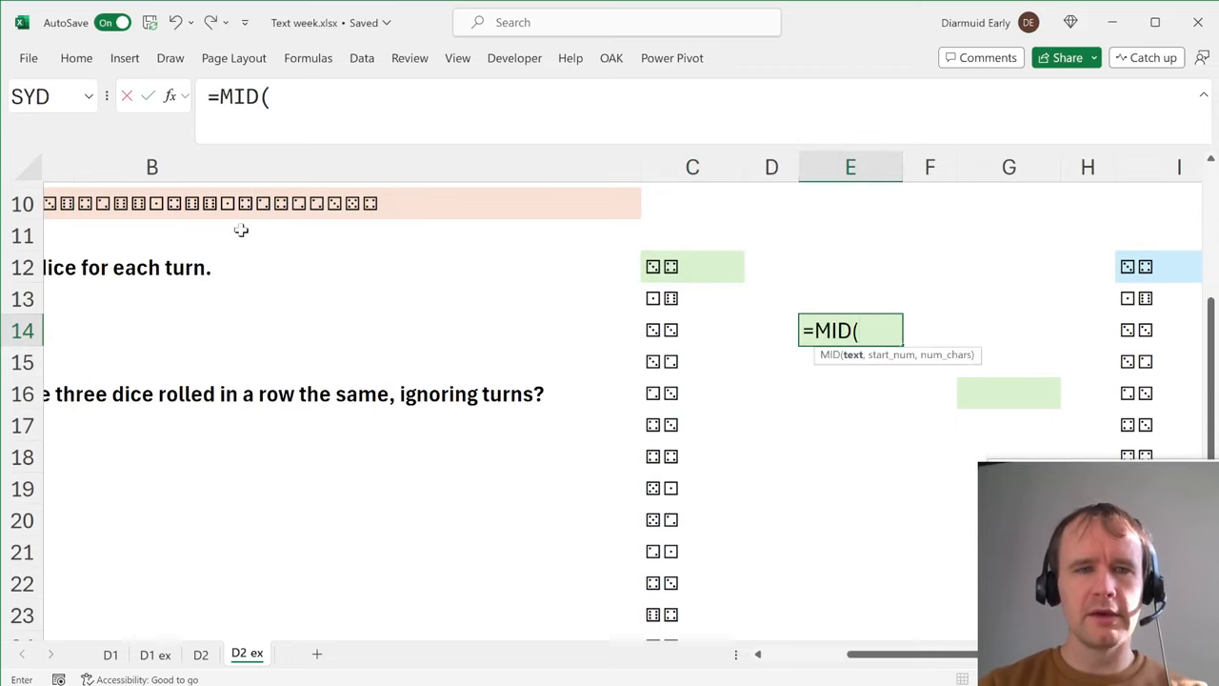
pyautogui.click(190, 202)
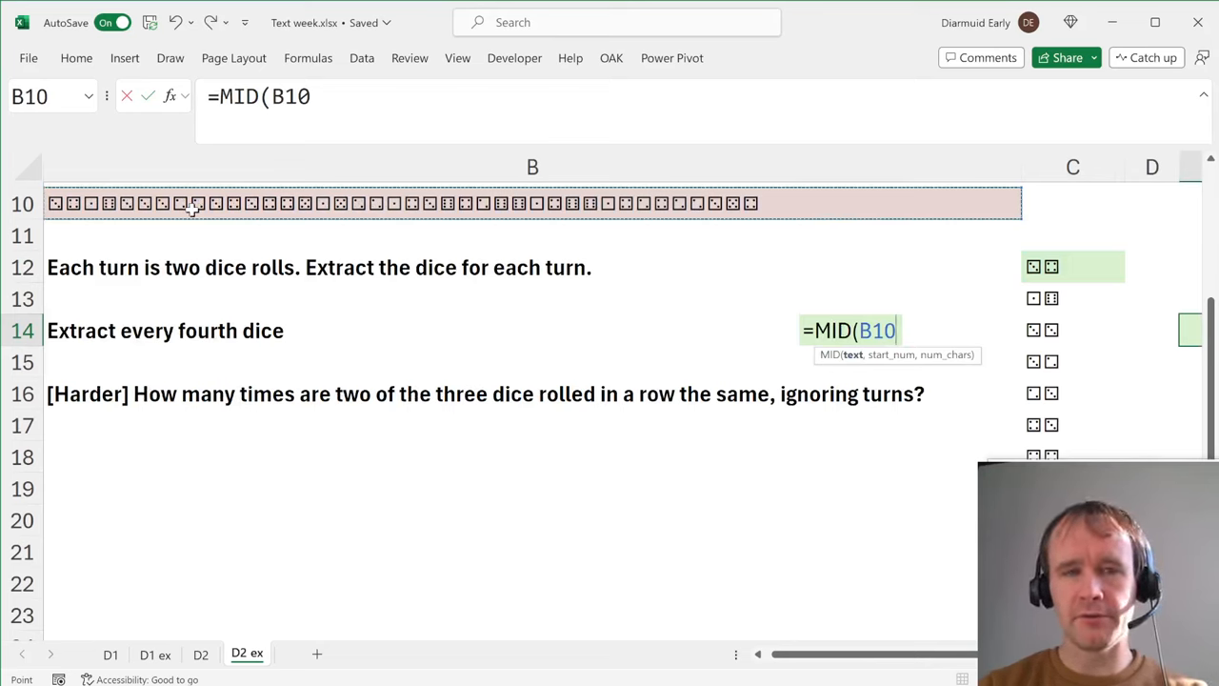
pyautogui.write(',SEQUENCE(1')
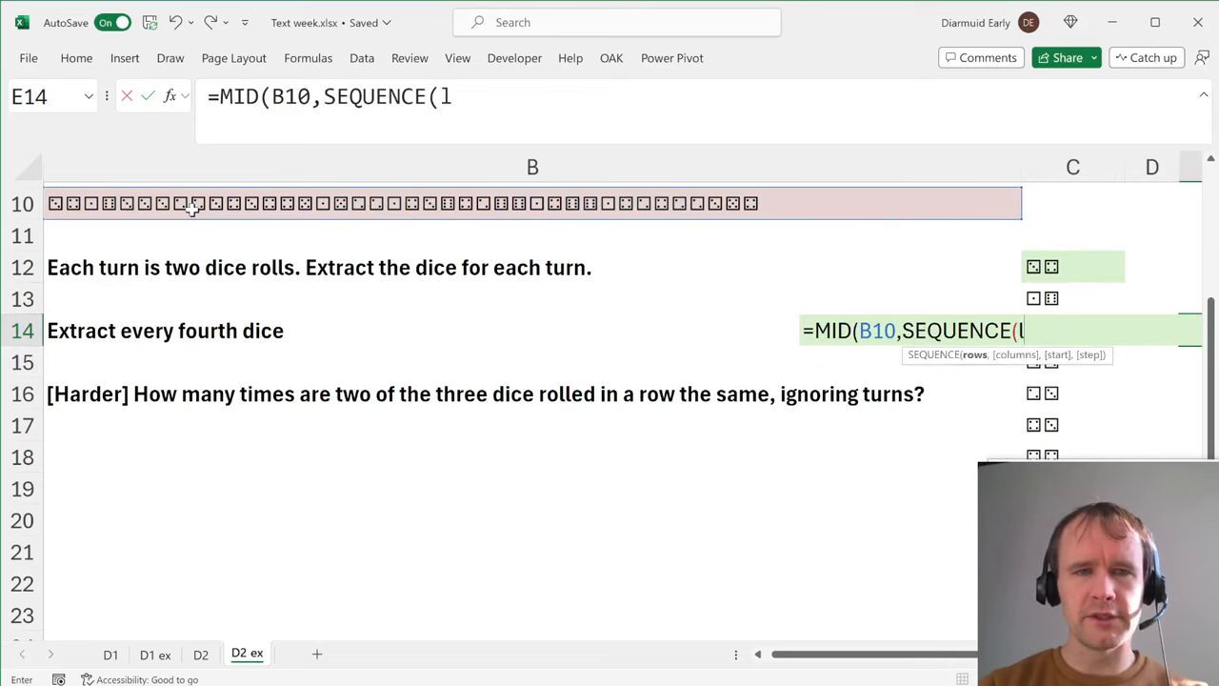
pyautogui.write('LEN(B10)')
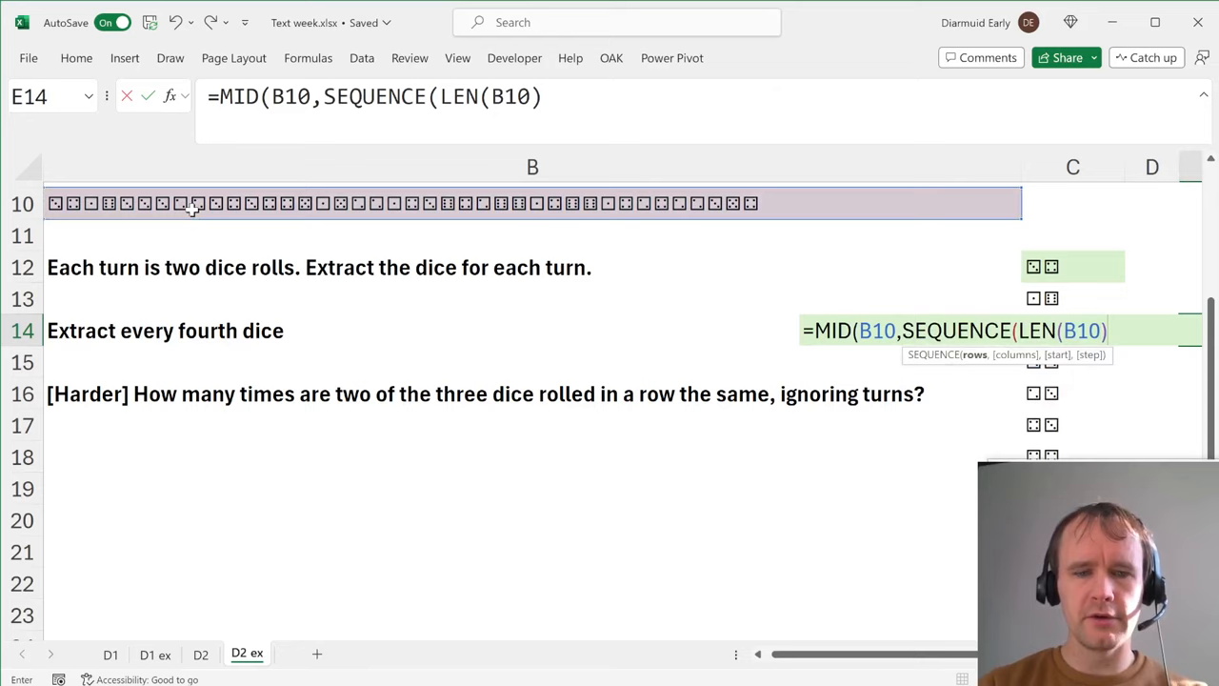
pyautogui.write('/4),1)')
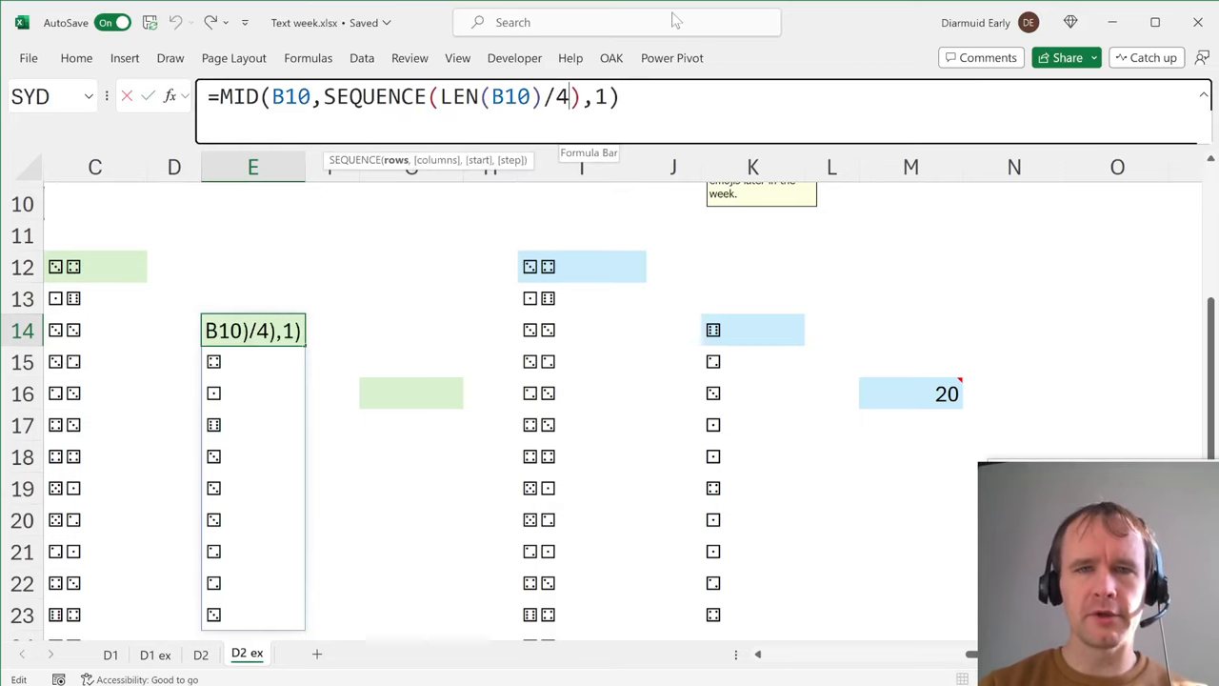
pyautogui.moveTo(351, 298)
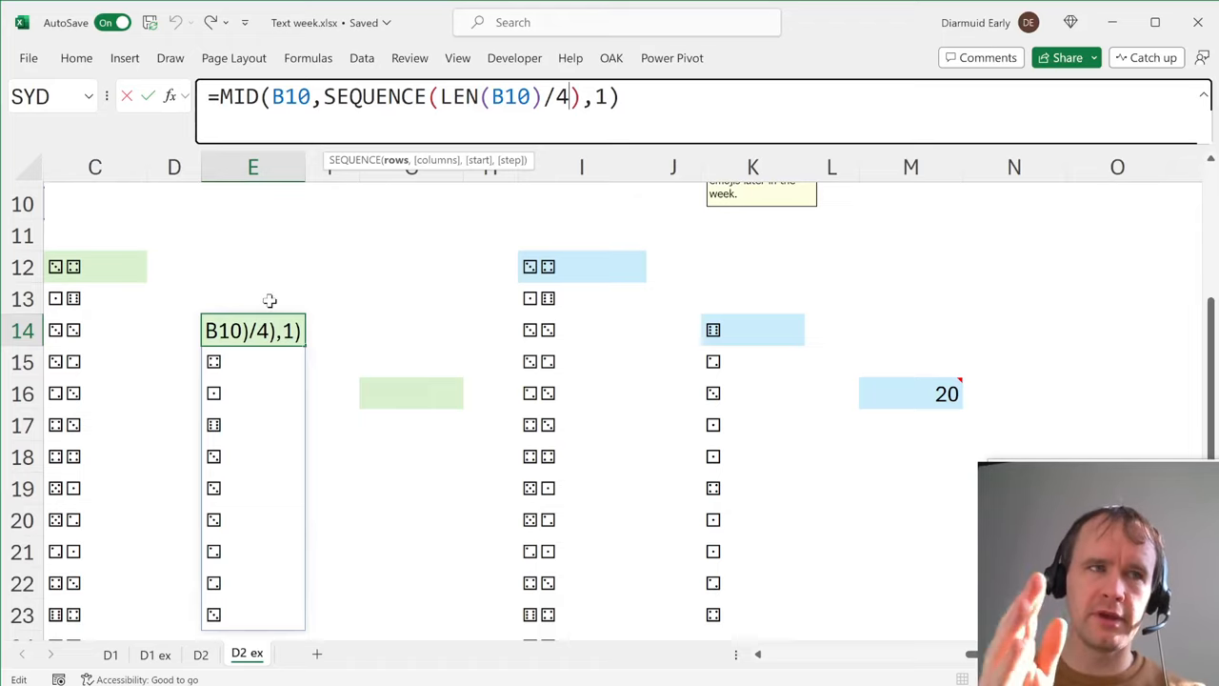
pyautogui.write(',,')
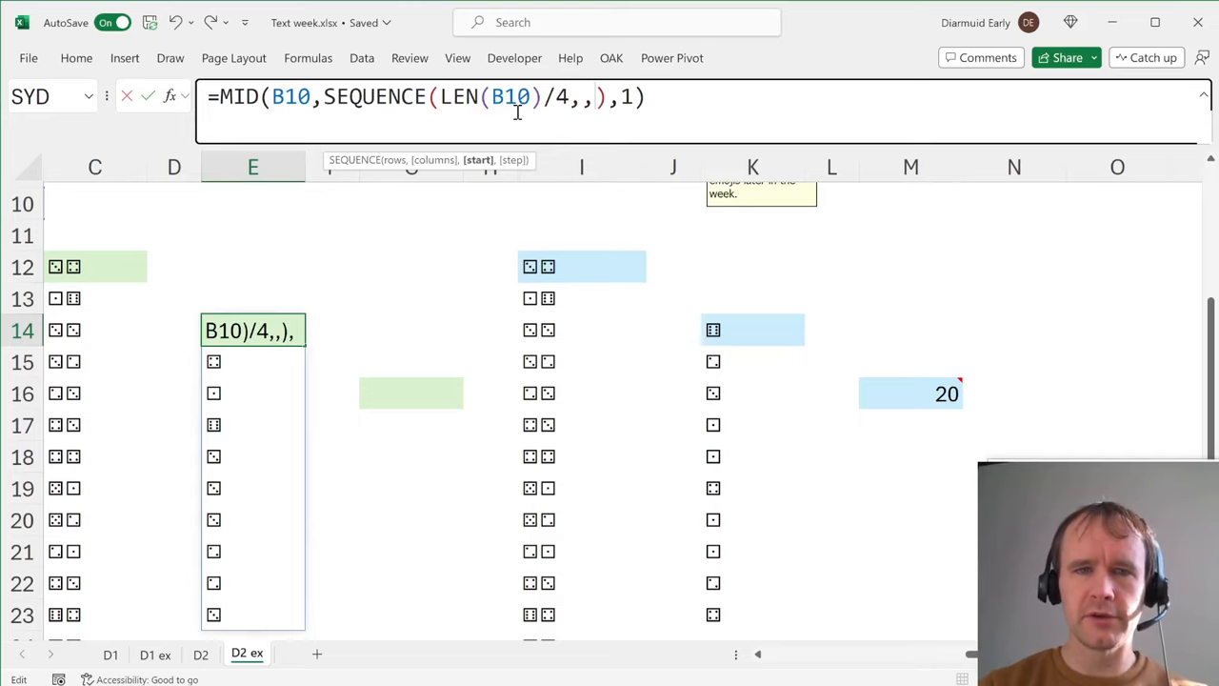
pyautogui.write('4')
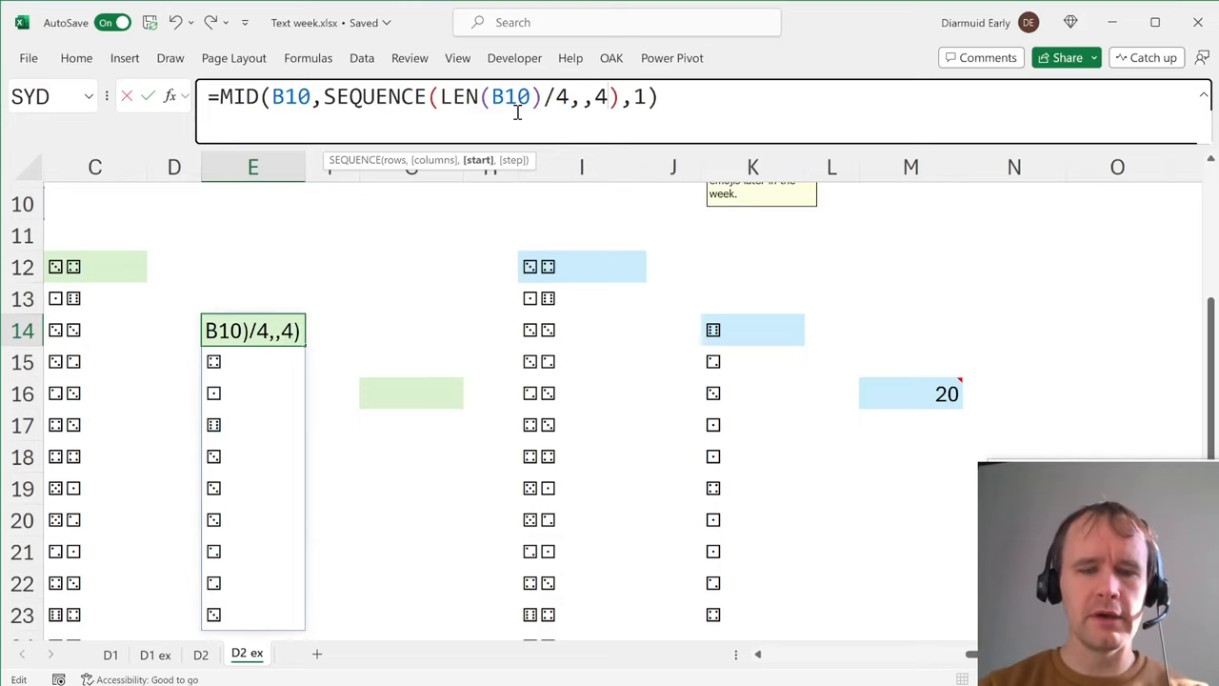
pyautogui.write('4')
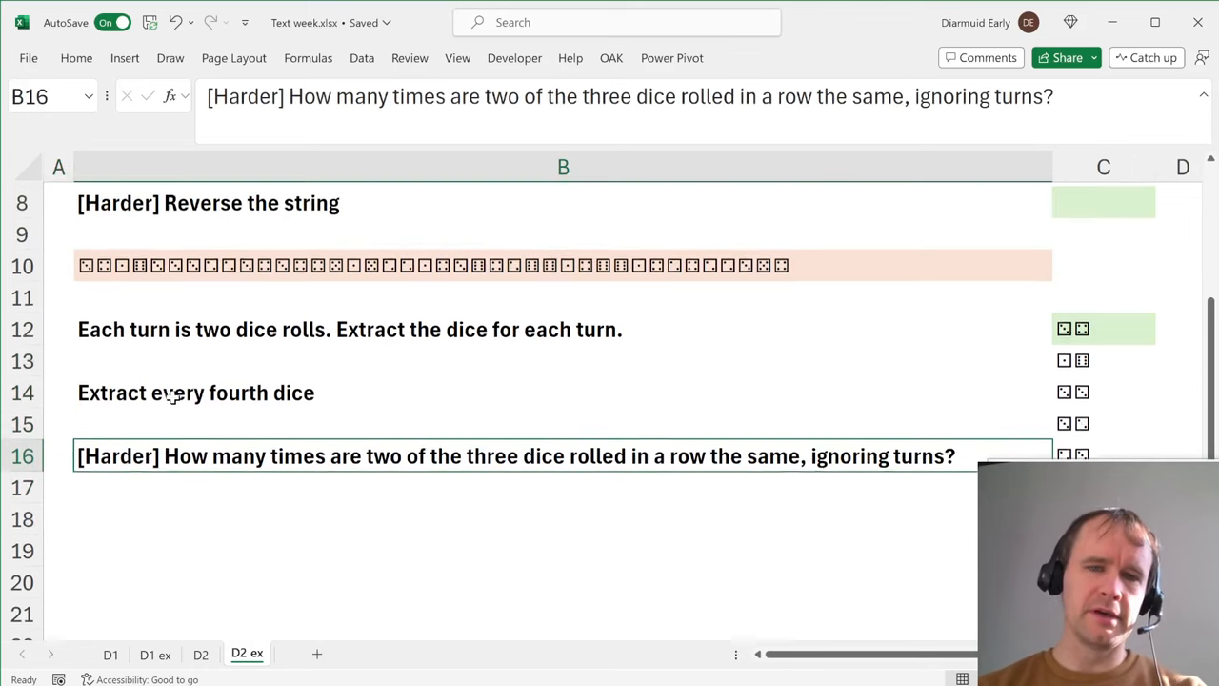
pyautogui.scroll(-3)
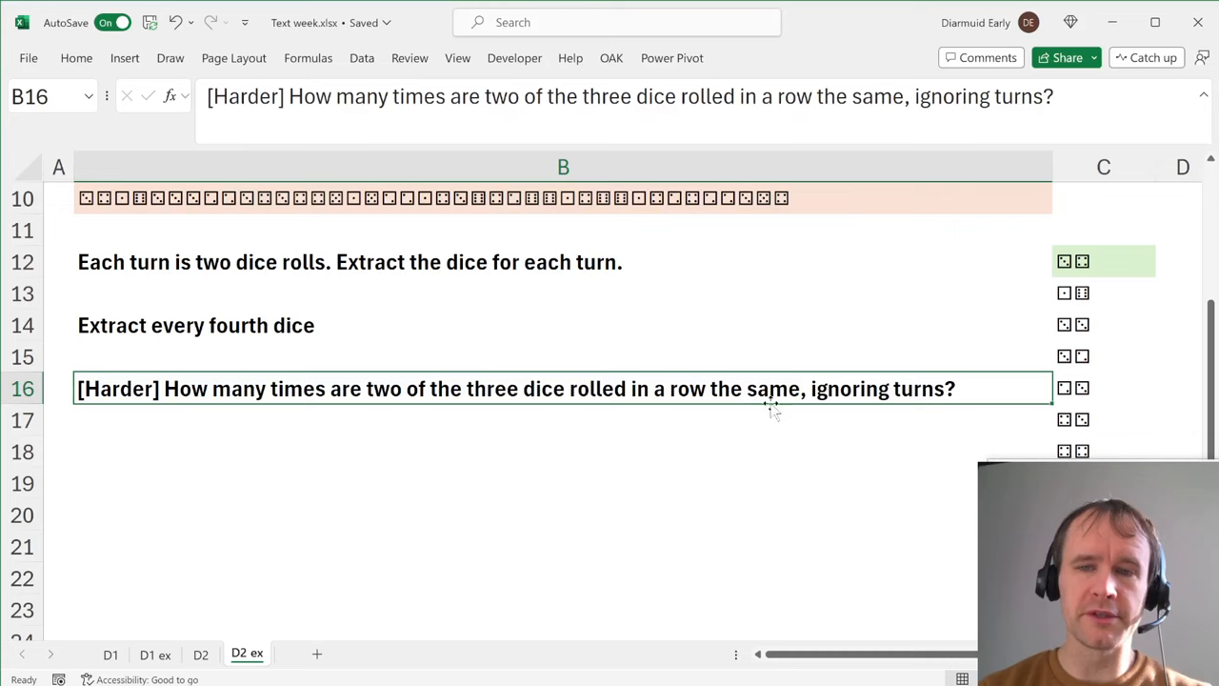
pyautogui.click(562, 198)
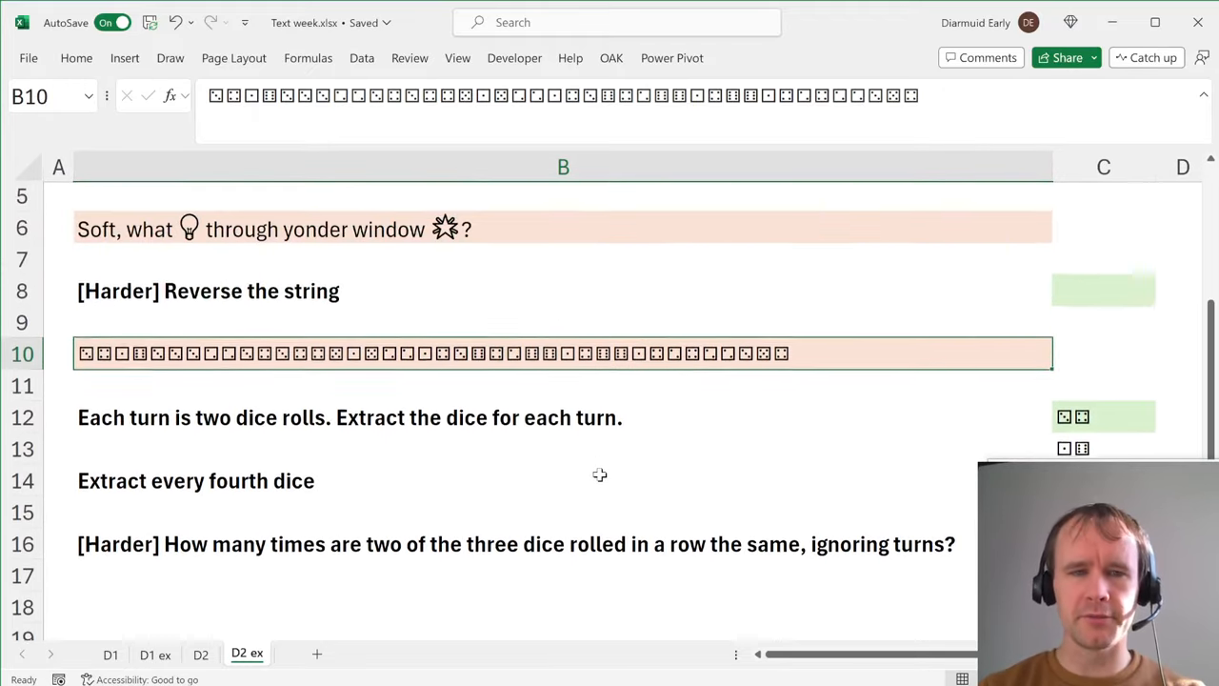
pyautogui.scroll(-3)
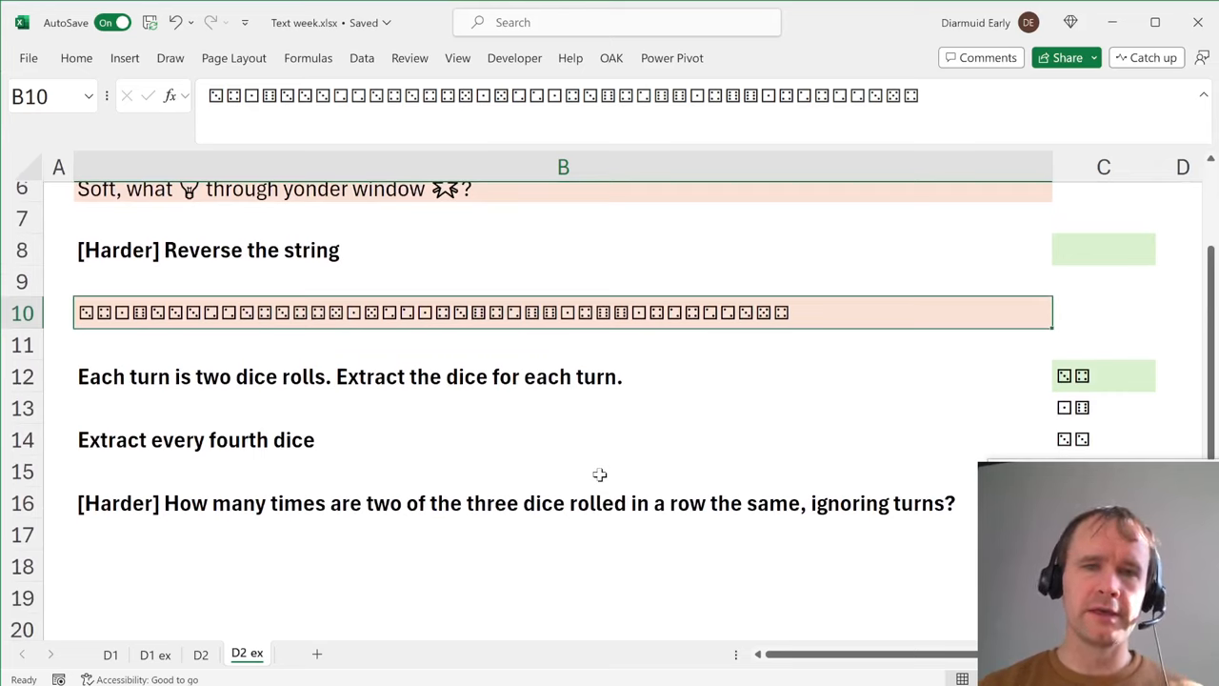
pyautogui.moveTo(224, 362)
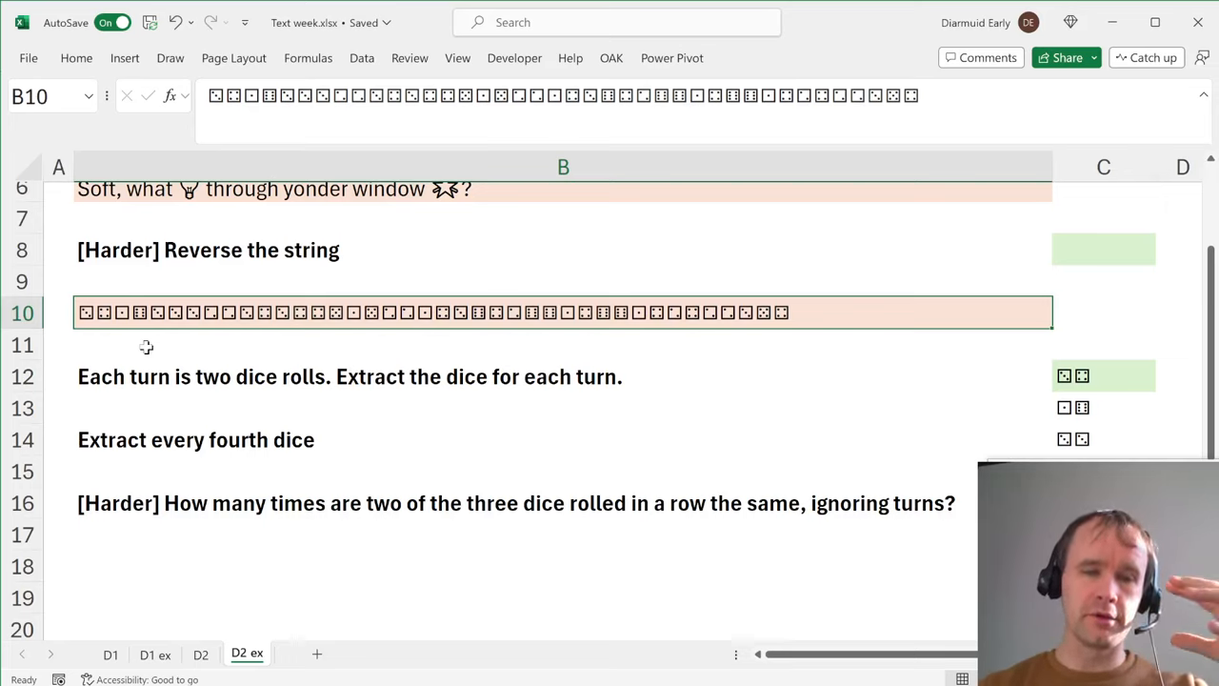
pyautogui.moveTo(236, 385)
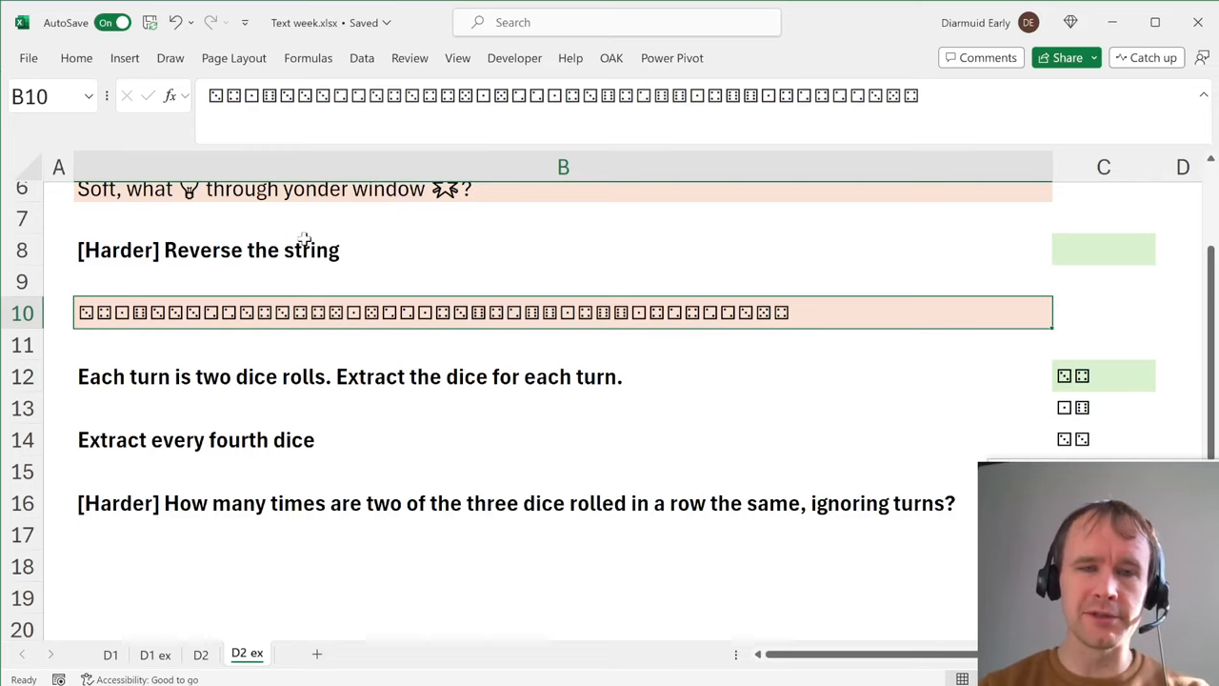
pyautogui.scroll(3)
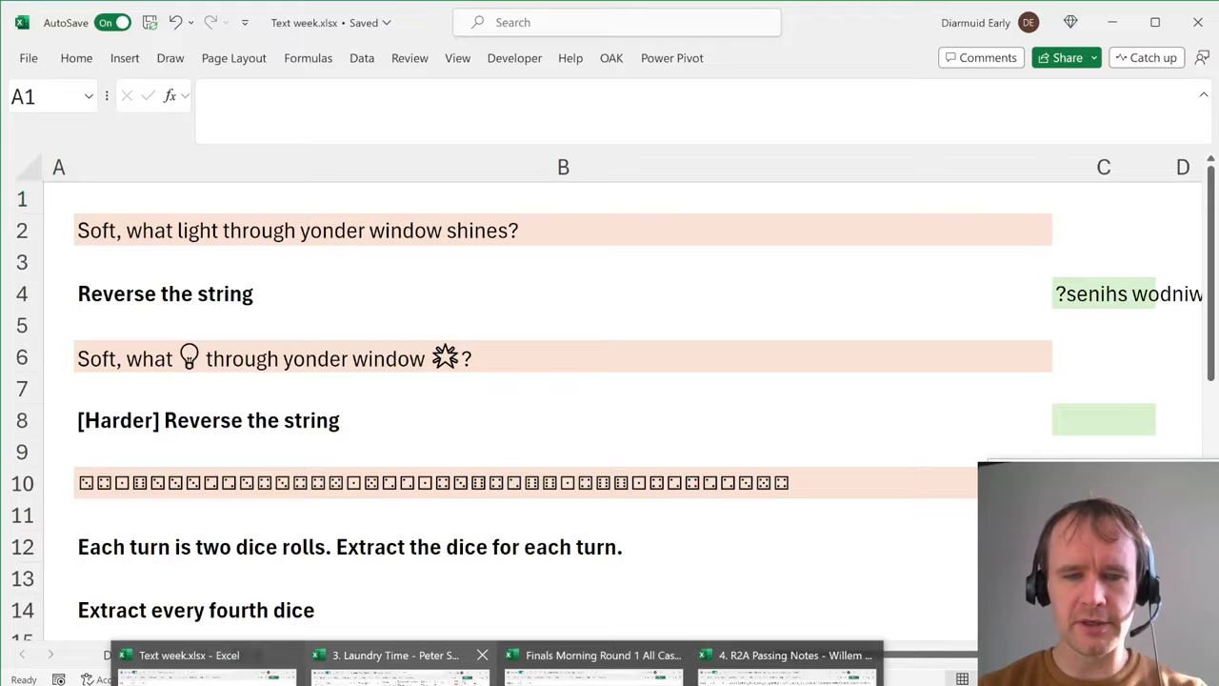
# Switch to the Laundry Time workbook and select the first Level 1 laundry tool output cell.
pyautogui.click(394, 655)
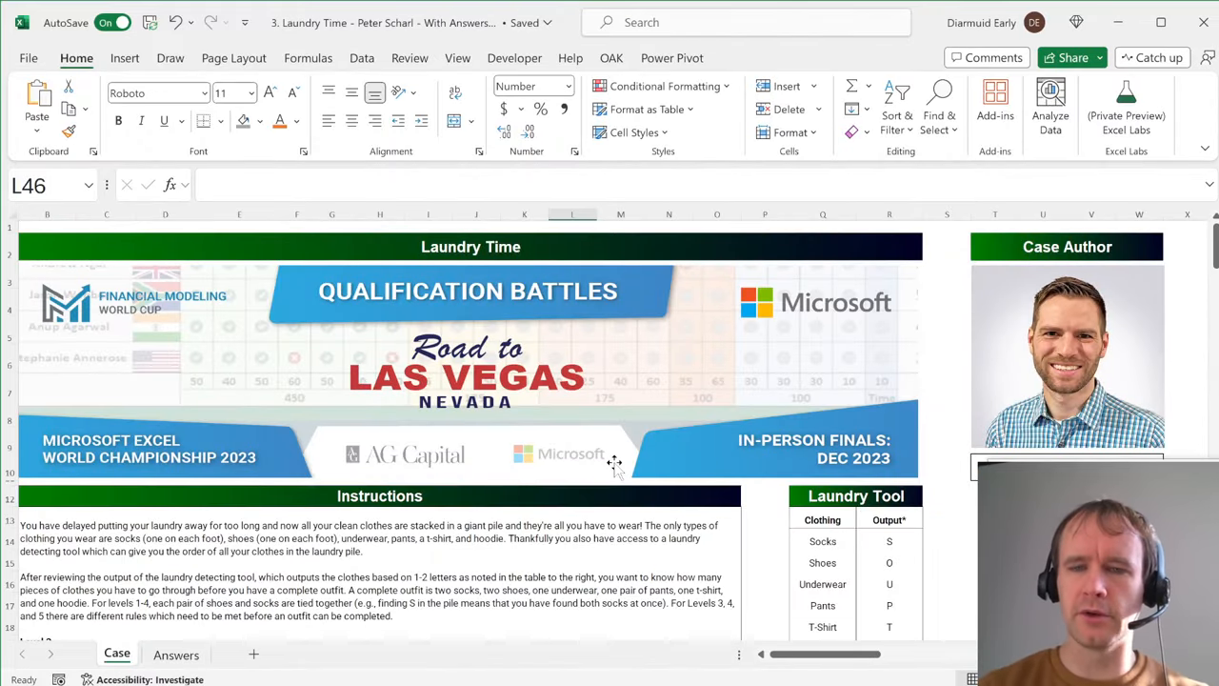
pyautogui.scroll(-3)
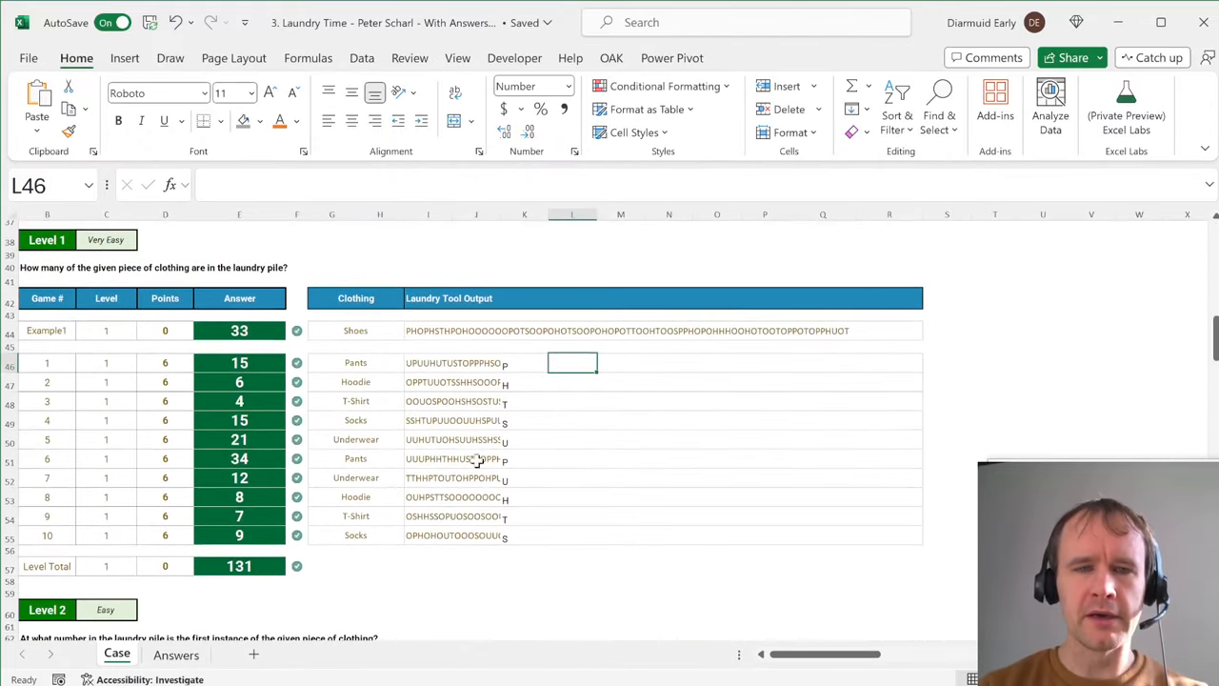
pyautogui.click(427, 362)
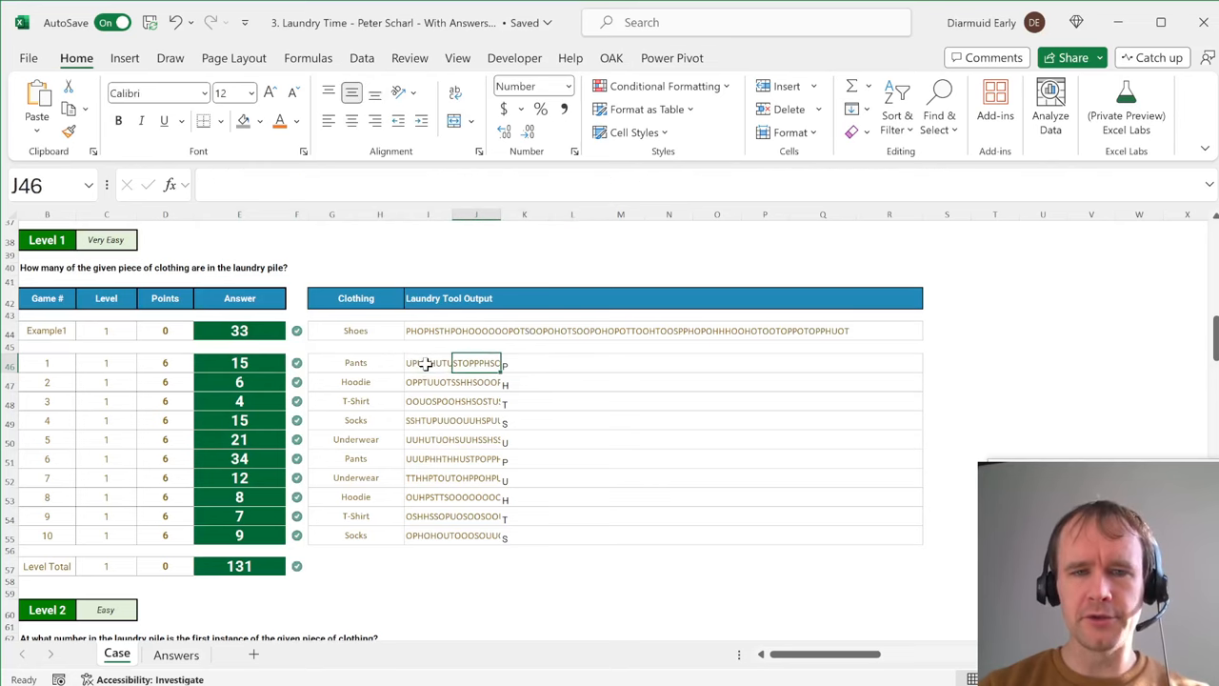
# Enter =MID(I46,SEQUENCE(,LEN(I46)),1) in N46 to spill the first output string letter by letter across the row.
pyautogui.moveTo(429, 362); pyautogui.dragTo(428, 534)
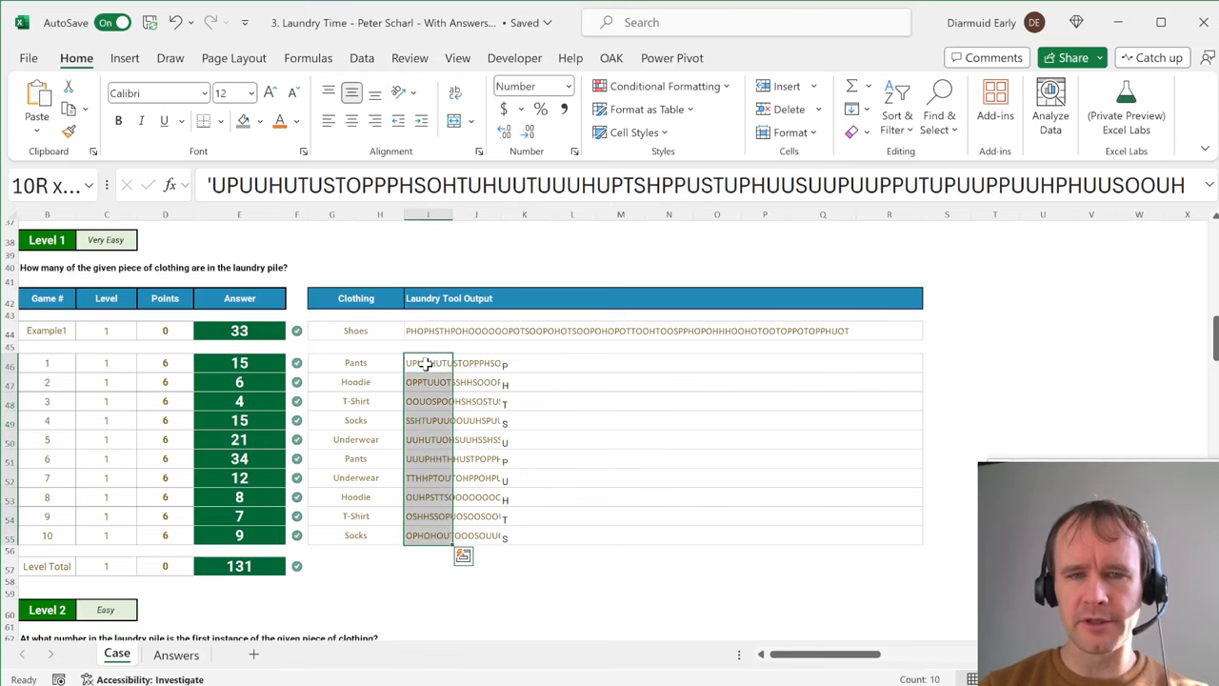
pyautogui.write('=mid')
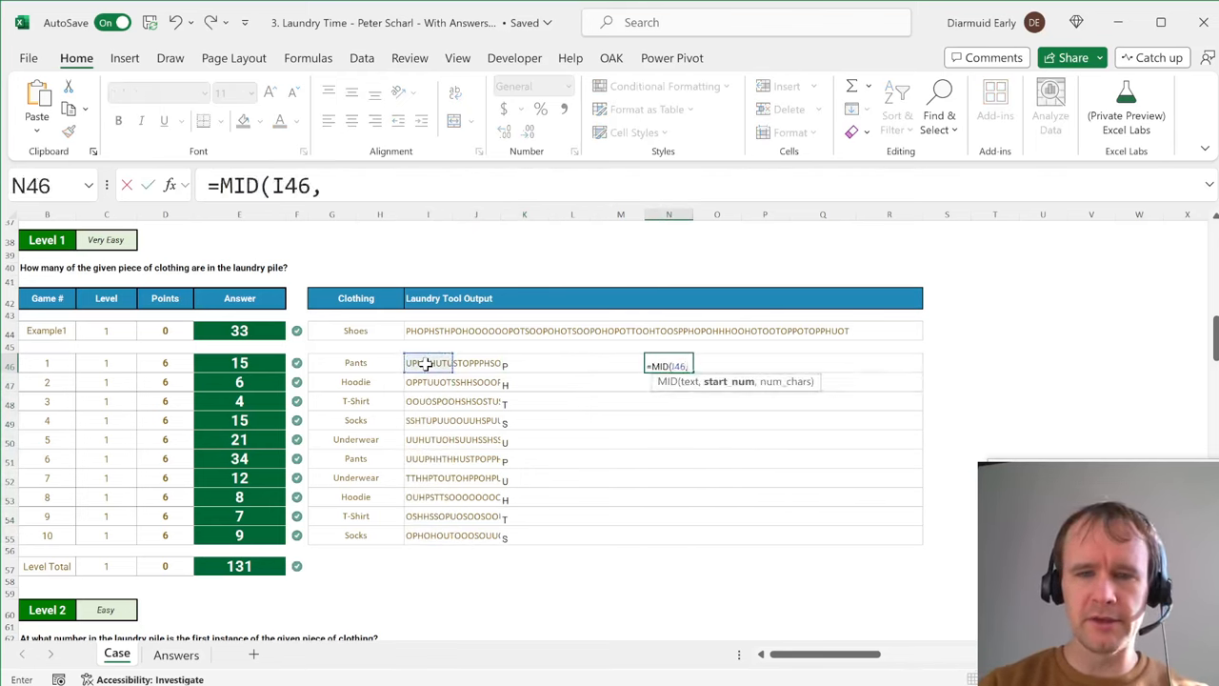
pyautogui.write('SEARC')
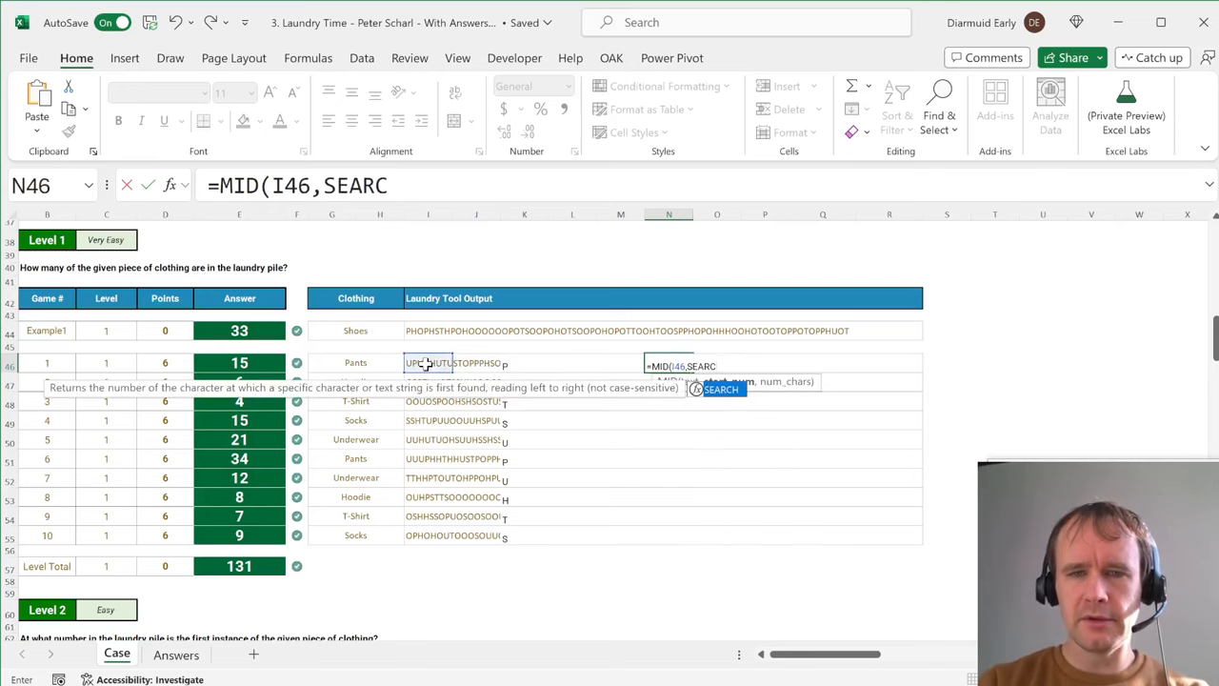
pyautogui.write('SEQUENCE(,')
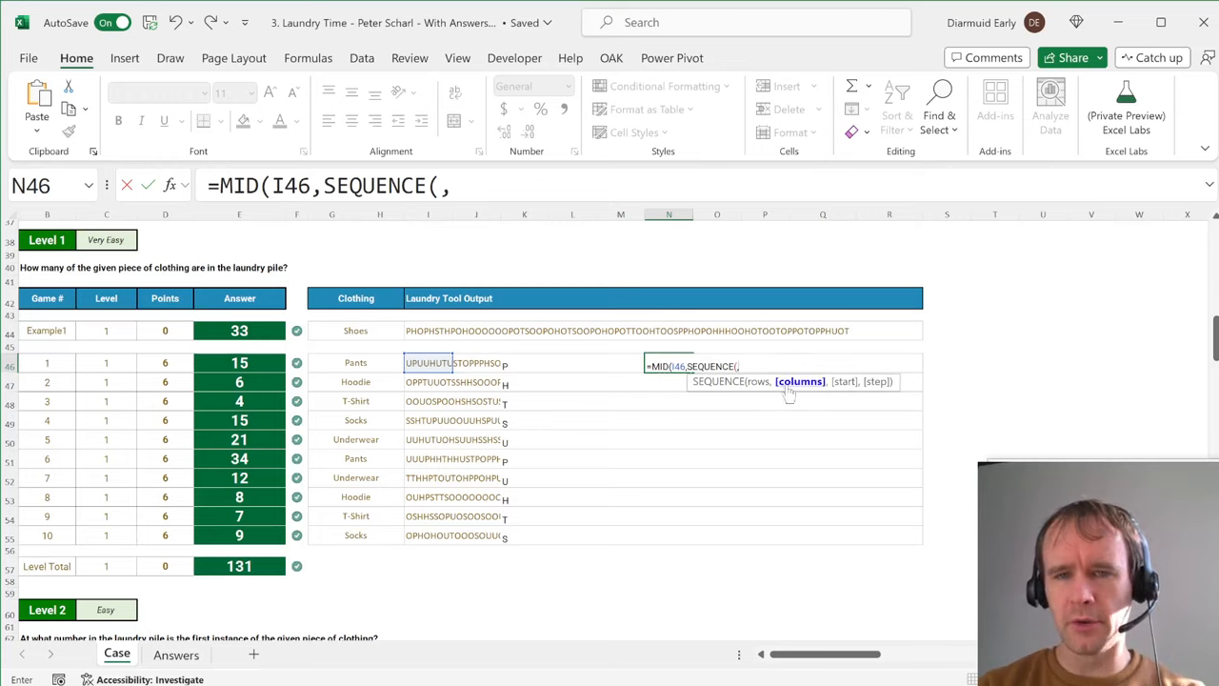
pyautogui.write('LEN(I46')
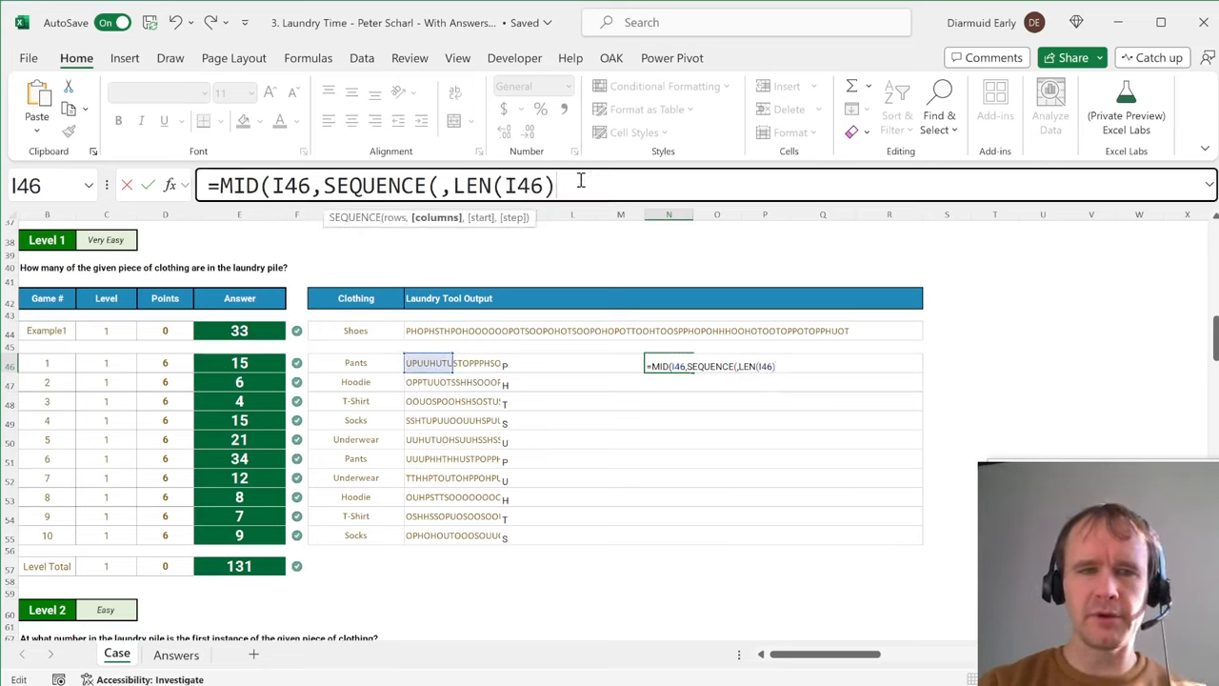
pyautogui.write(',1)')
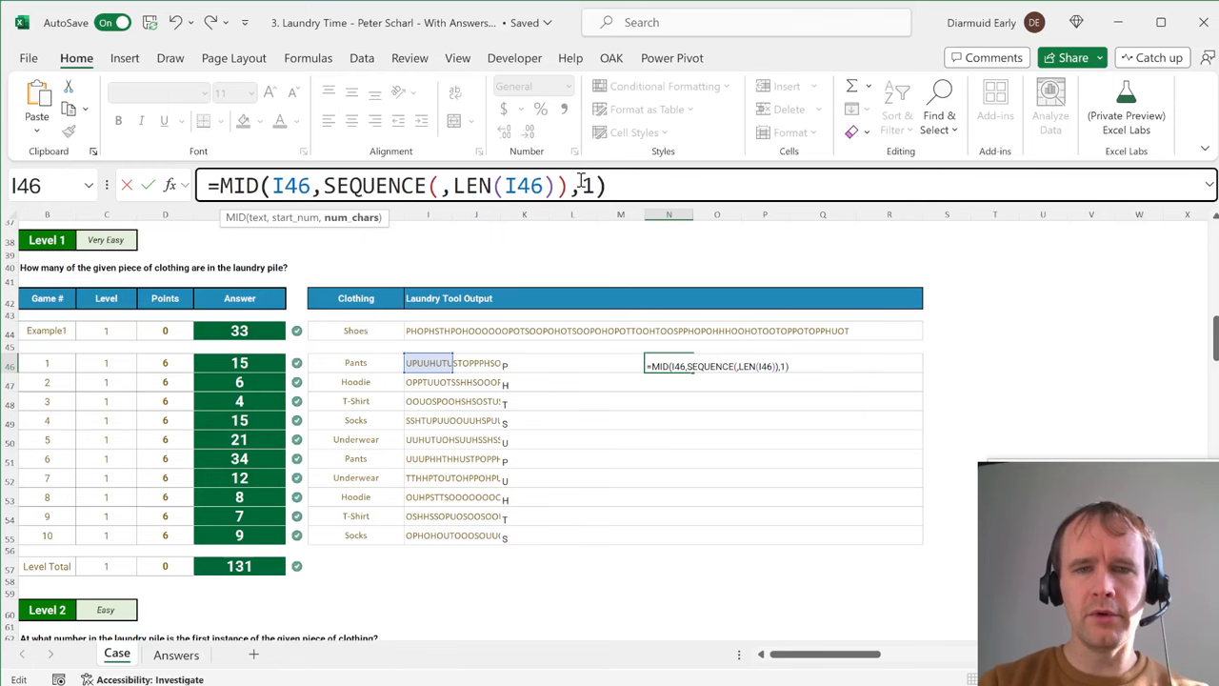
pyautogui.press('Enter')
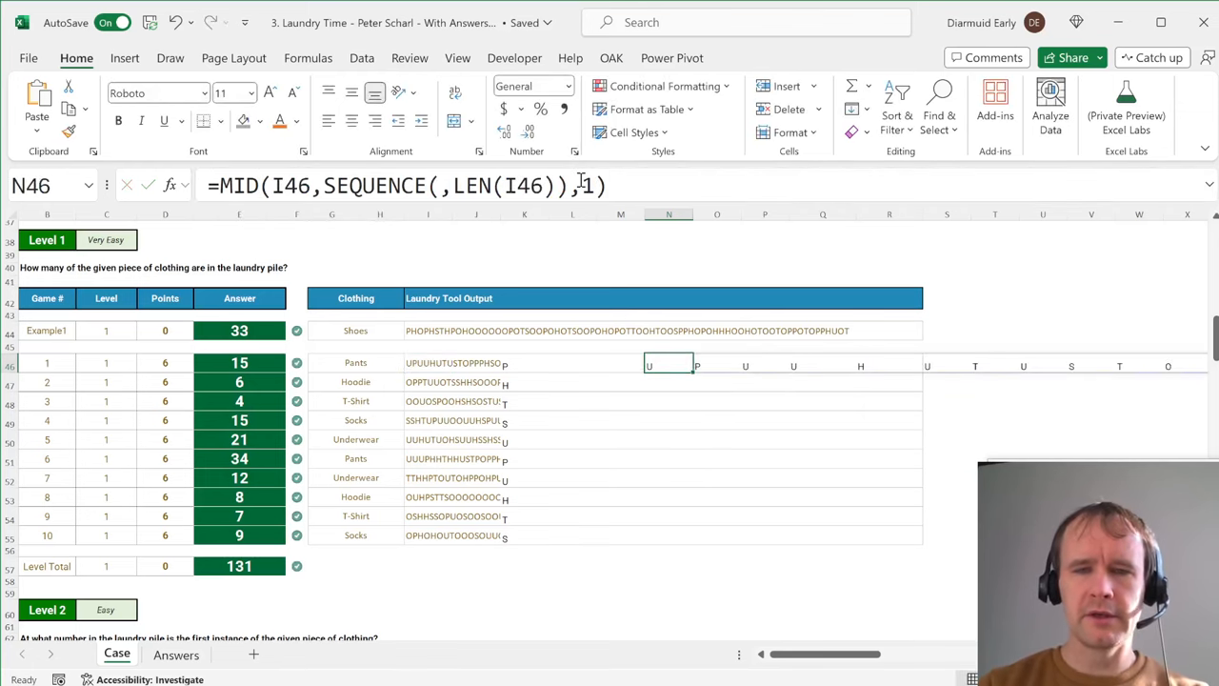
pyautogui.write('=countif')
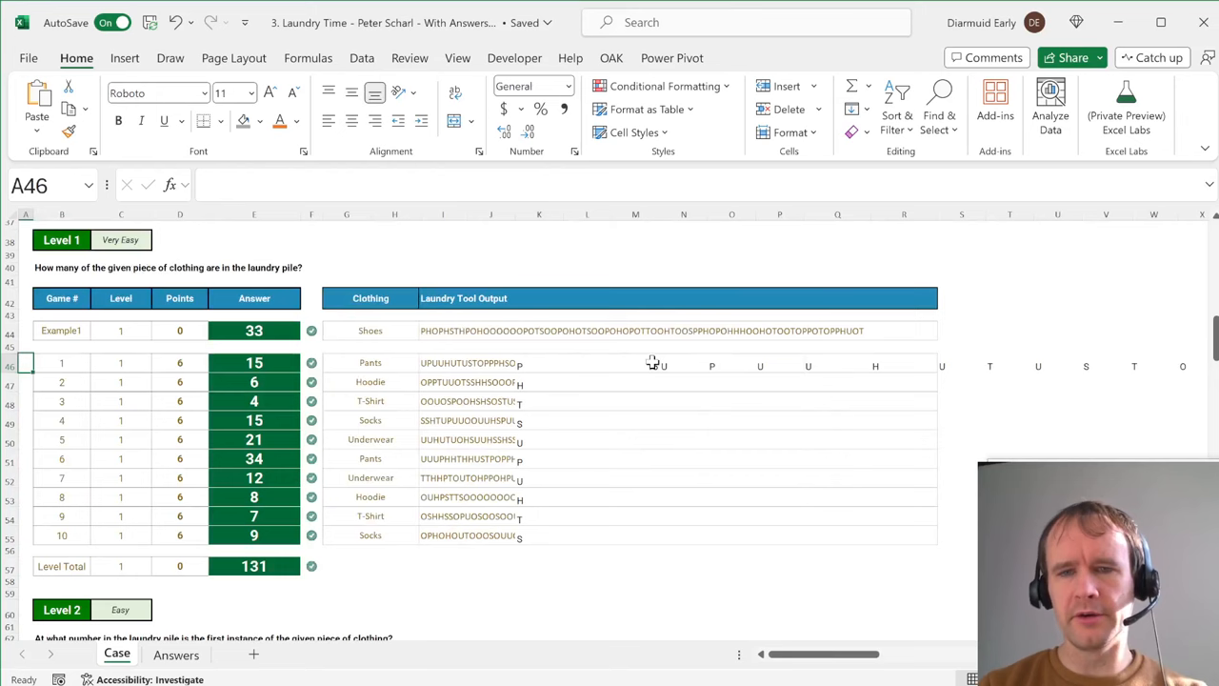
# Show the N46 formula, then switch to the Finals Morning Round 1 workbook at its Level 4 geography task.
pyautogui.click(682, 364)
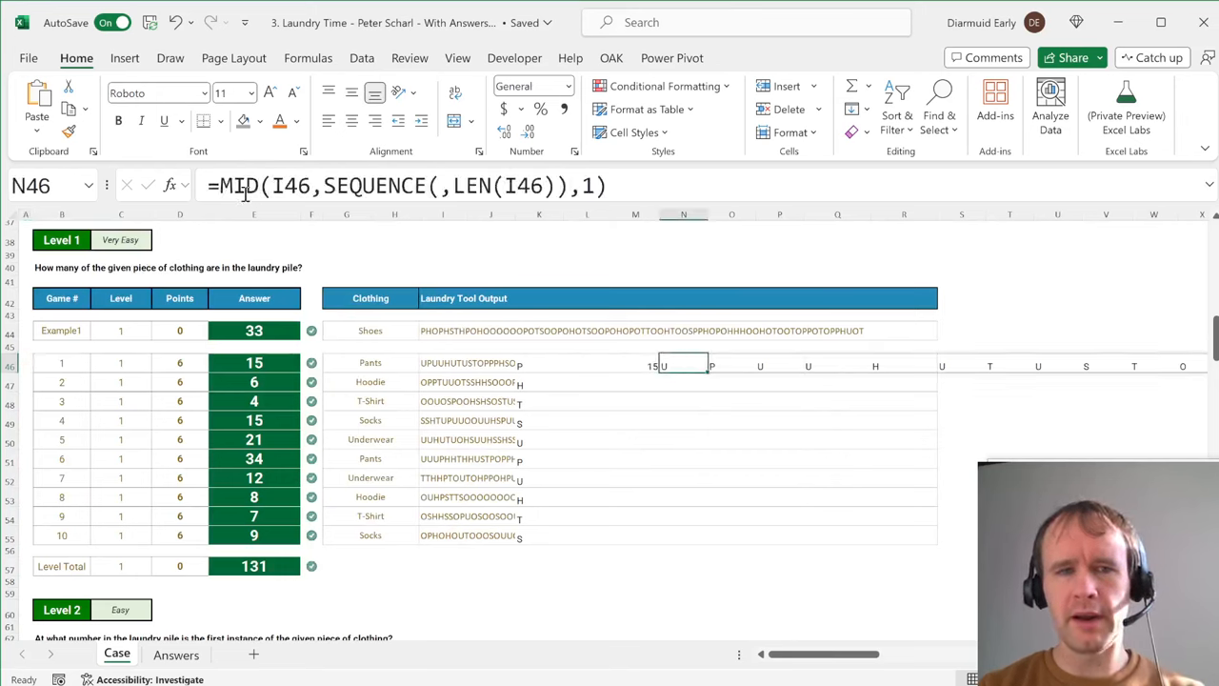
pyautogui.moveTo(737, 274)
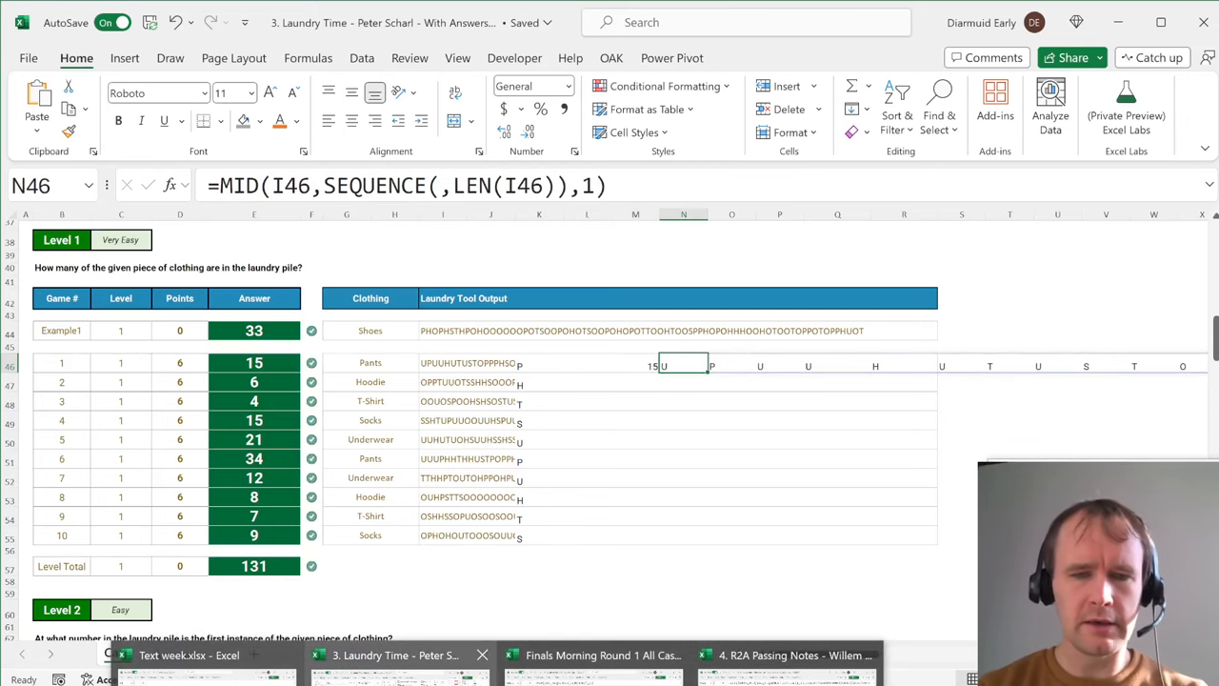
pyautogui.click(602, 655)
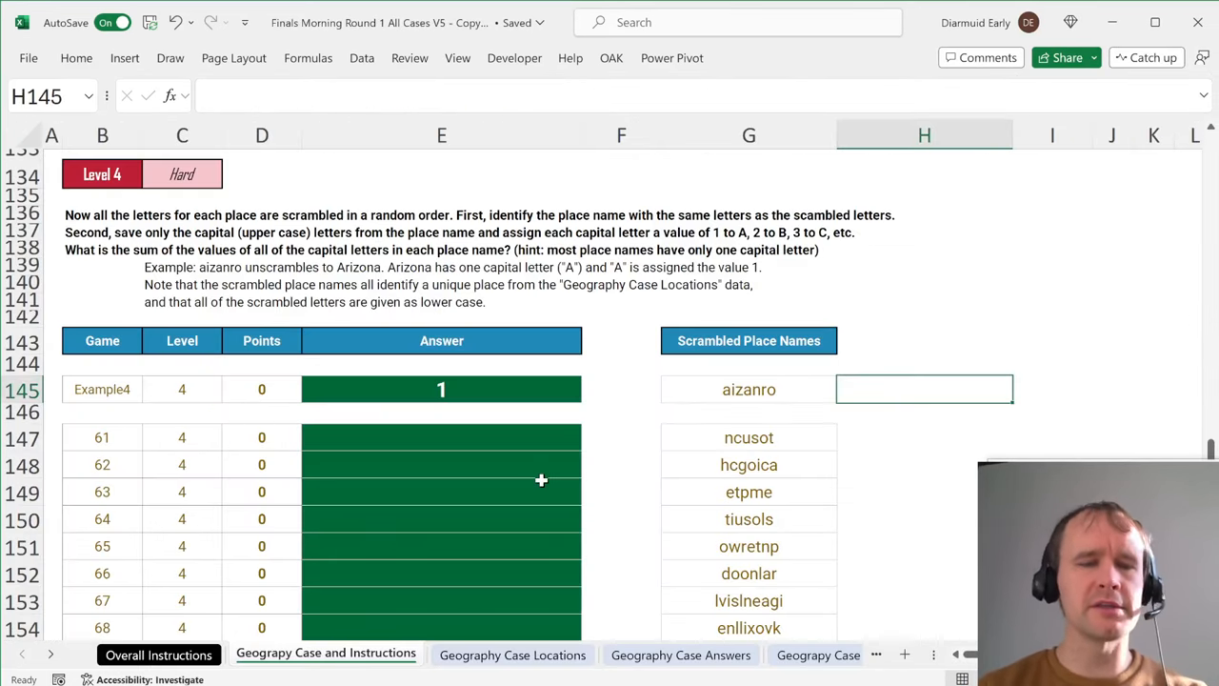
# Review the Overall Instructions and the Geography questions, selecting the example scrambled name aizanro.
pyautogui.click(158, 655)
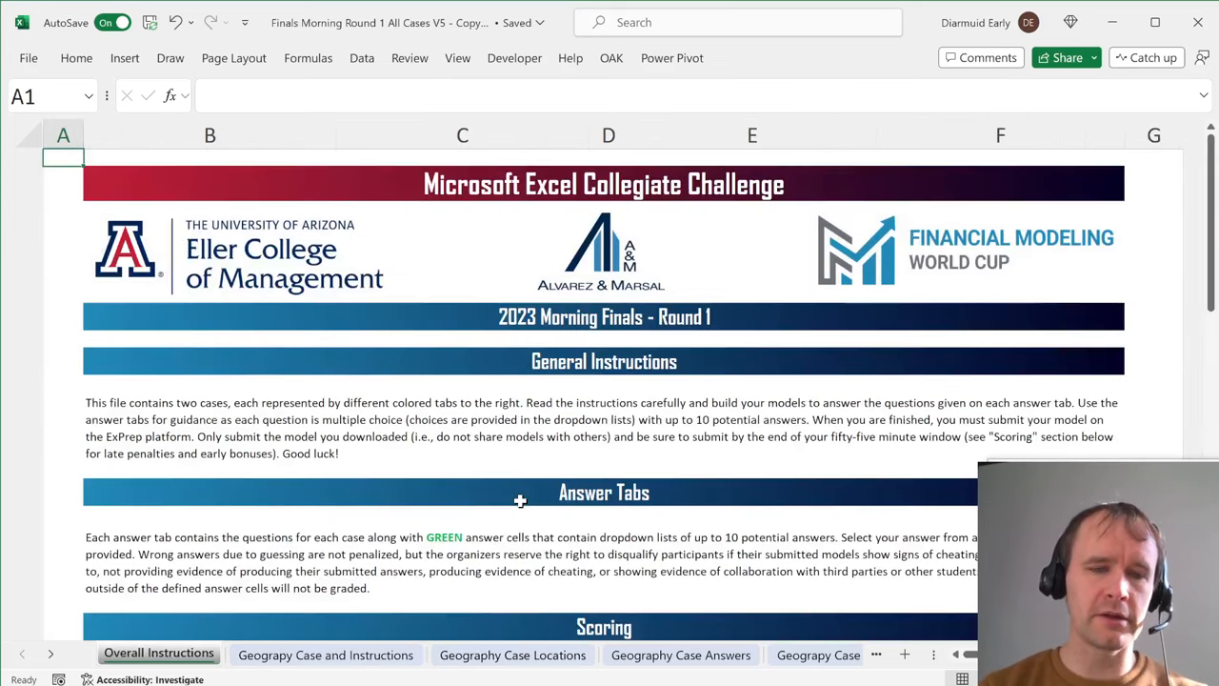
pyautogui.click(325, 655)
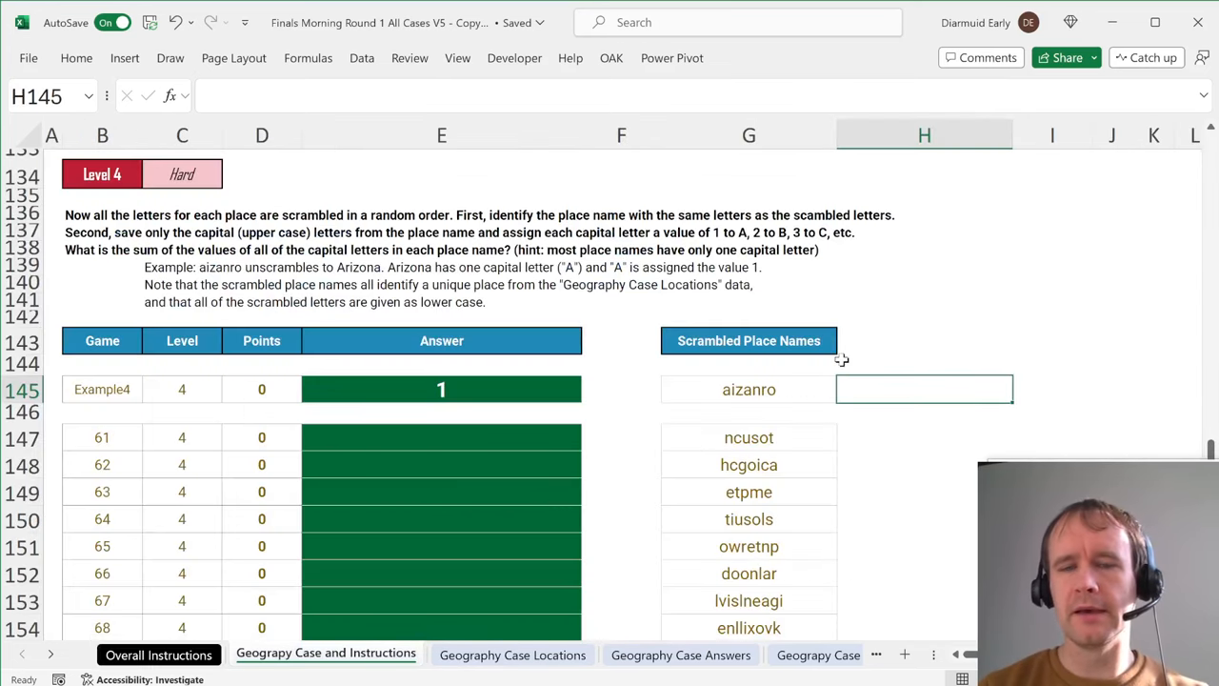
pyautogui.moveTo(728, 389)
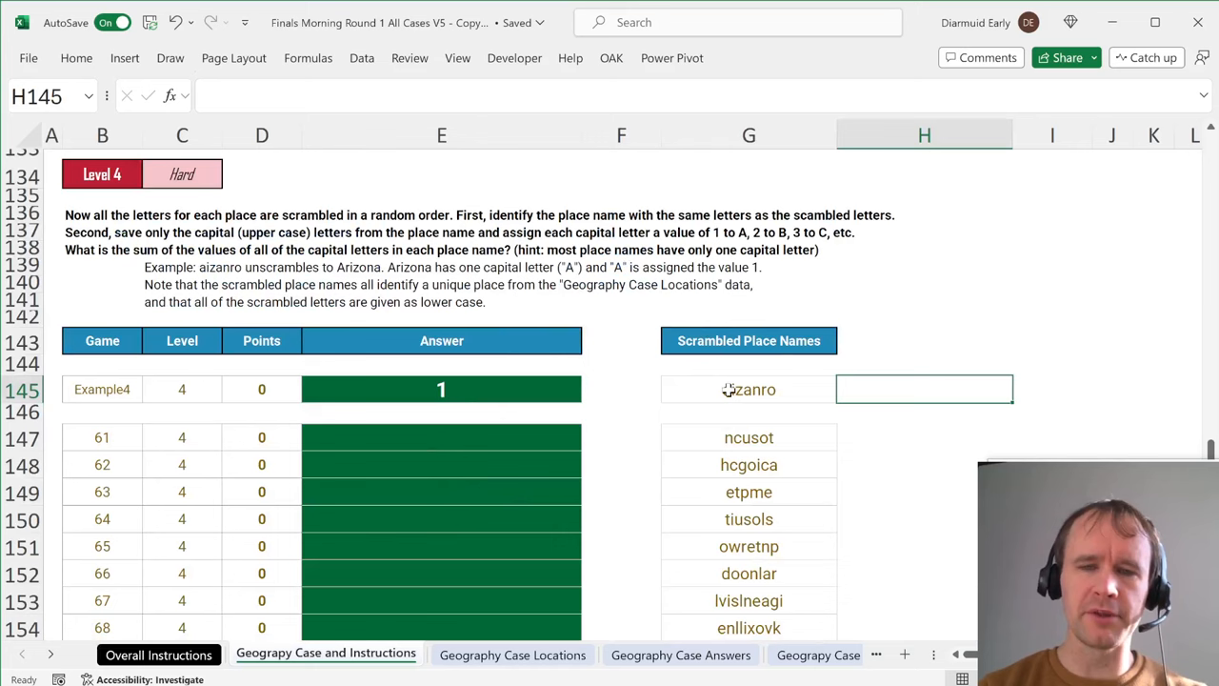
pyautogui.click(749, 388)
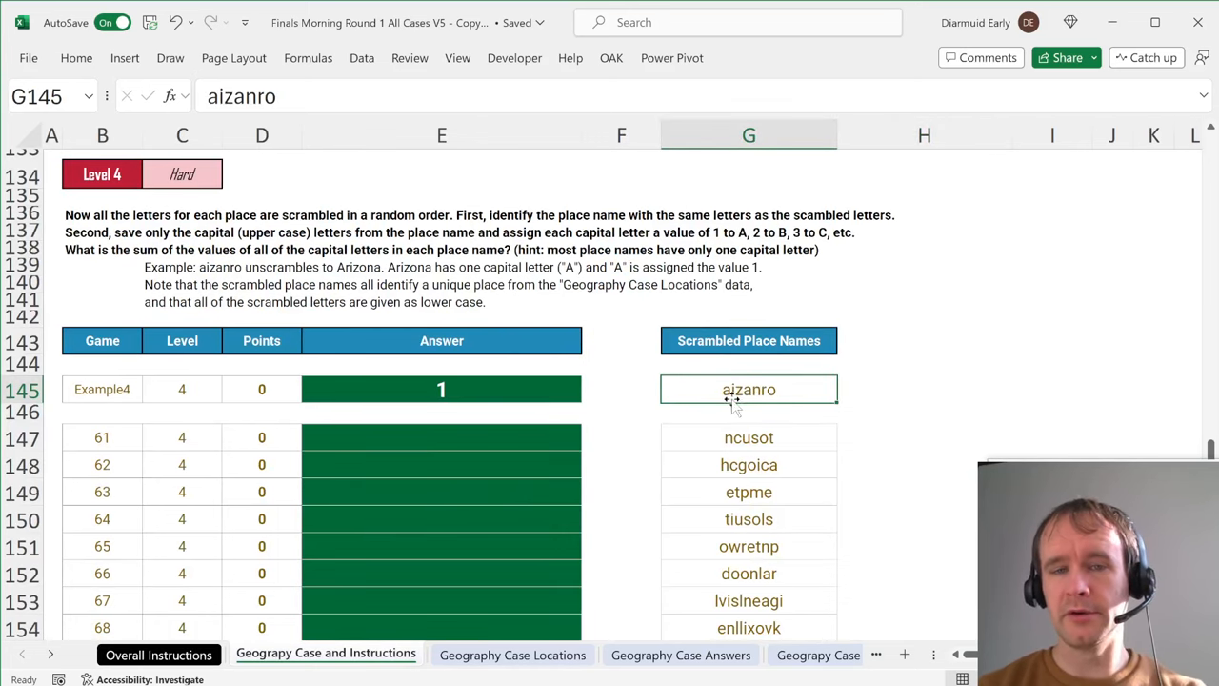
pyautogui.click(512, 655)
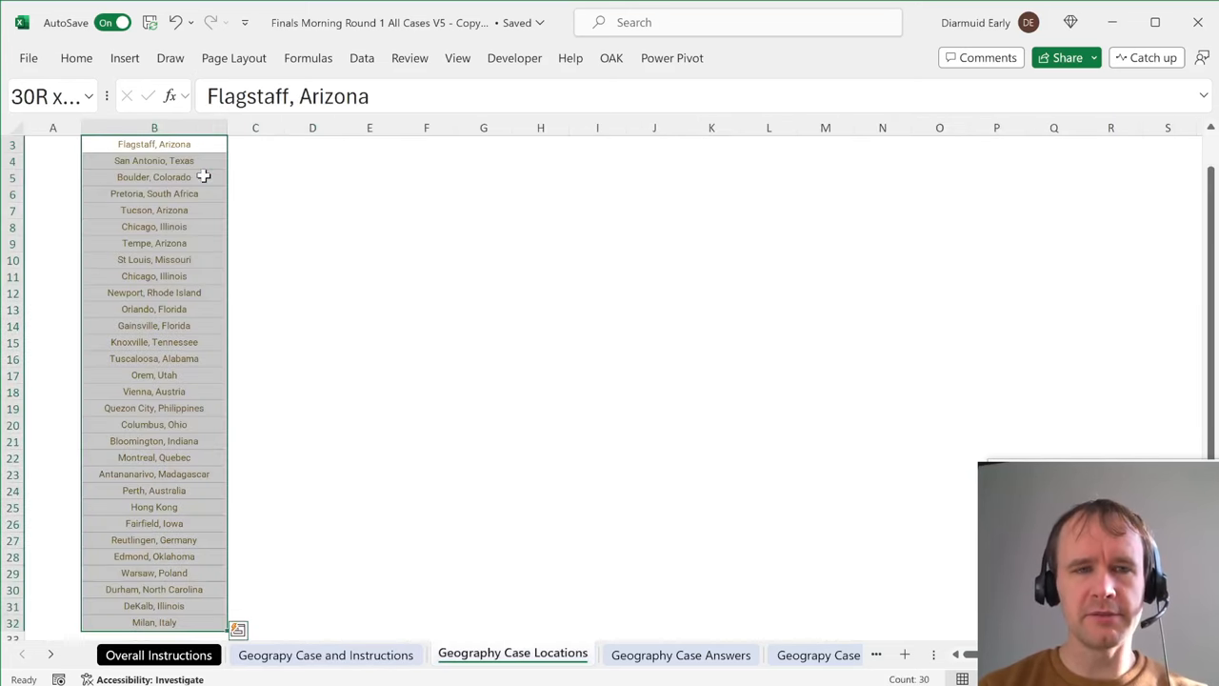
pyautogui.click(326, 655)
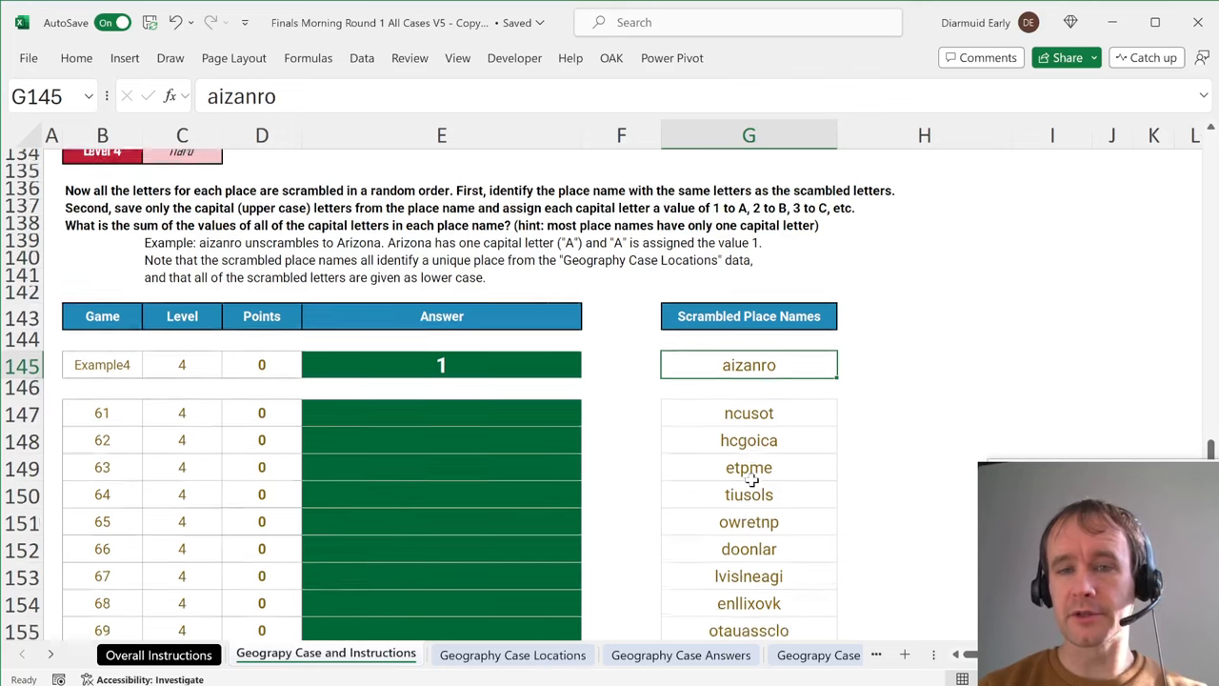
# Go to the Geography Case Locations sheet and select an empty cell beside the list.
pyautogui.scroll(-3)
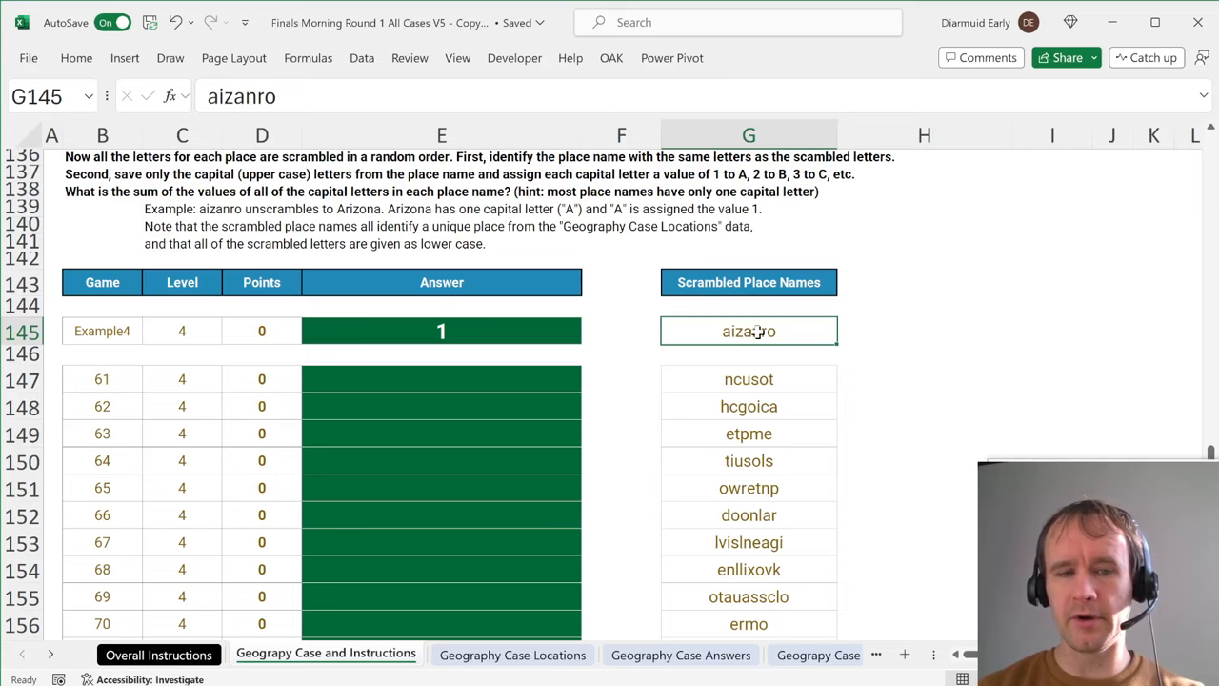
pyautogui.click(512, 655)
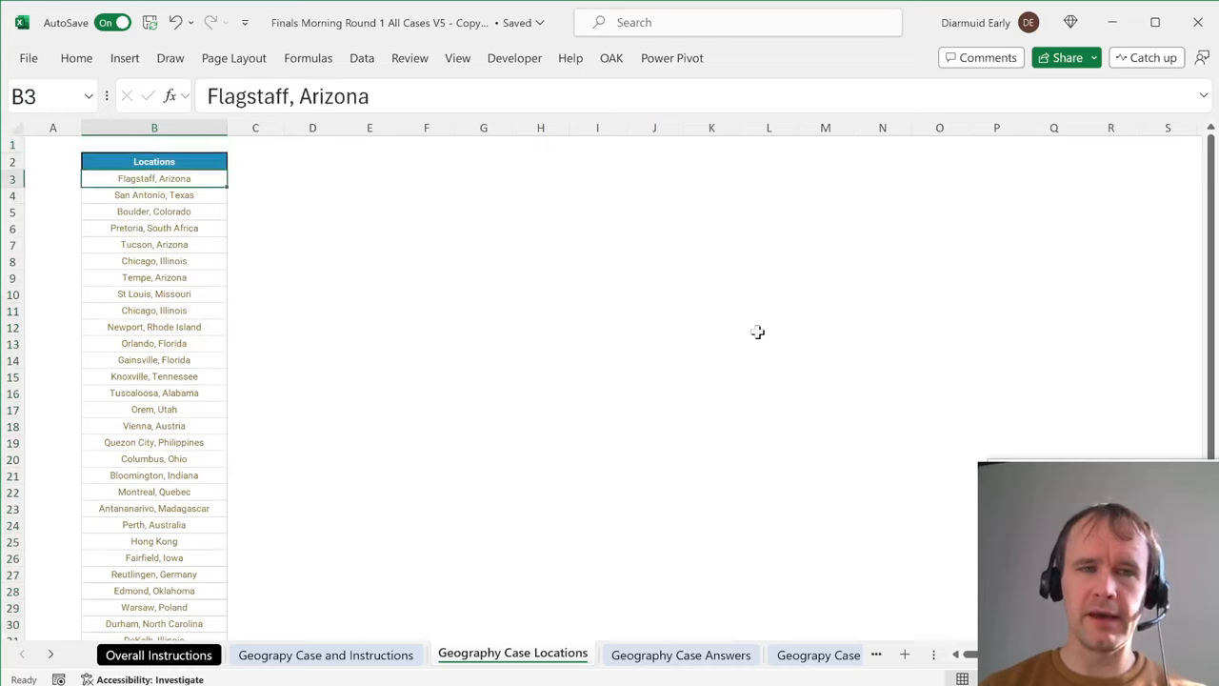
pyautogui.click(152, 145)
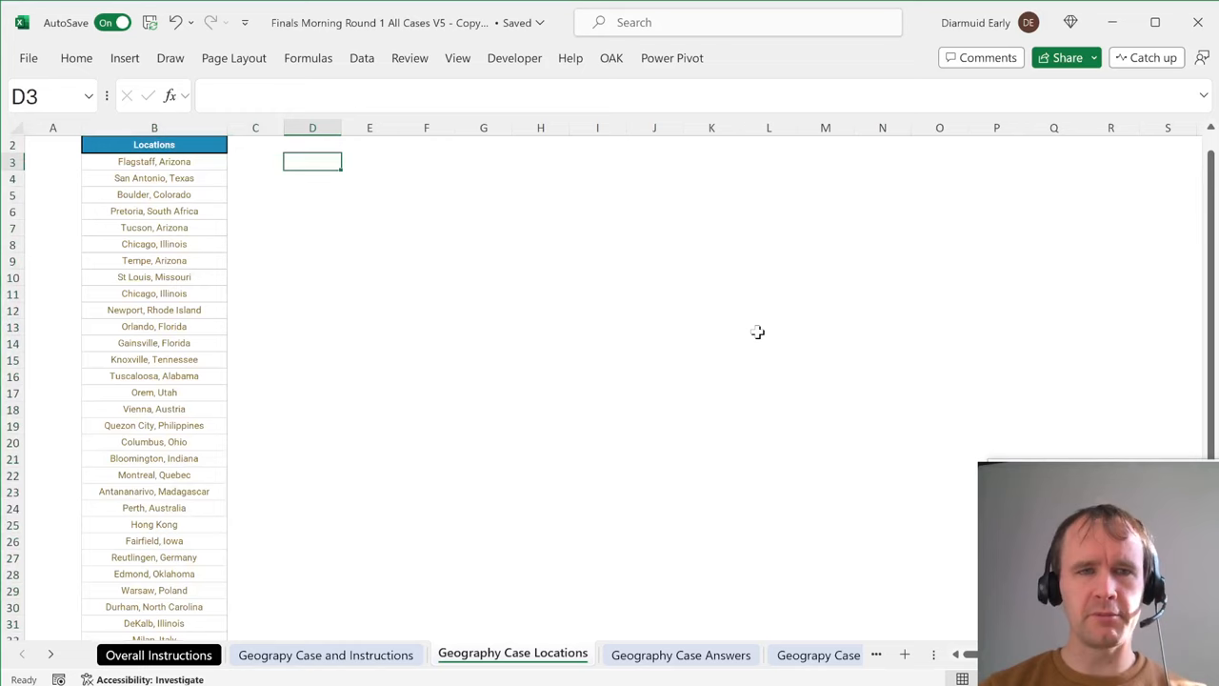
# Enter =TEXTSPLIT(B3,", ") in D3 so each location splits into city and state or country.
pyautogui.write('=text')
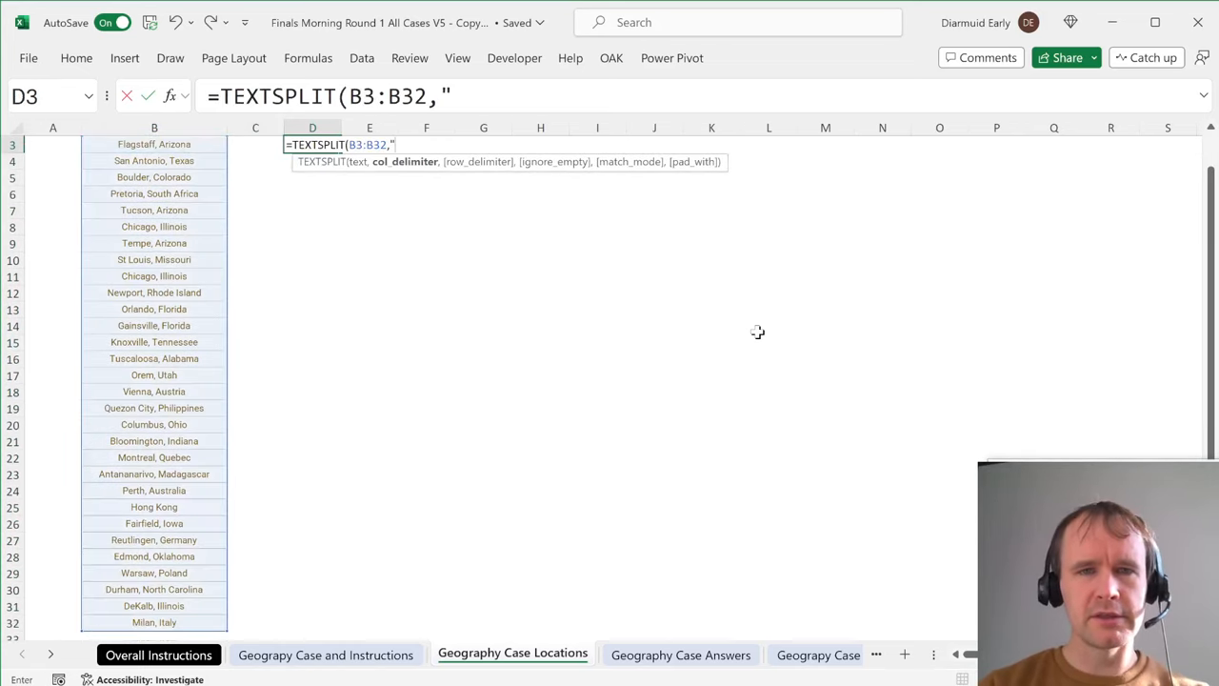
pyautogui.write(', "')
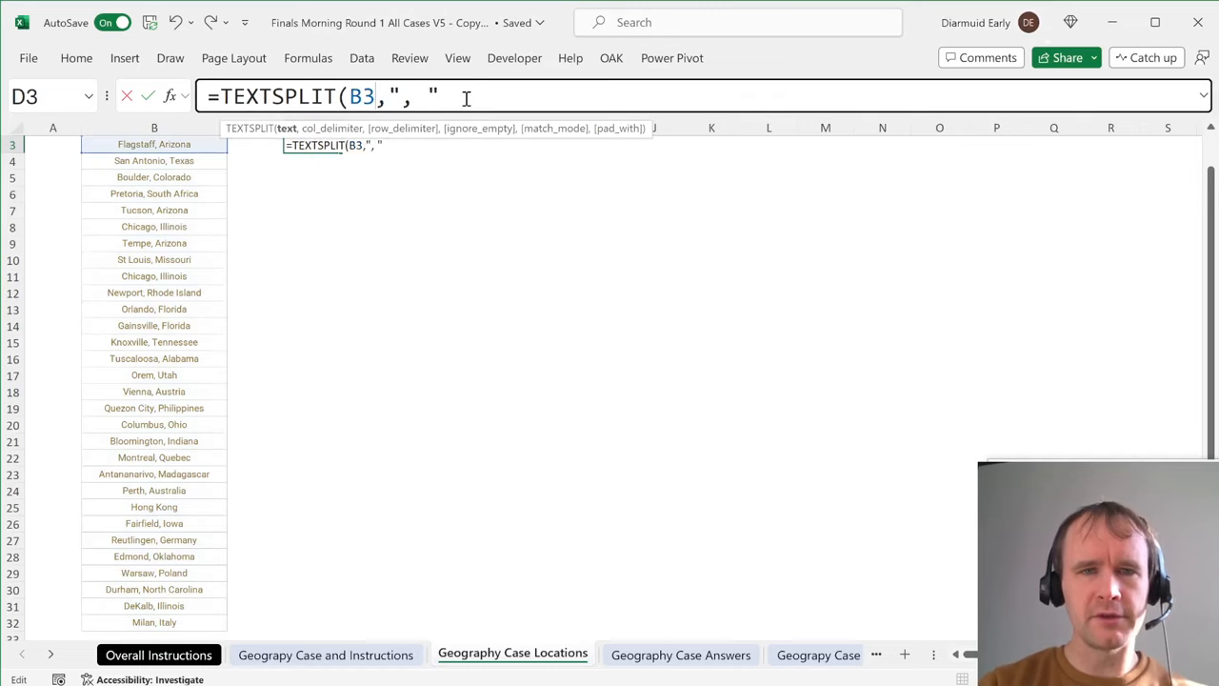
pyautogui.press('Enter')
pyautogui.write('=')
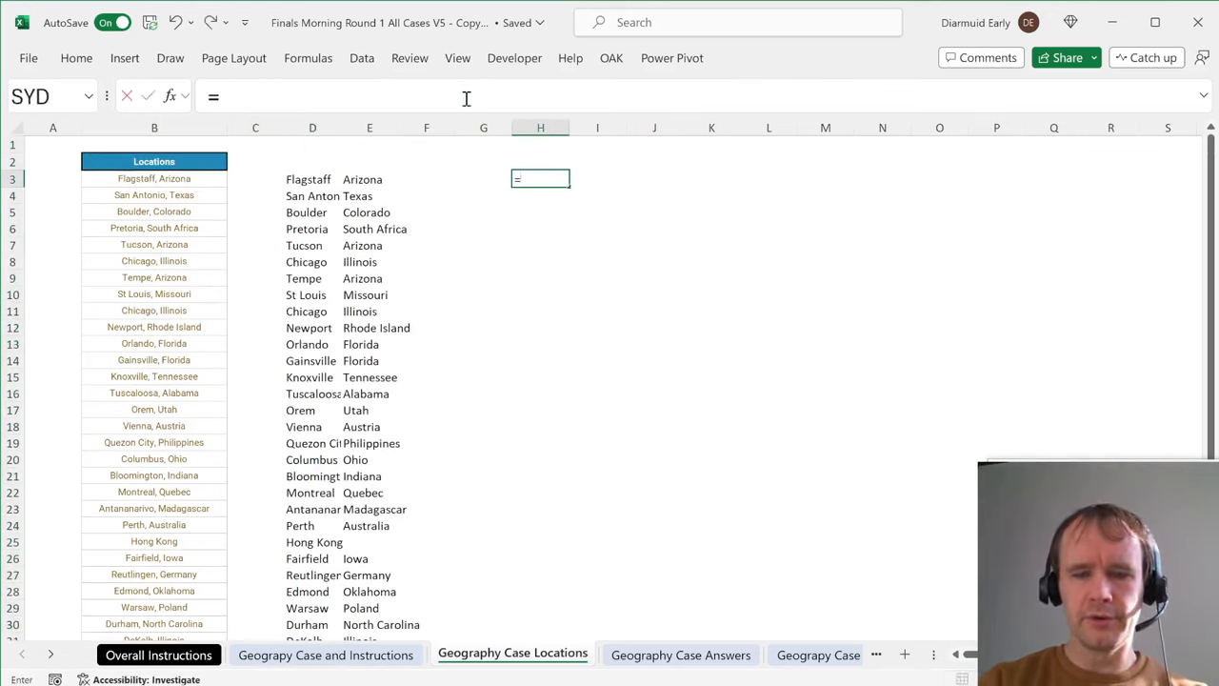
# Enter =UNIQUE(TOCOL(D3:E32,1)) in H3 to stack every city and region name once in one column.
pyautogui.write('UNIQUE(TOCOL(D3:E32')
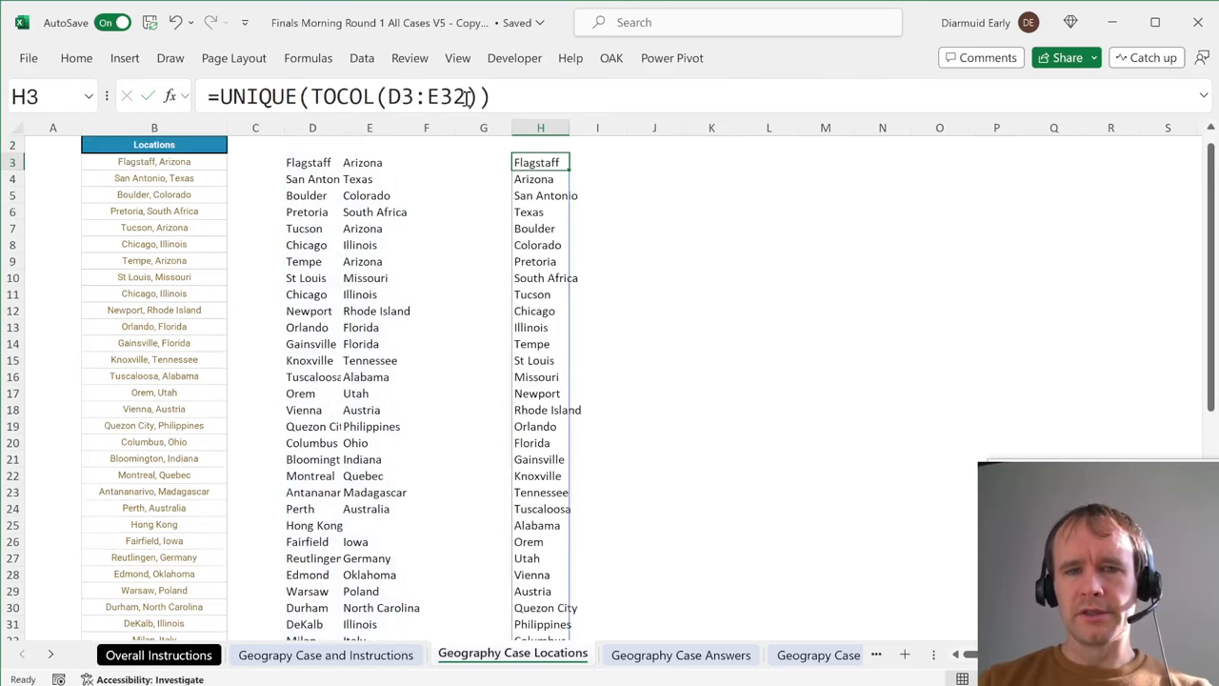
pyautogui.scroll(-3)
pyautogui.write(',1')
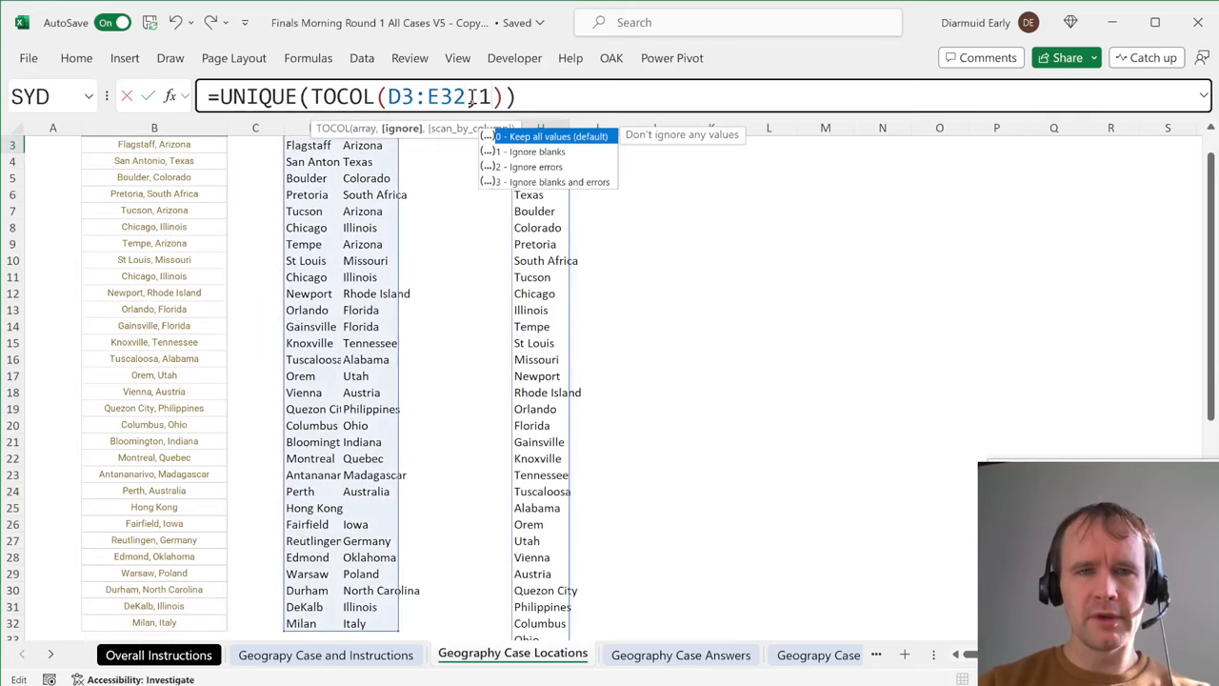
pyautogui.press('Enter')
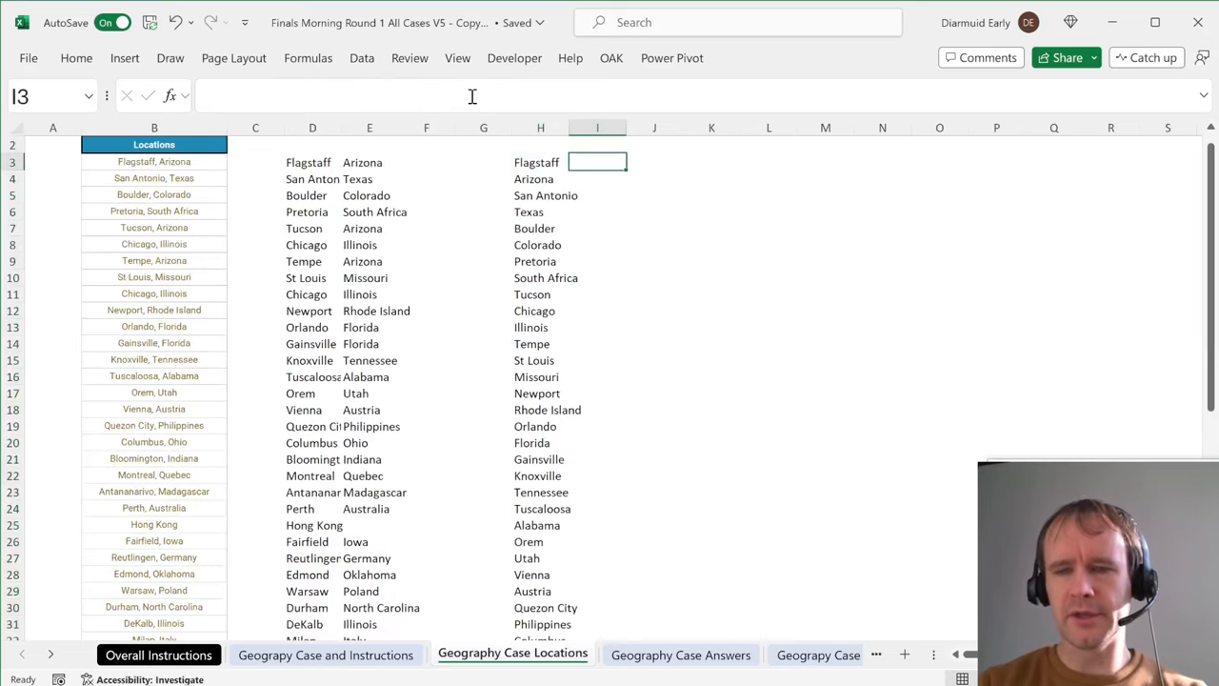
pyautogui.write('=')
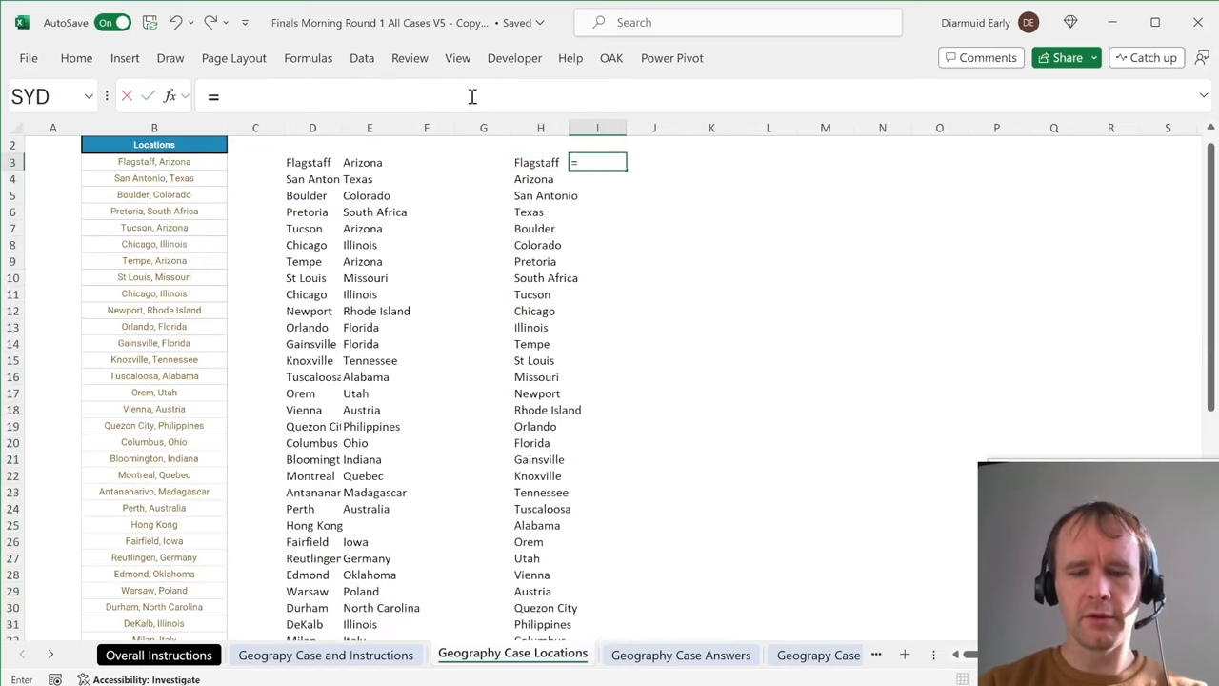
# Enter =MID(H3,SEQUENCE(LEN(H3)),1) in I3 to split aizanro into letters for sorting into aainorz.
pyautogui.write('MID(H3,s')
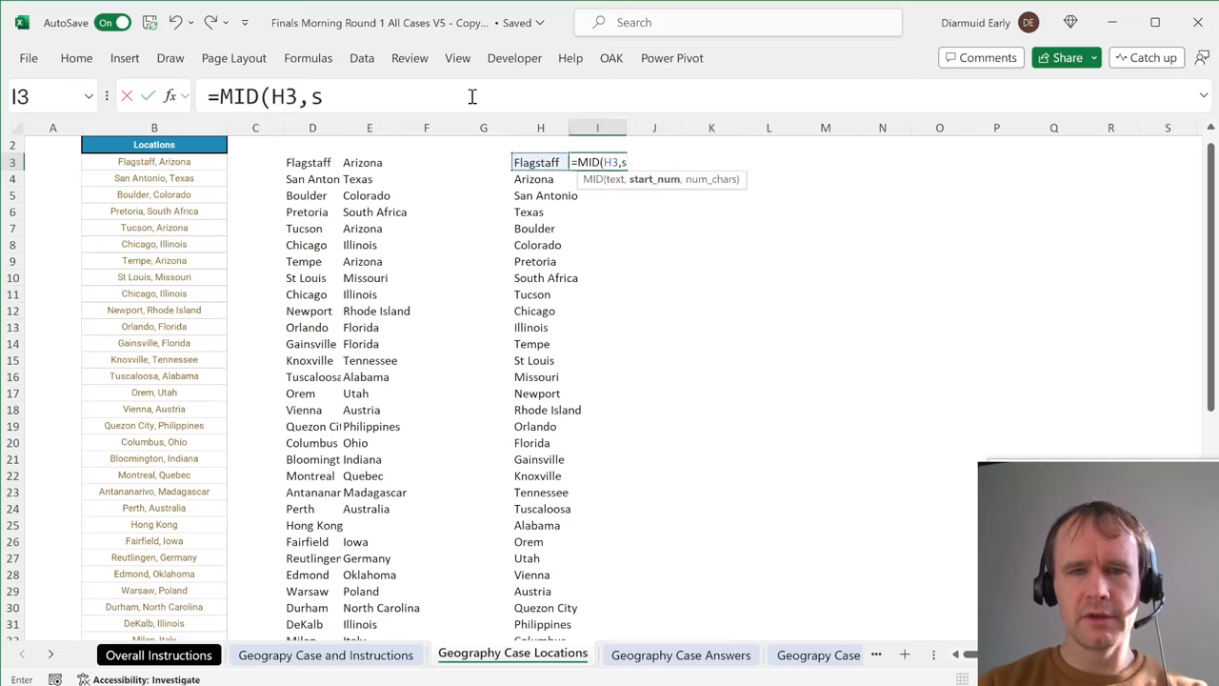
pyautogui.write('EQUENCE(LEN(')
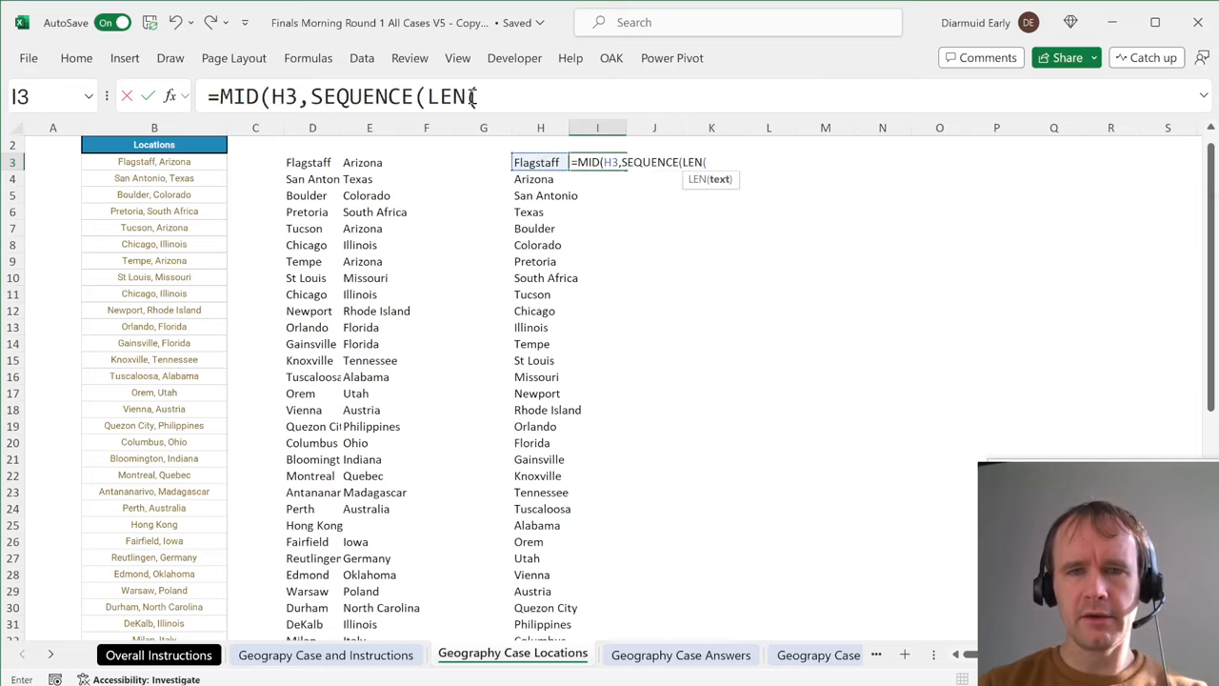
pyautogui.write('H3)')
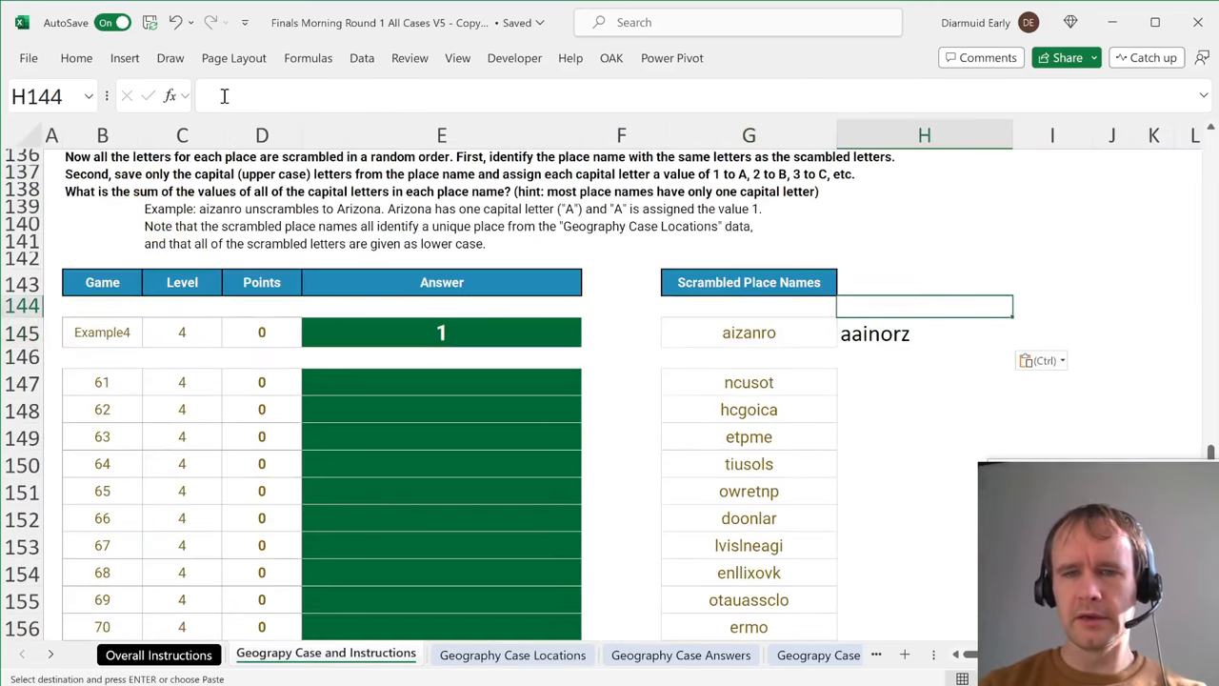
# Add a 'Sorted input' heading and an XLOOKUP matching sorted letters to places like Tucson, Chicago, Tempe.
pyautogui.write('Sorted input')
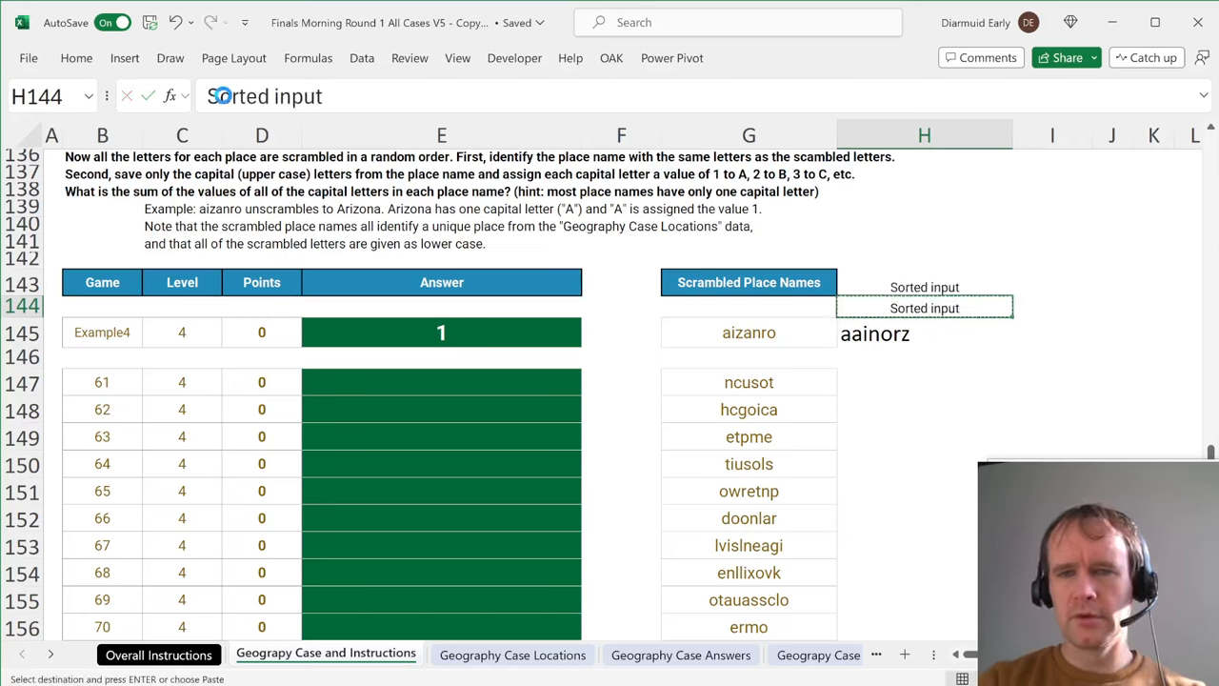
pyautogui.write('=xl')
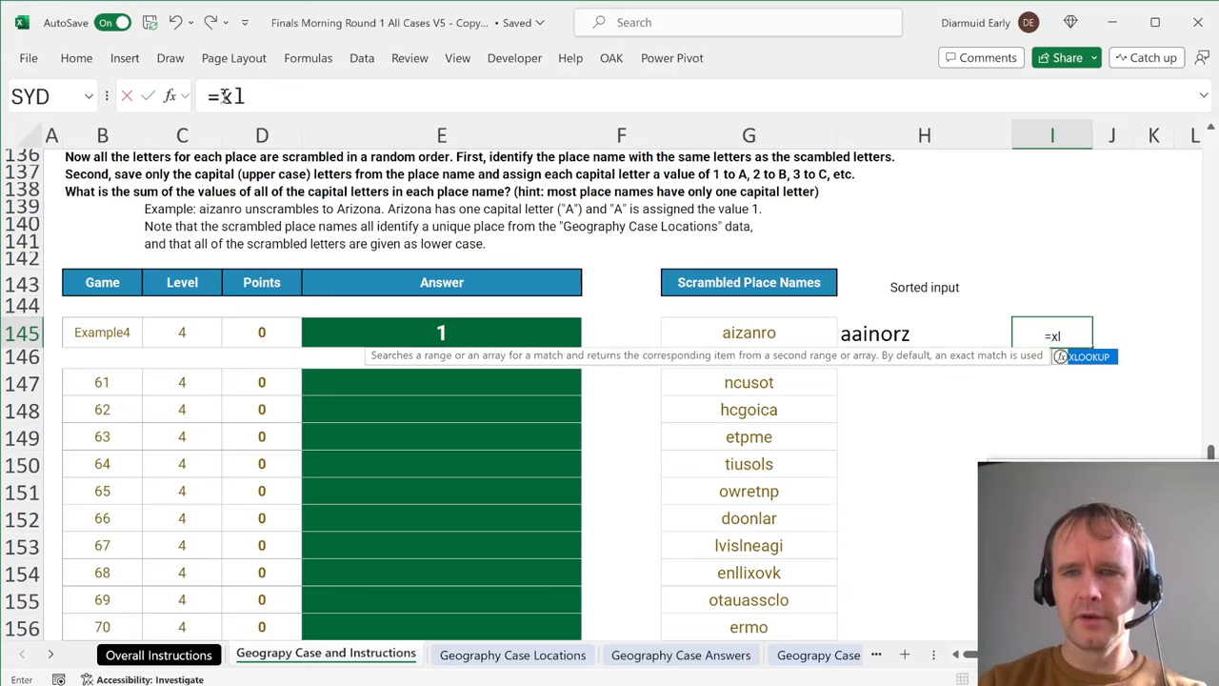
pyautogui.click(512, 655)
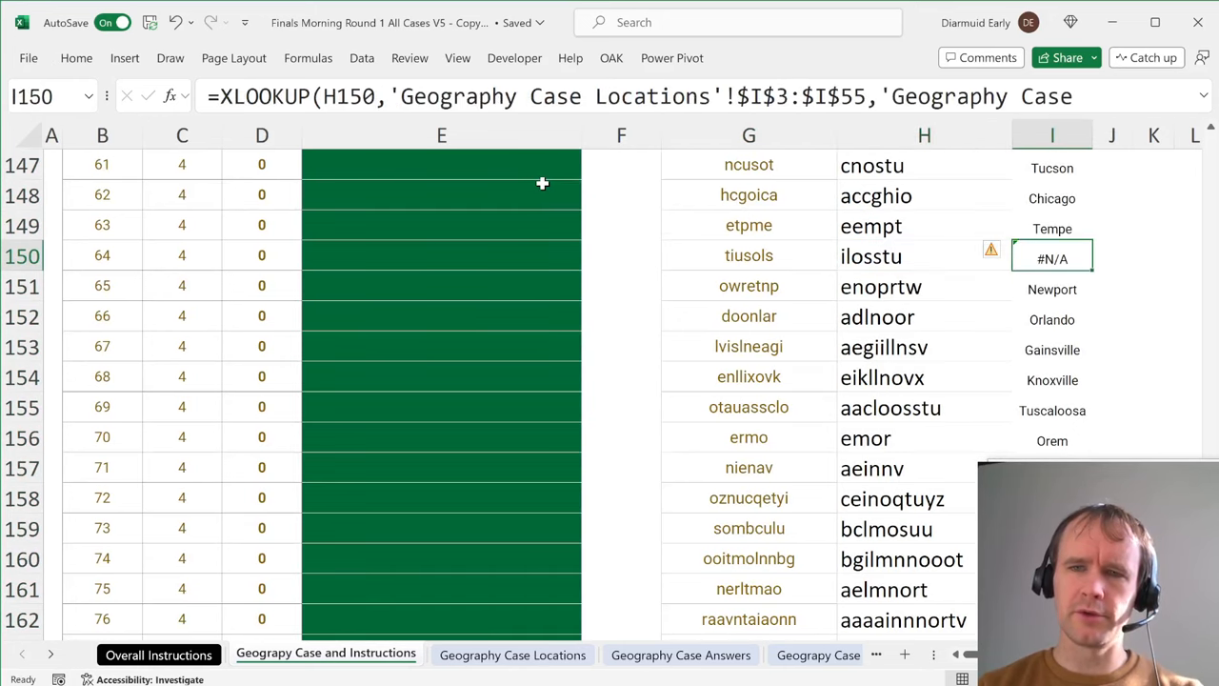
pyautogui.click(513, 655)
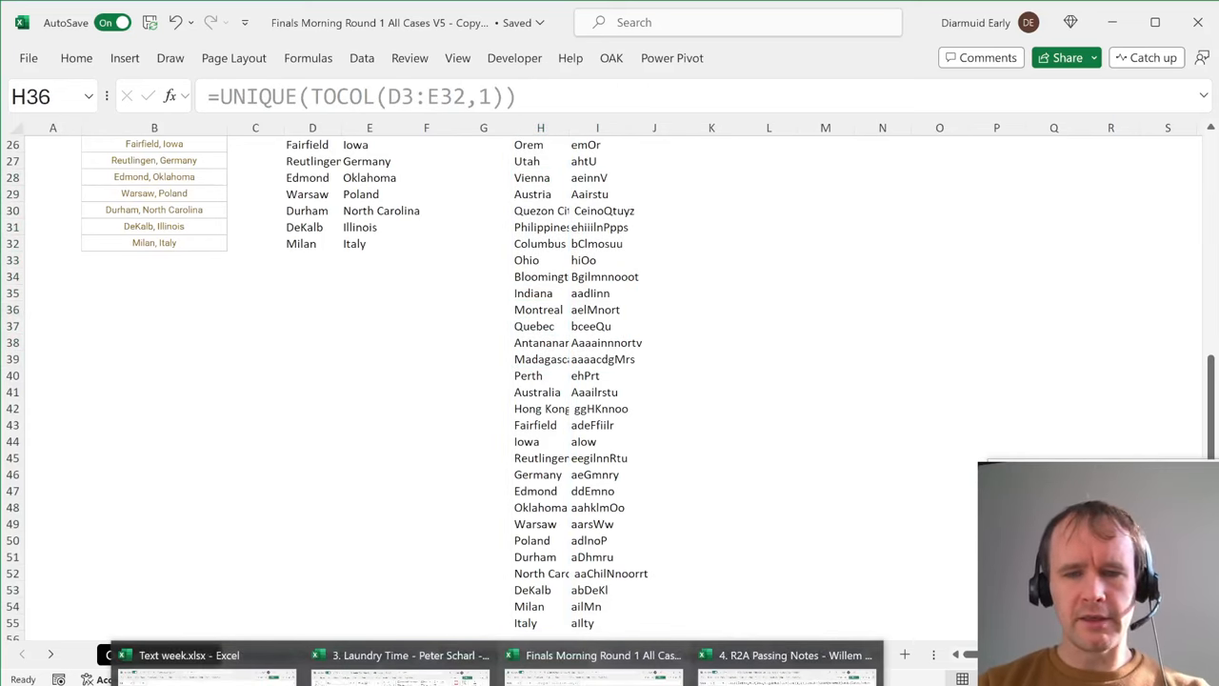
# Review the Passing Notes cipher cases, checking Example1 and game 11 offsets and coded word.
pyautogui.click(785, 655)
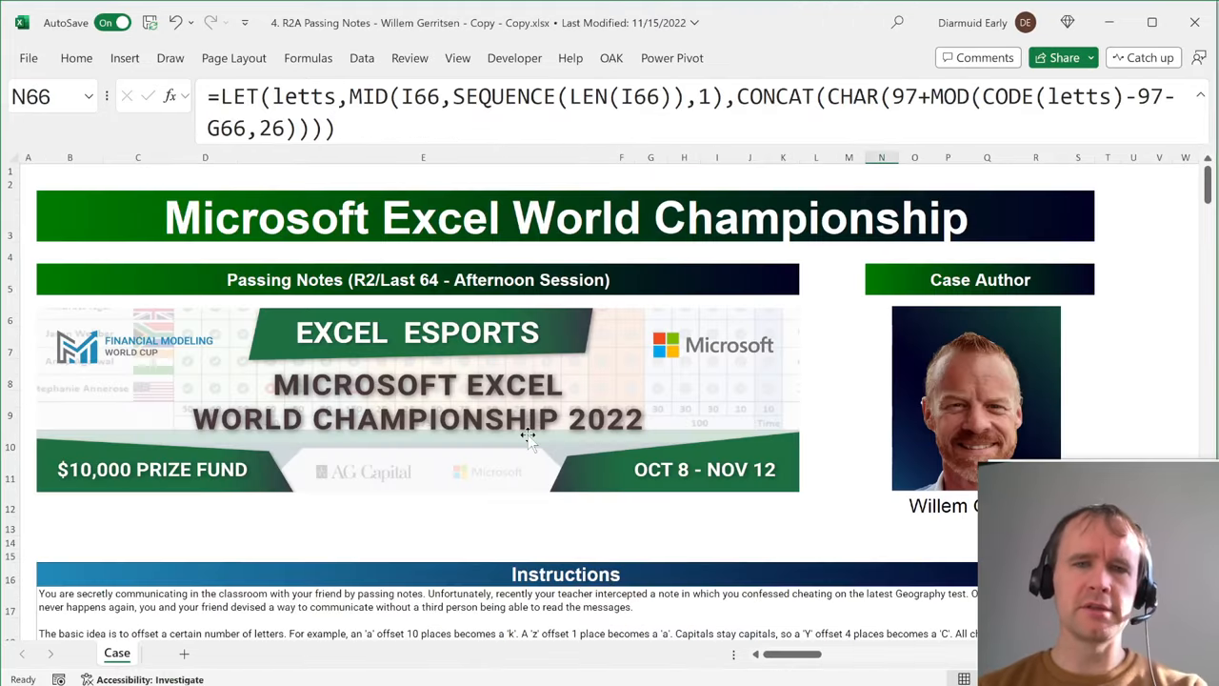
pyautogui.scroll(-3)
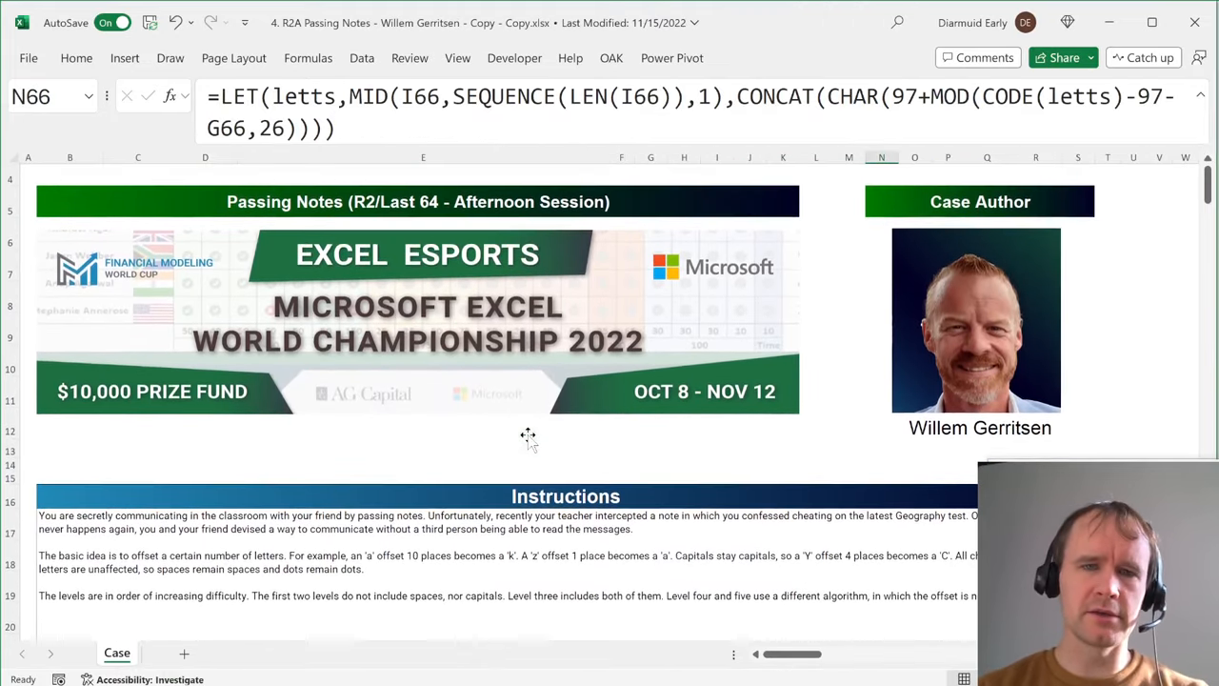
pyautogui.scroll(-3)
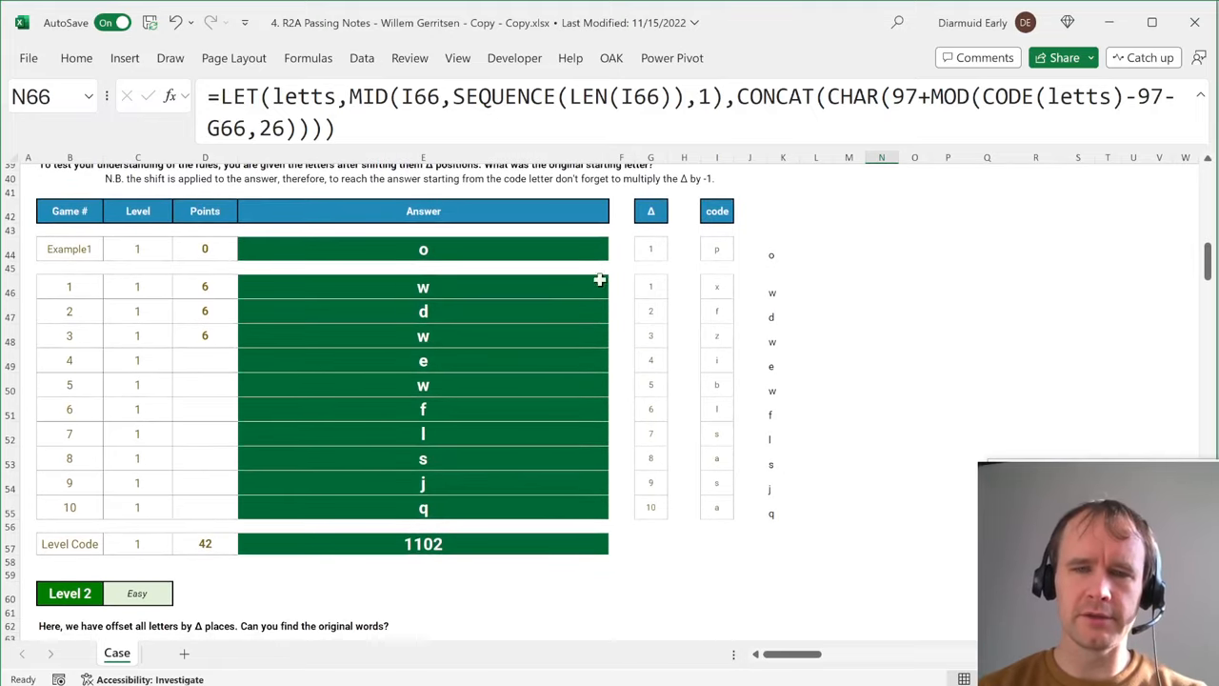
pyautogui.click(652, 247)
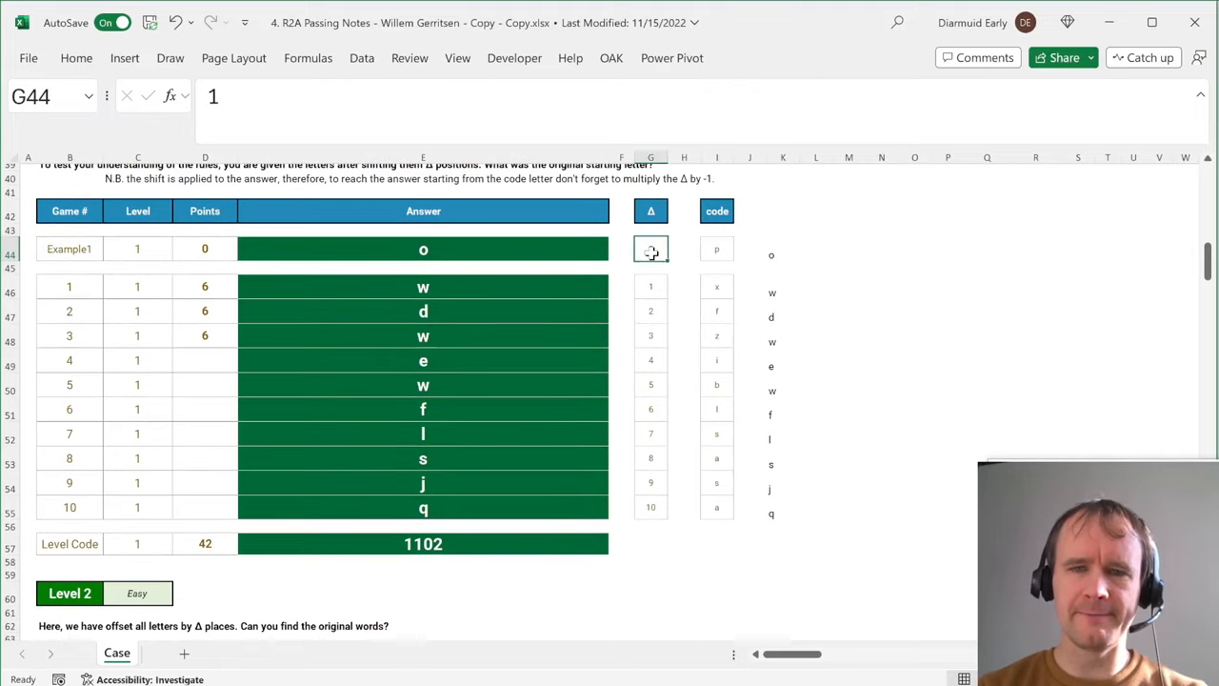
pyautogui.click(716, 248)
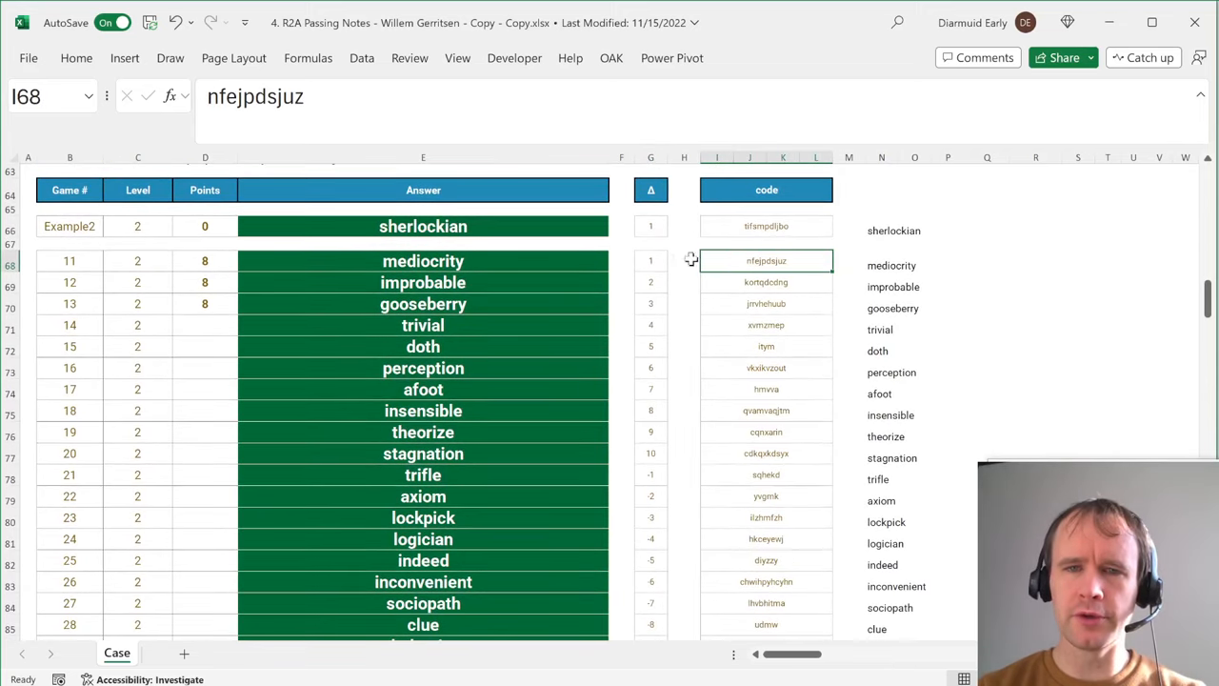
pyautogui.click(652, 261)
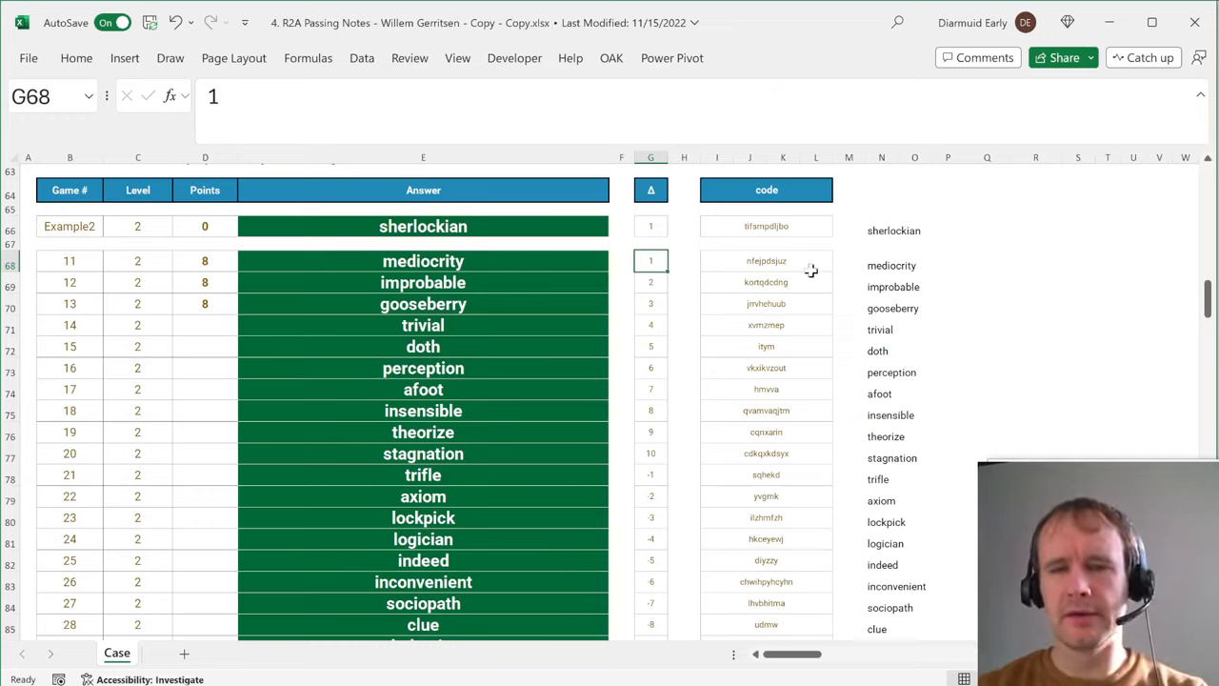
pyautogui.moveTo(779, 284)
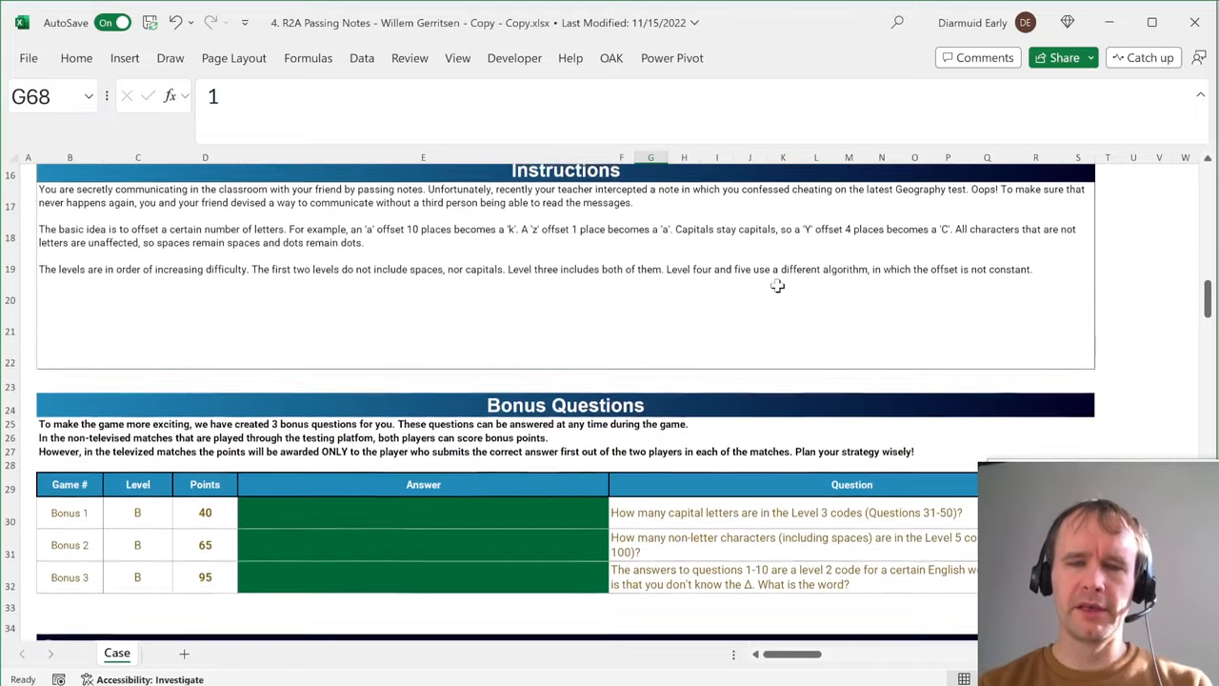
# Return to the Text week.xlsx workbook showing the reverse-string exercises.
pyautogui.scroll(3)
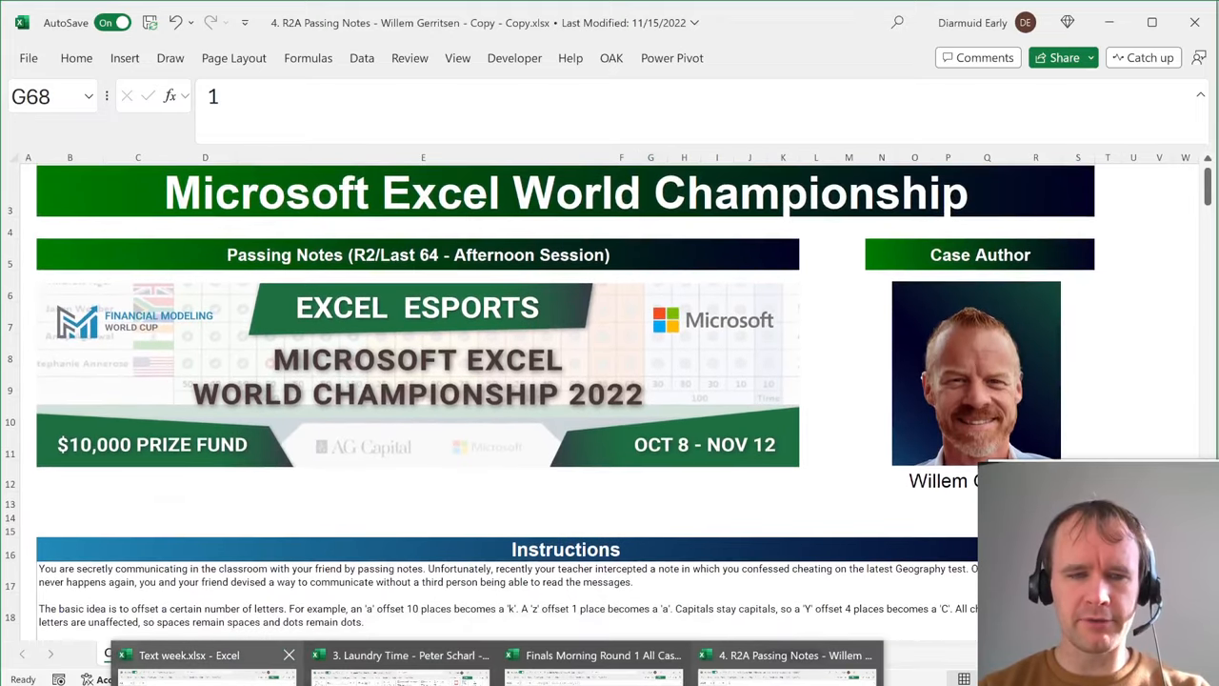
pyautogui.click(187, 655)
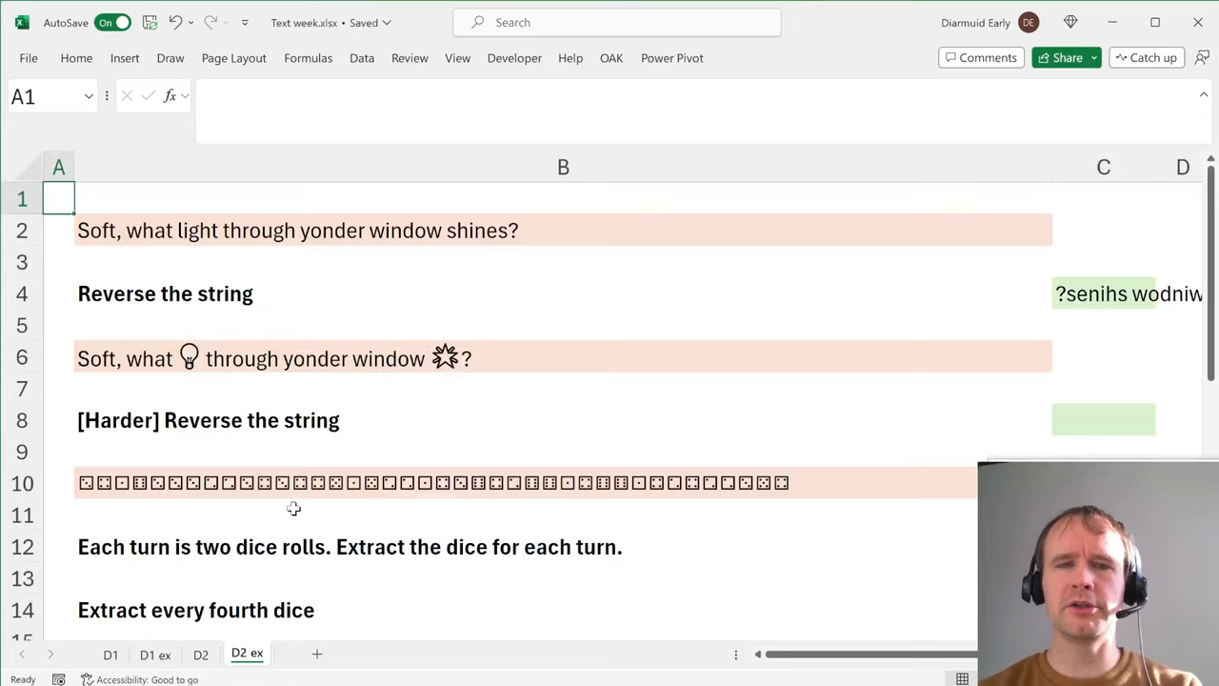